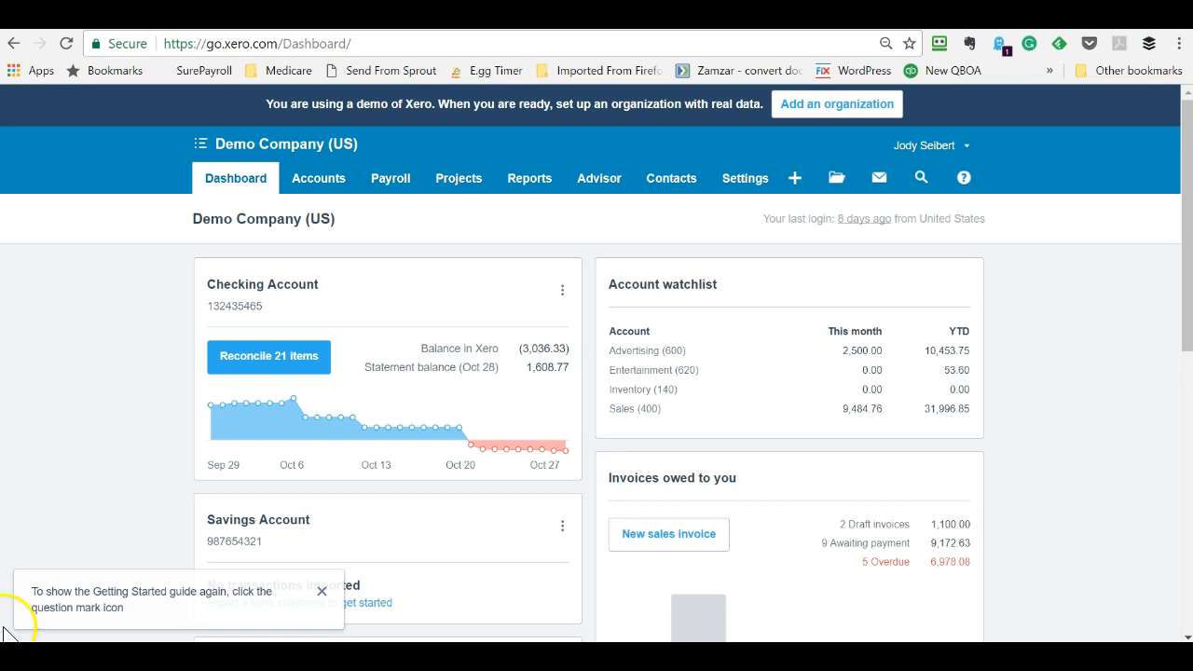
{"action": "mouse_move", "coordinate": [137, 389]}
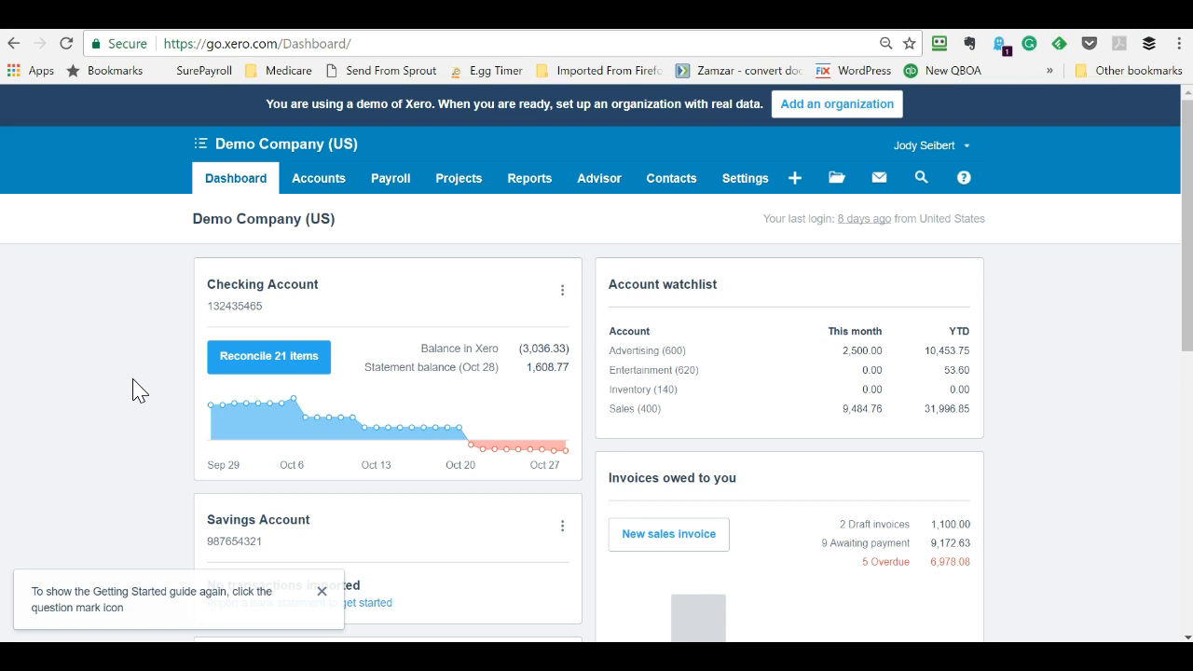
{"action": "mouse_move", "coordinate": [153, 395]}
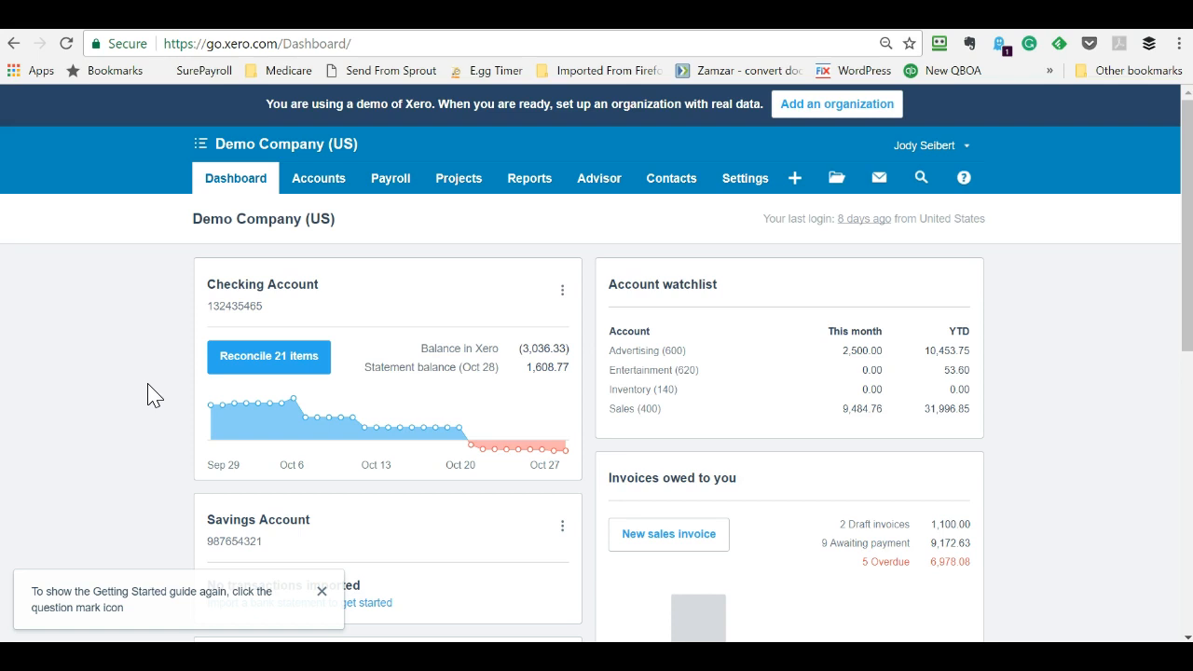
- Close the Getting Started guide reminder on the dashboard
{"action": "left_click", "coordinate": [321, 592]}
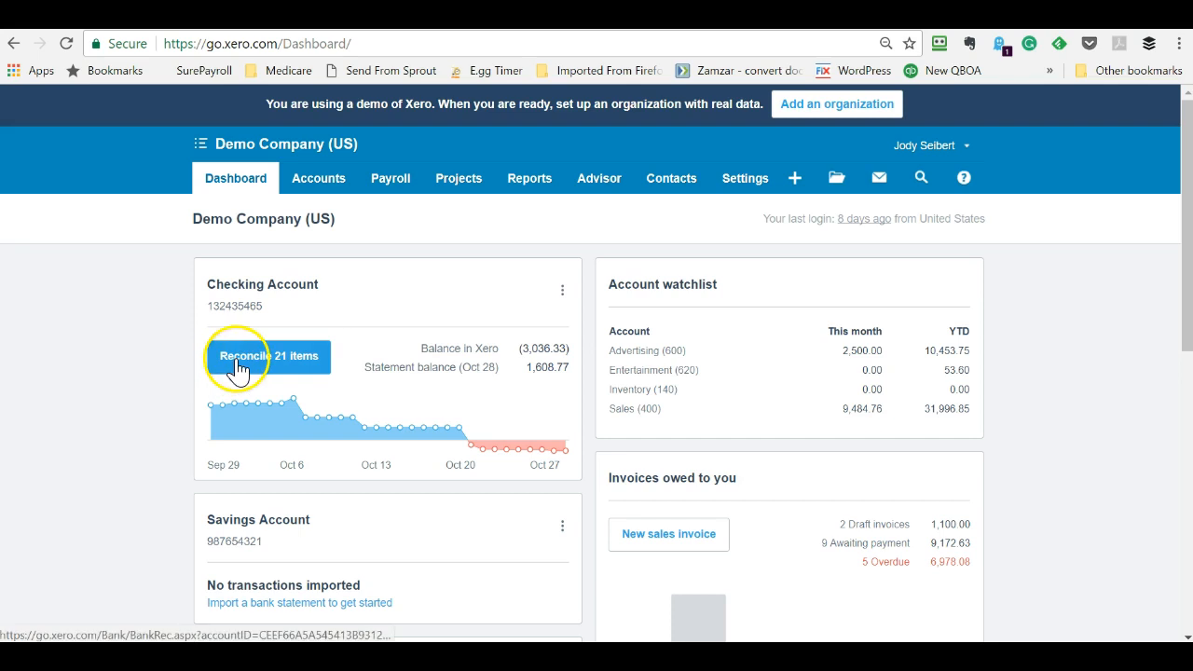
- Reconcile the Checking Account's 21 items and start a rule from the City Limousines line
{"action": "left_click", "coordinate": [268, 358]}
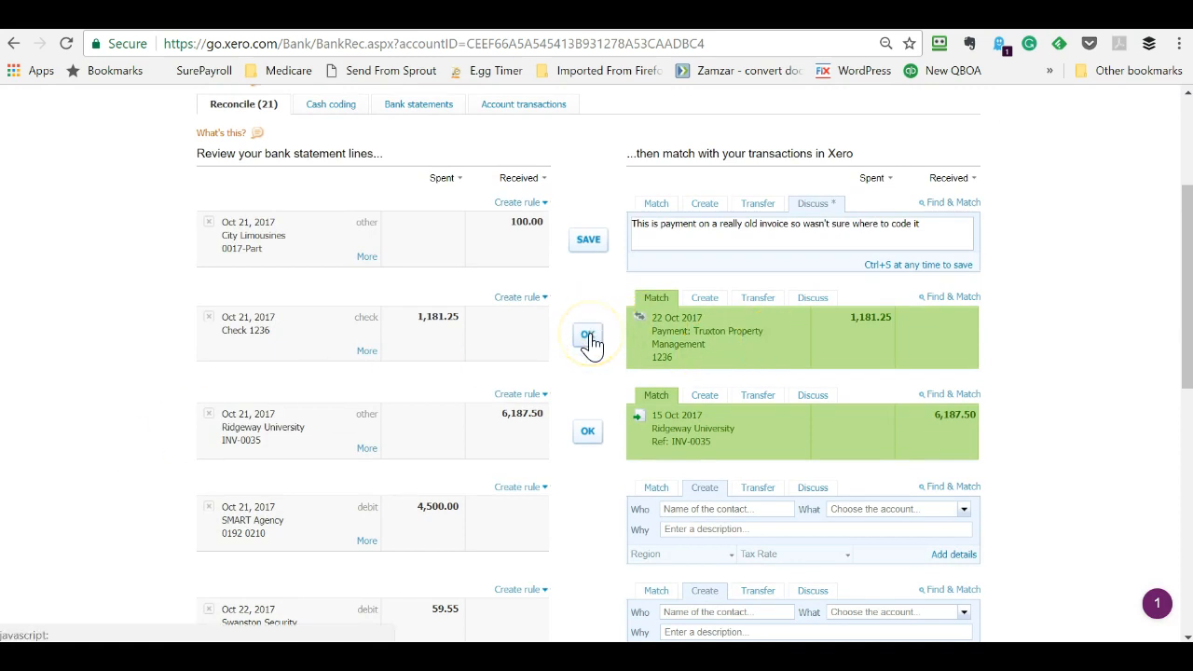
{"action": "mouse_move", "coordinate": [550, 283]}
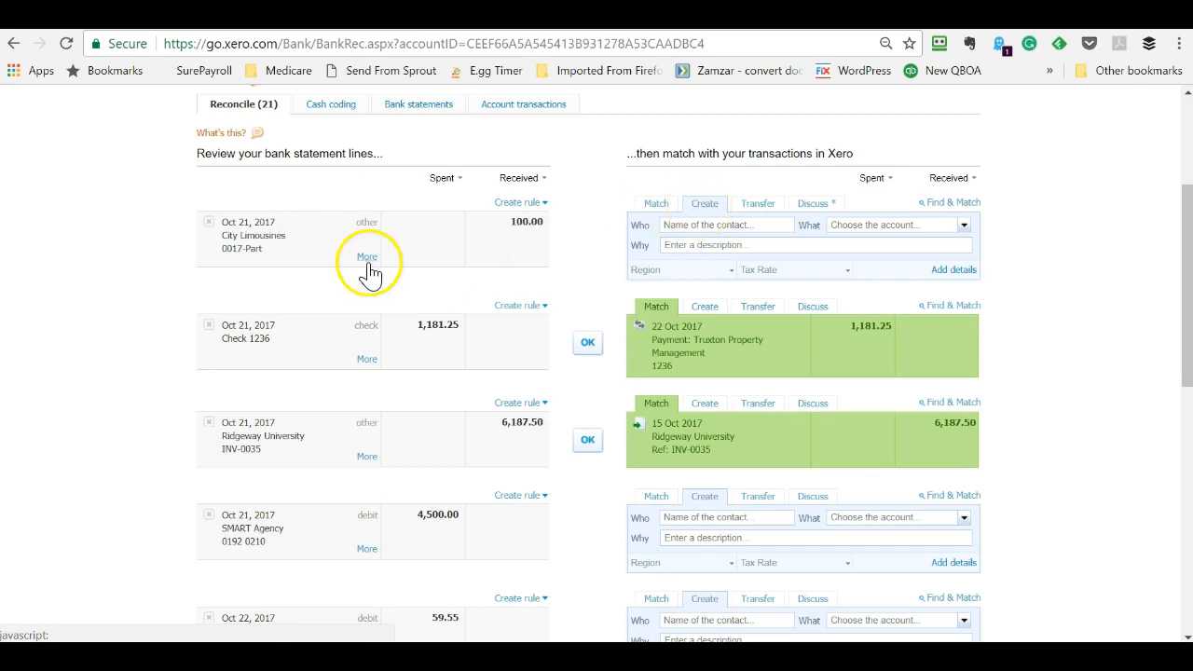
{"action": "mouse_move", "coordinate": [475, 209]}
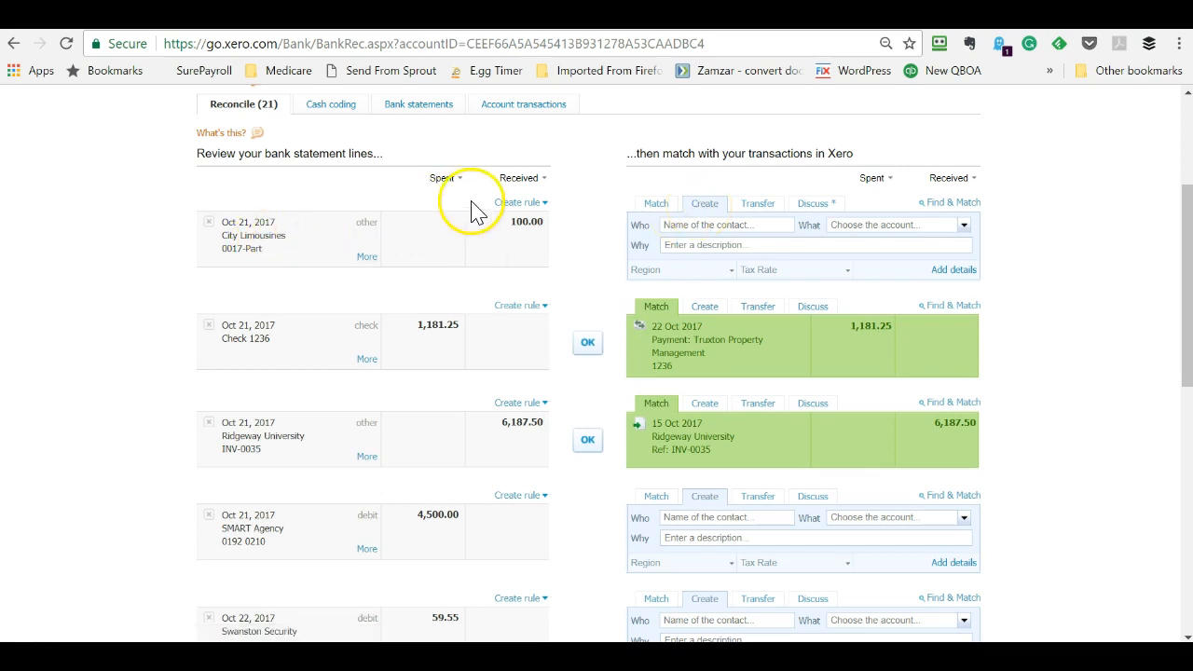
{"action": "left_click", "coordinate": [518, 201]}
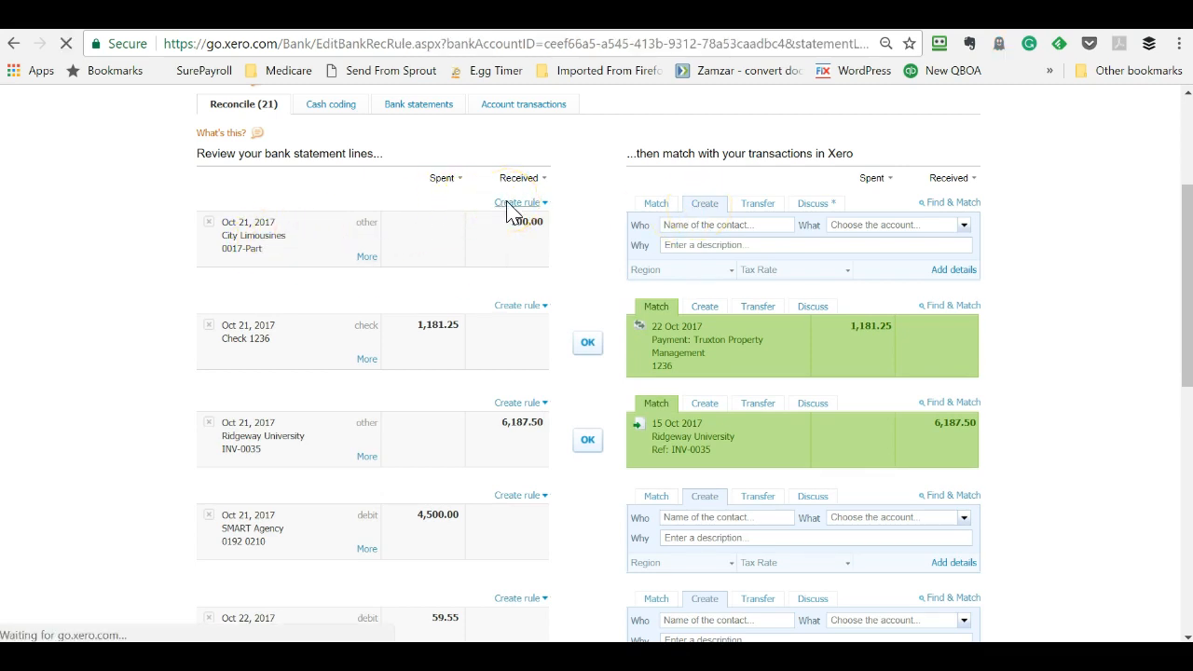
- Create a receive-money rule matching payees starting with City Limousines, without the description condition
{"action": "left_click", "coordinate": [518, 201]}
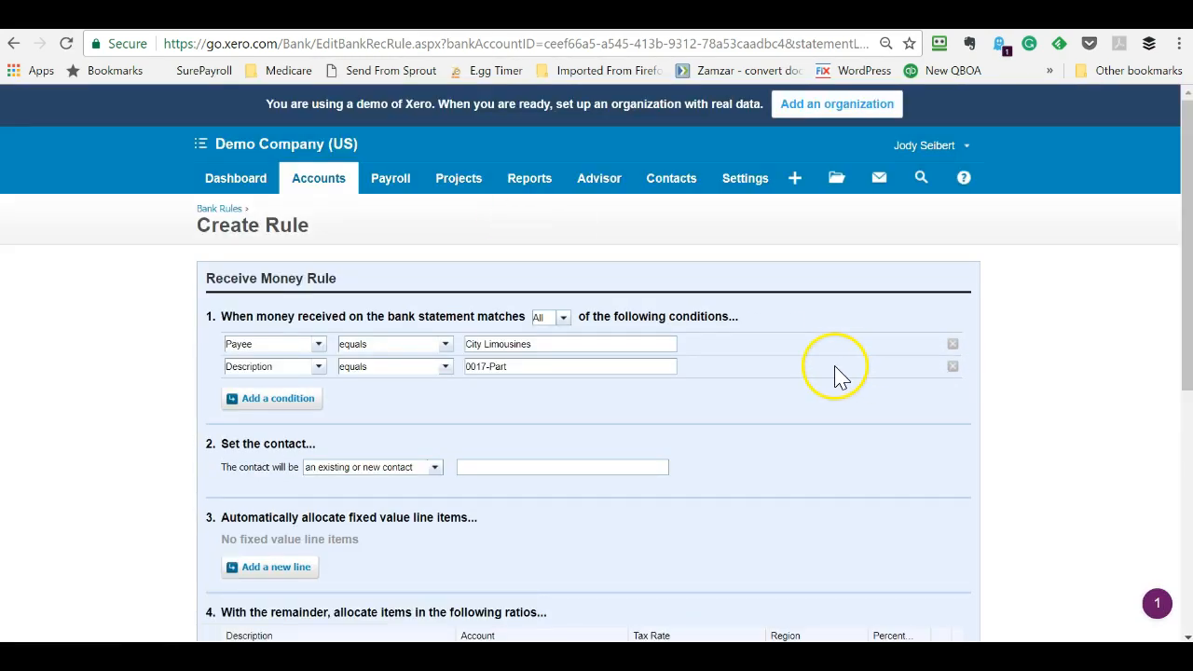
{"action": "mouse_move", "coordinate": [708, 373]}
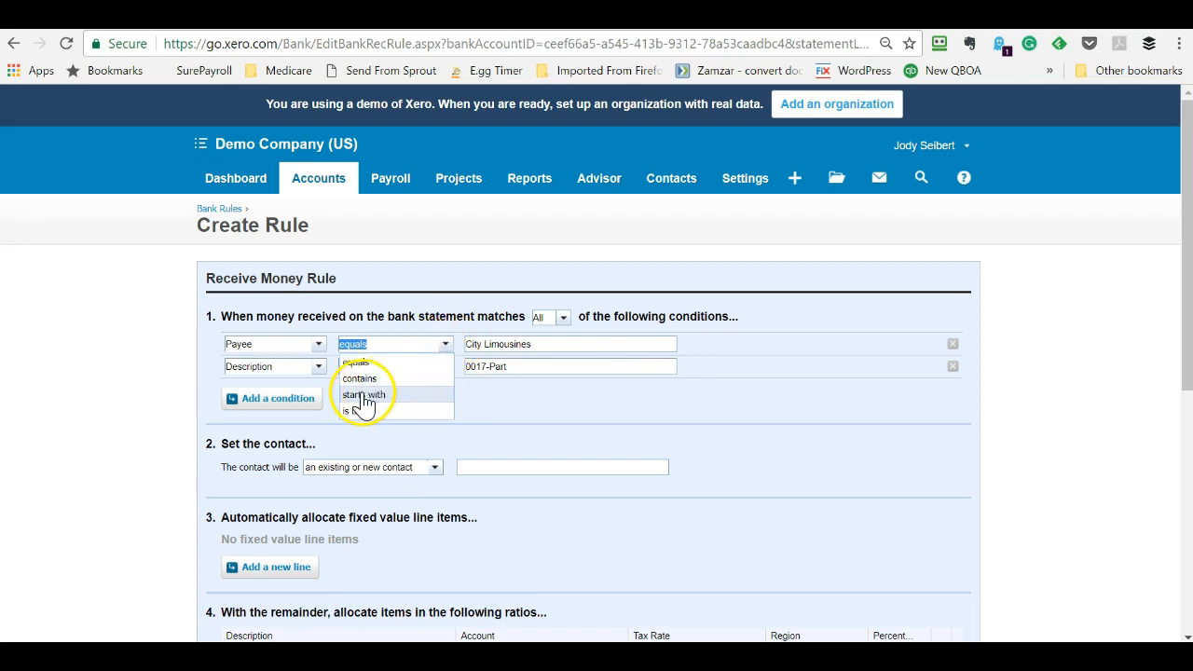
{"action": "left_click", "coordinate": [365, 393]}
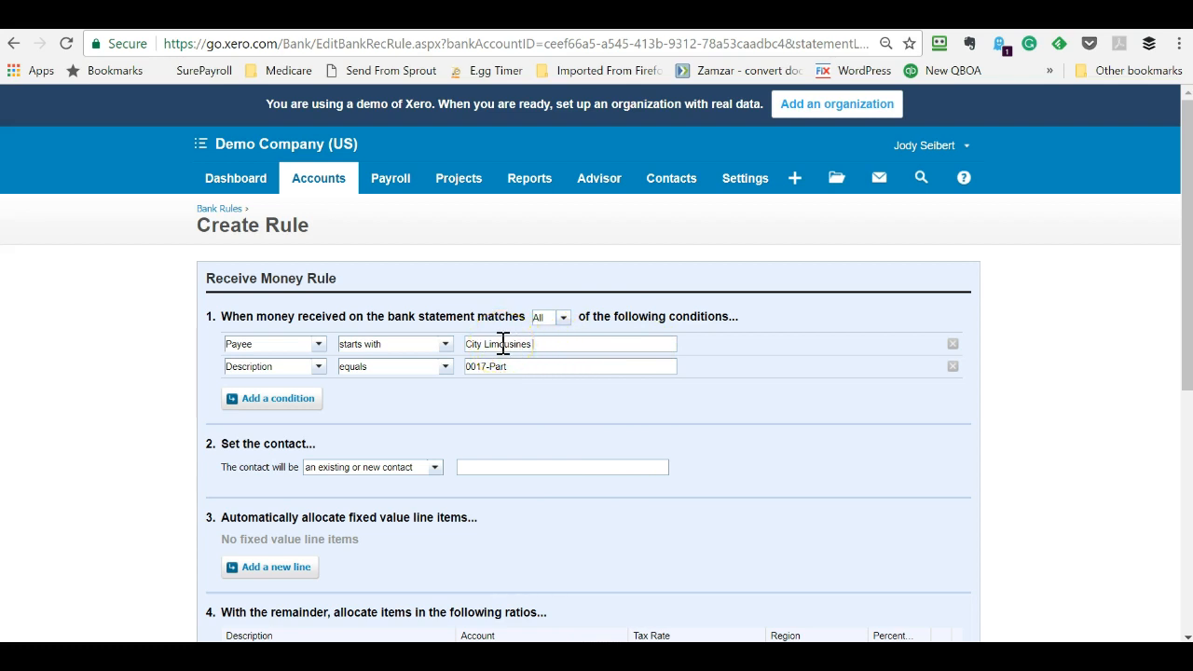
{"action": "mouse_move", "coordinate": [890, 373]}
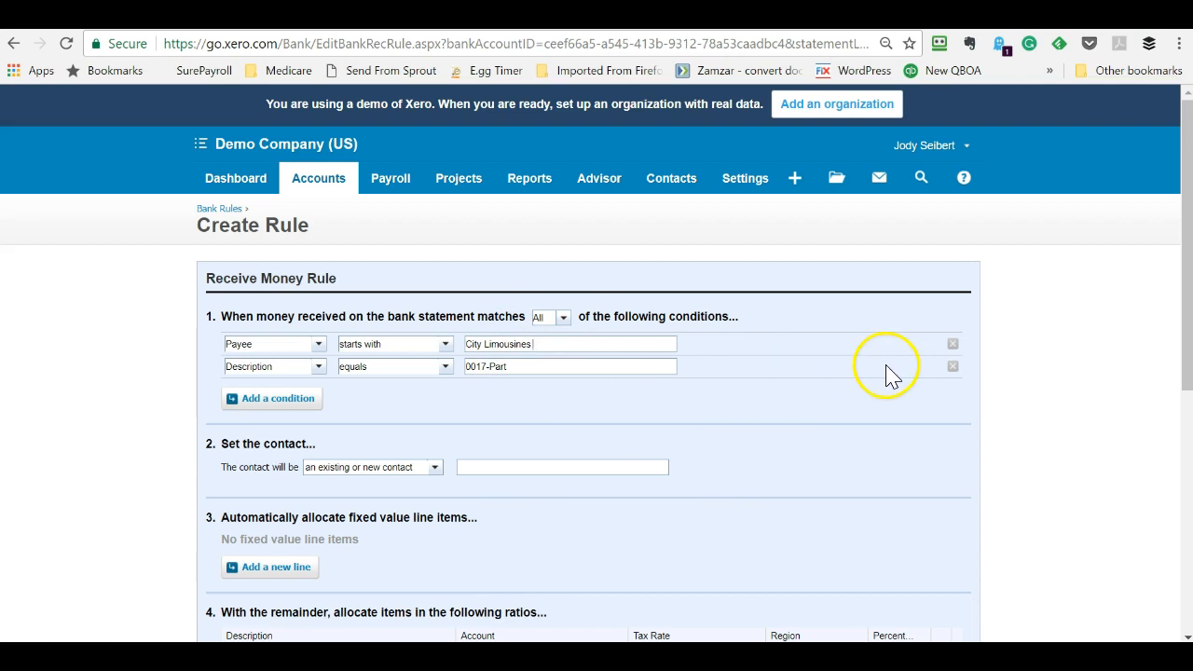
{"action": "left_click", "coordinate": [952, 365]}
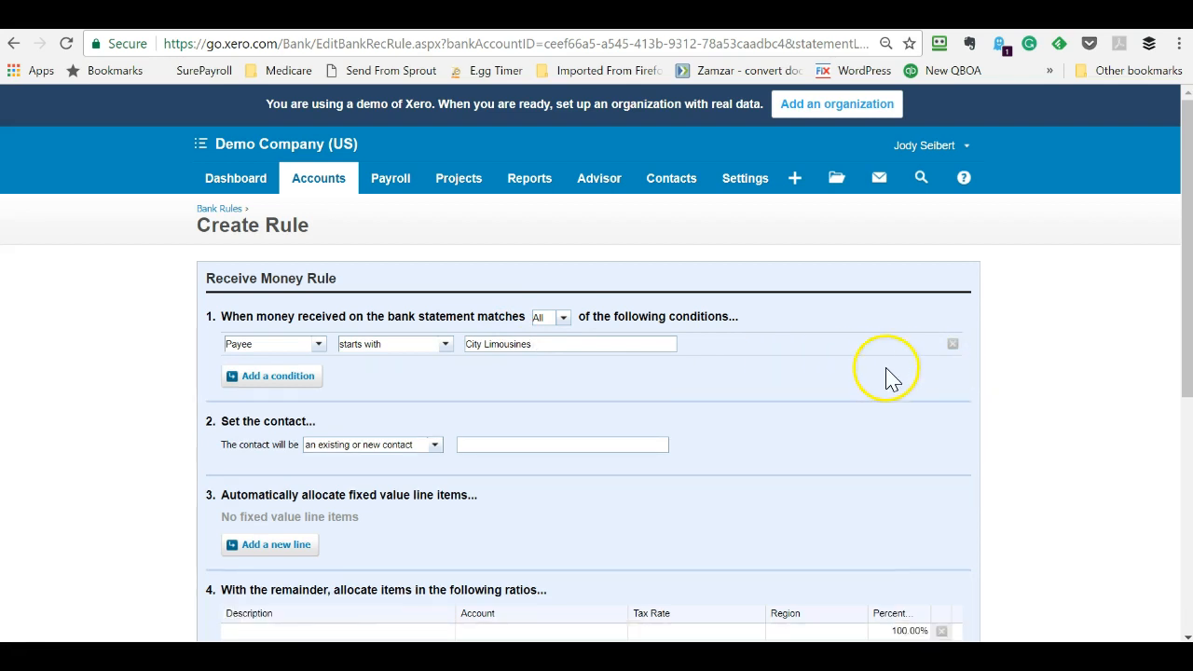
- Assign City Limousines as the rule's contact
{"action": "left_click", "coordinate": [562, 444]}
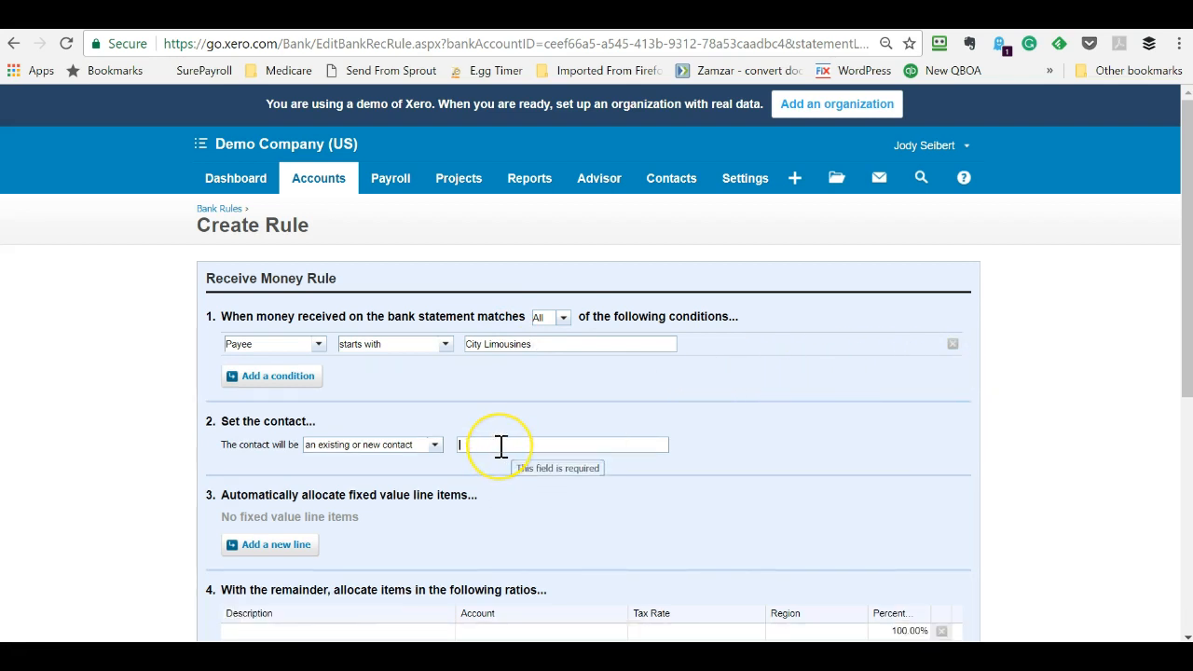
{"action": "type", "text": "City Agency"}
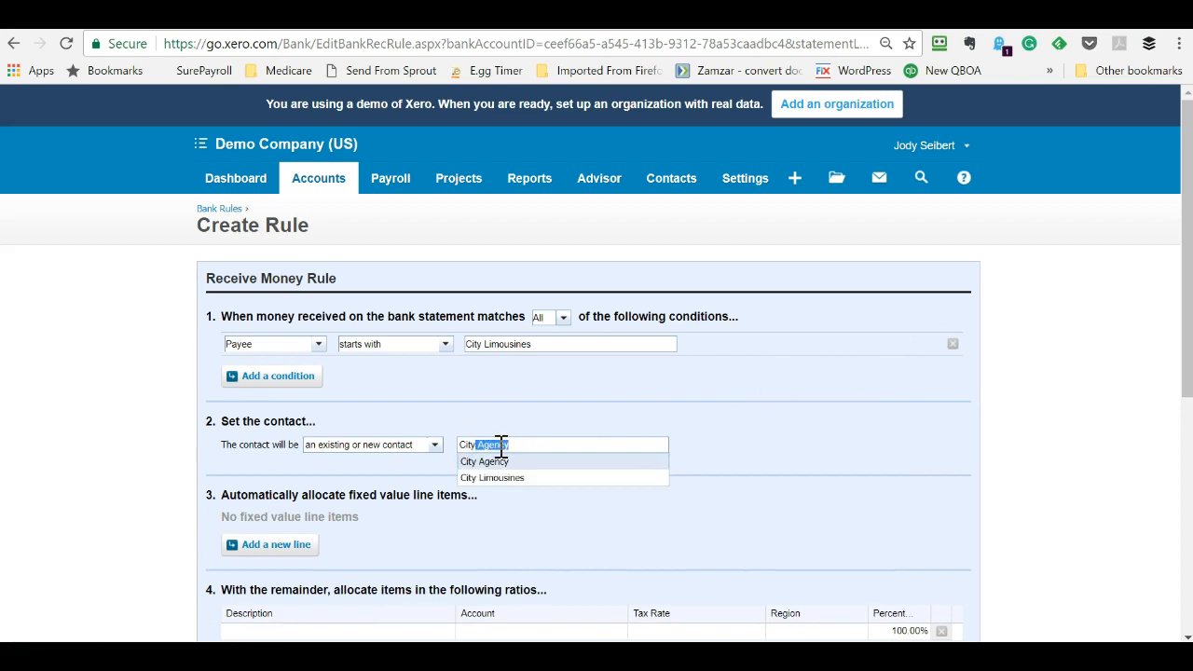
{"action": "left_click", "coordinate": [492, 477]}
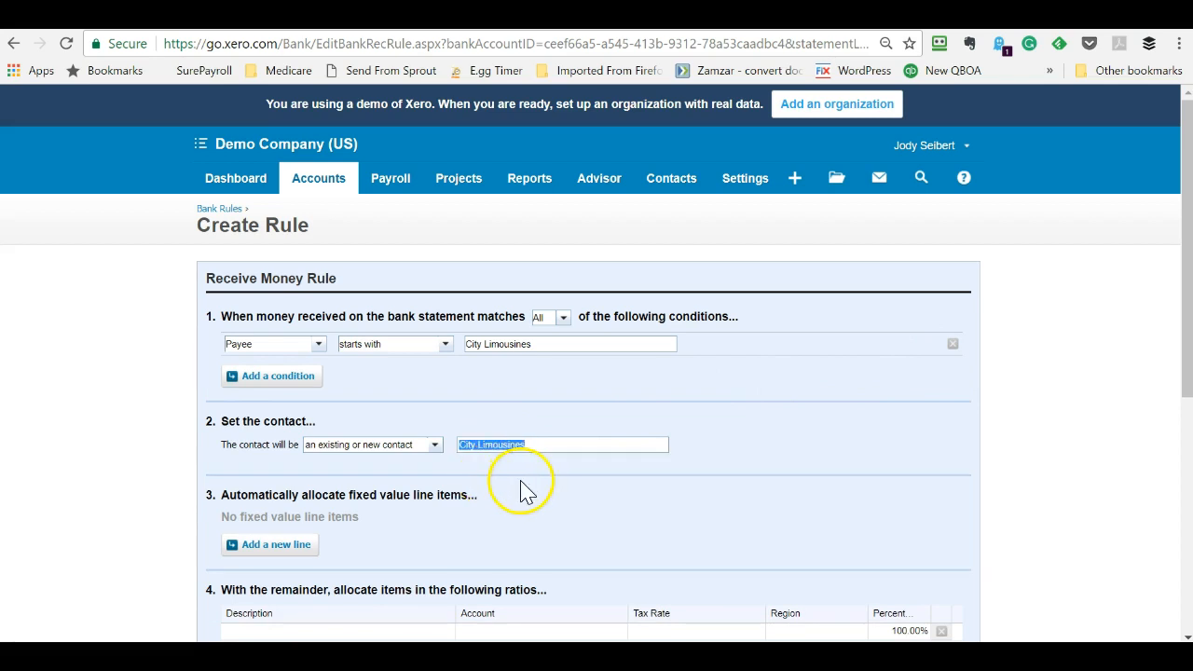
- Allocate 100% of matching lines to the Travel account
{"action": "scroll", "scroll_direction": "down", "scroll_amount": 3}
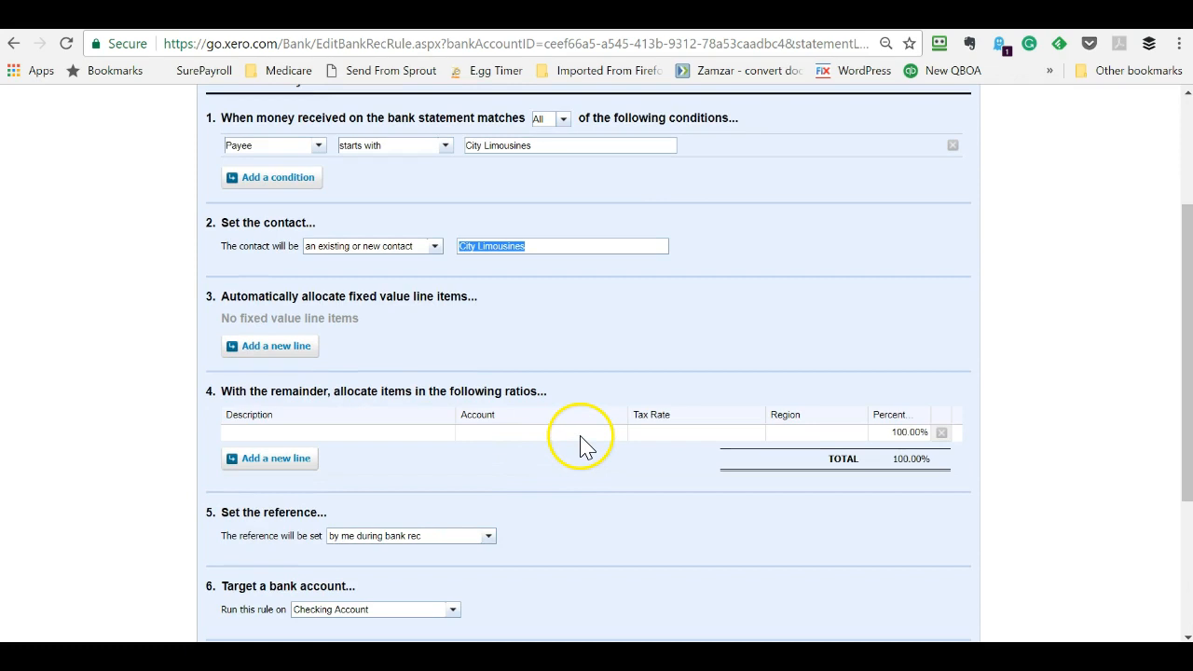
{"action": "type", "text": "tra"}
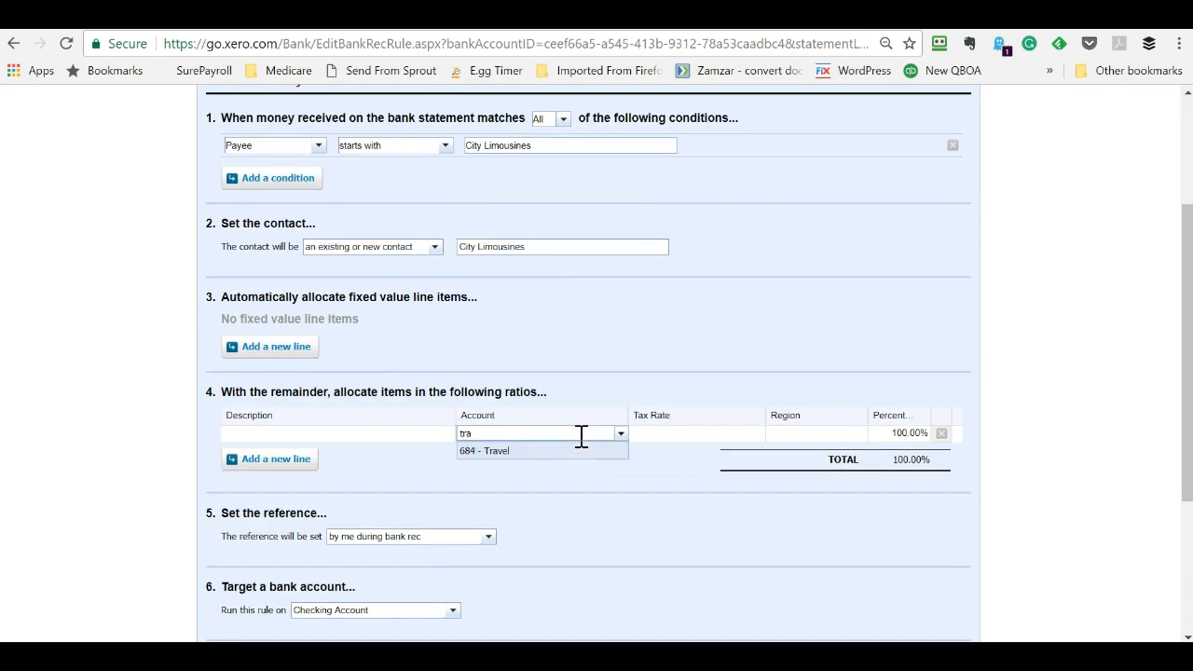
{"action": "left_click", "coordinate": [485, 449]}
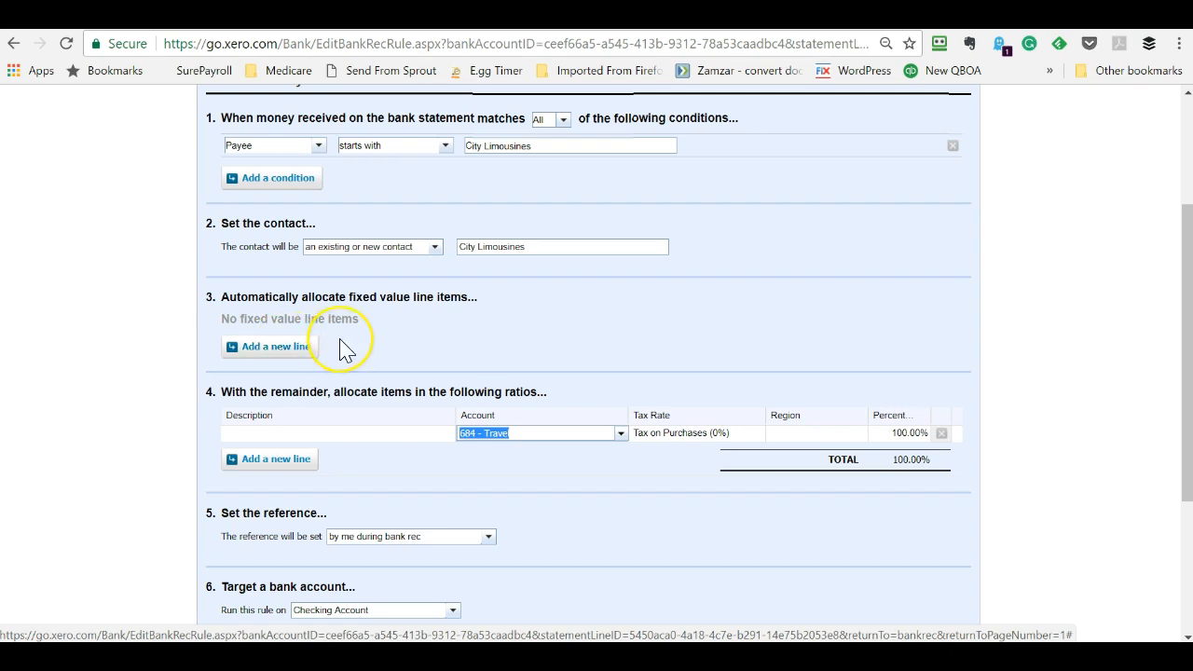
- Take the reference from the Description, target all bank accounts, and save the rule
{"action": "scroll", "scroll_direction": "down", "scroll_amount": 3}
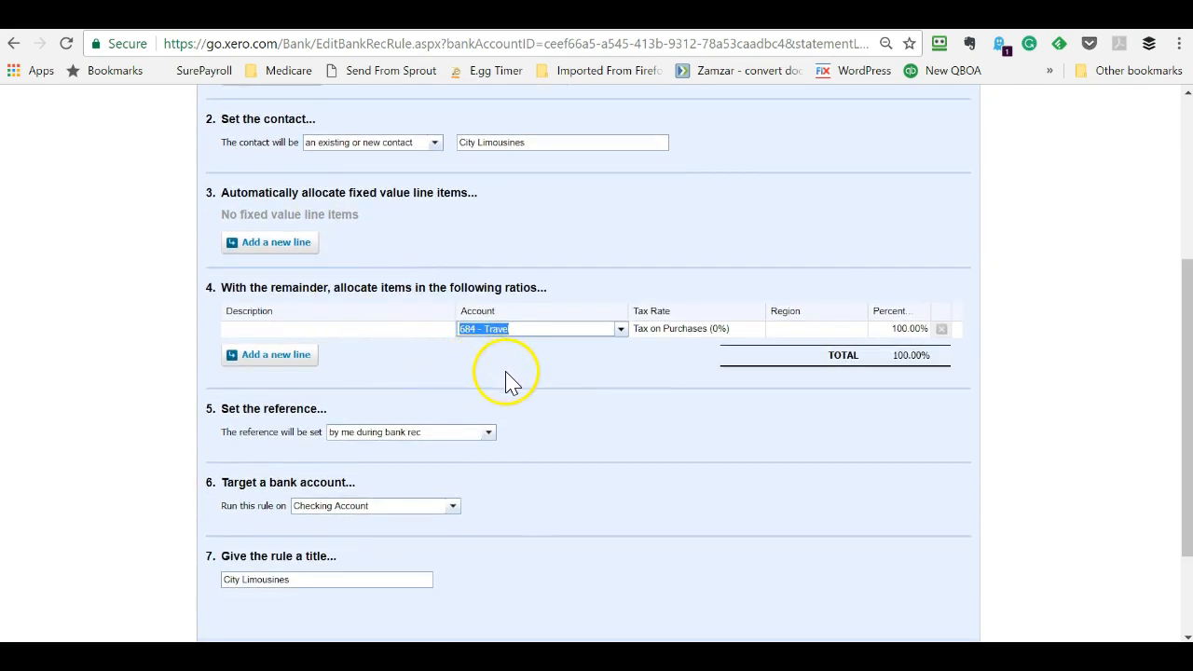
{"action": "mouse_move", "coordinate": [525, 398]}
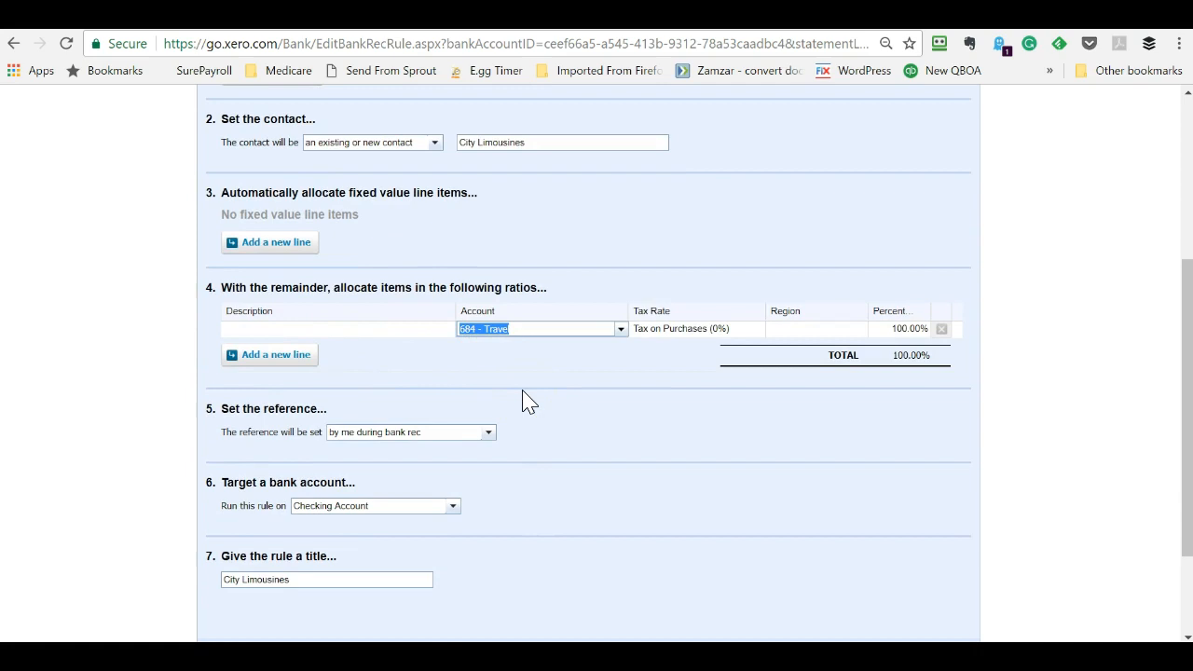
{"action": "scroll", "scroll_direction": "down", "scroll_amount": 3}
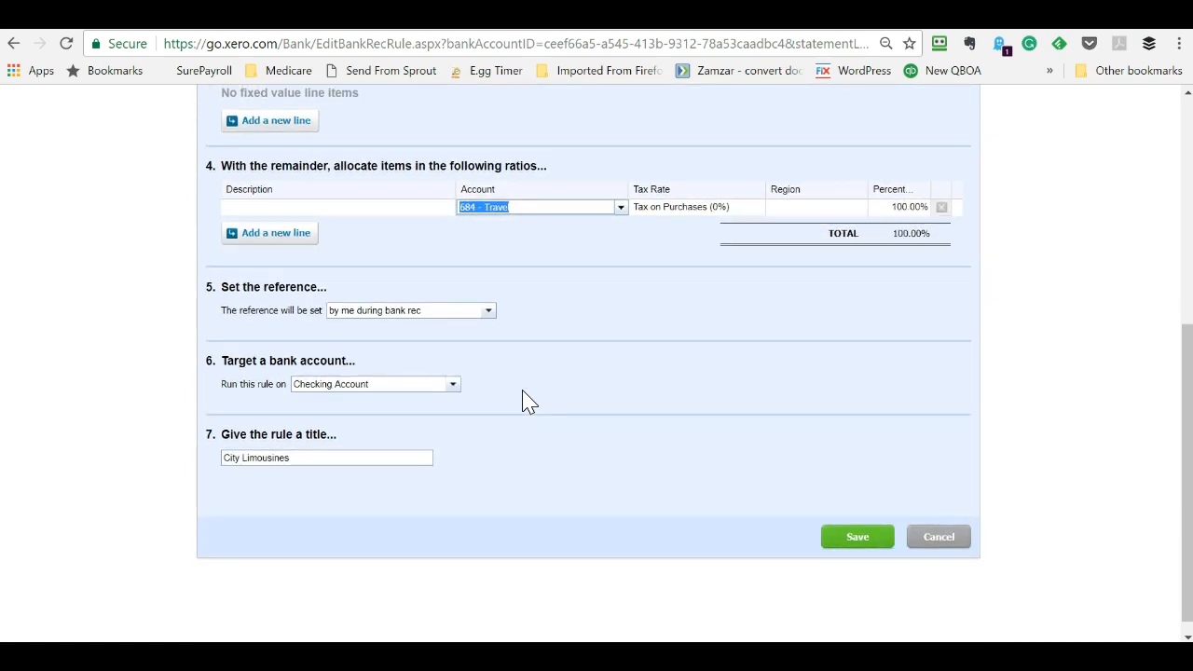
{"action": "mouse_move", "coordinate": [489, 309]}
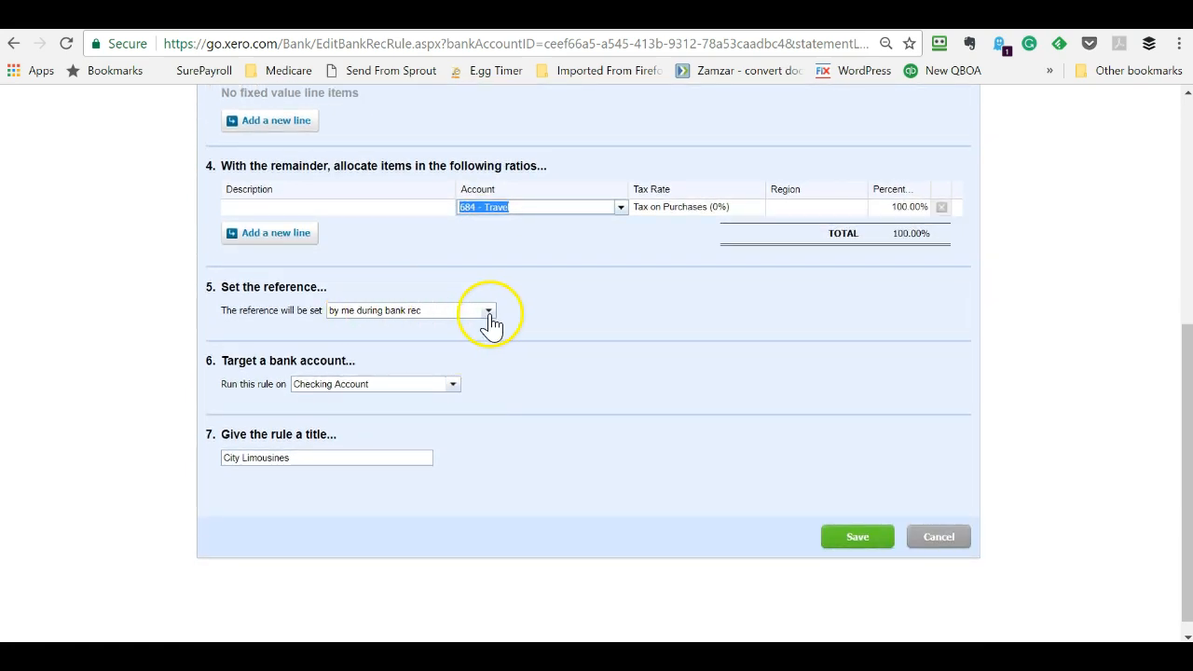
{"action": "left_click", "coordinate": [488, 309]}
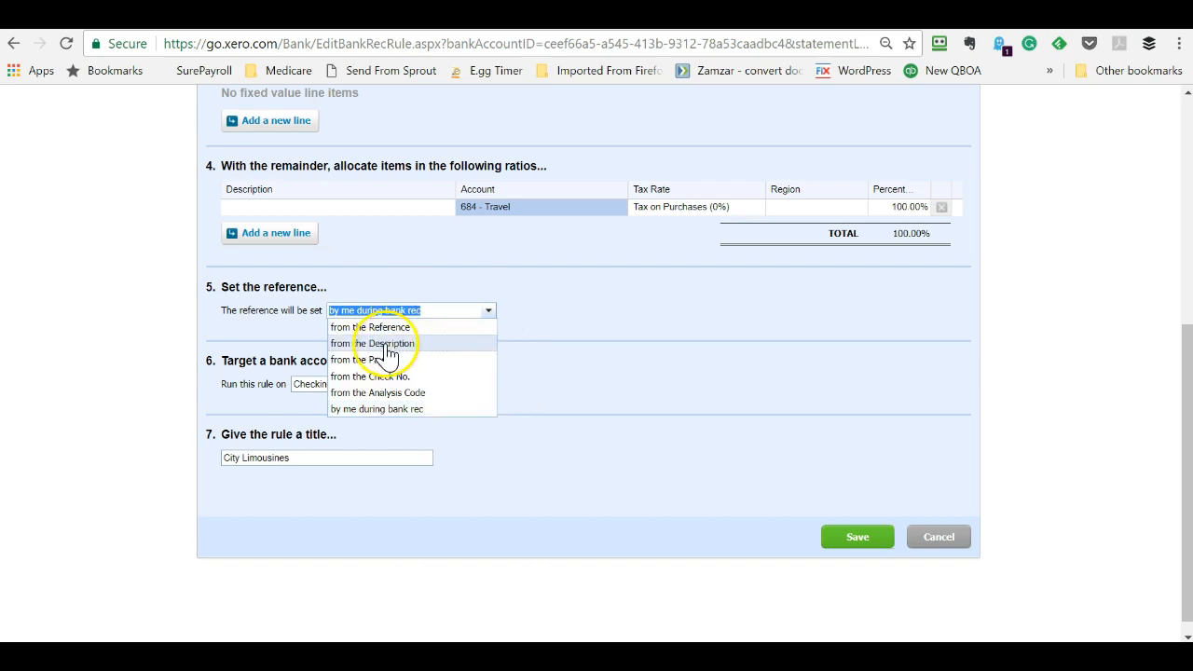
{"action": "left_click", "coordinate": [381, 343]}
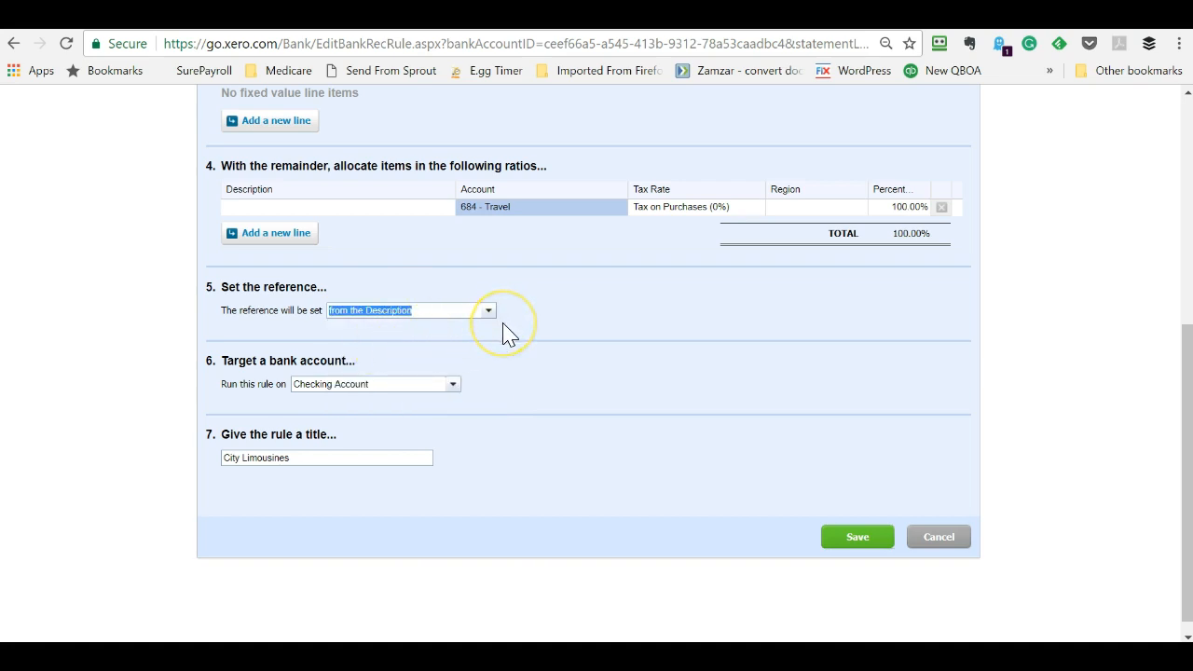
{"action": "mouse_move", "coordinate": [454, 391]}
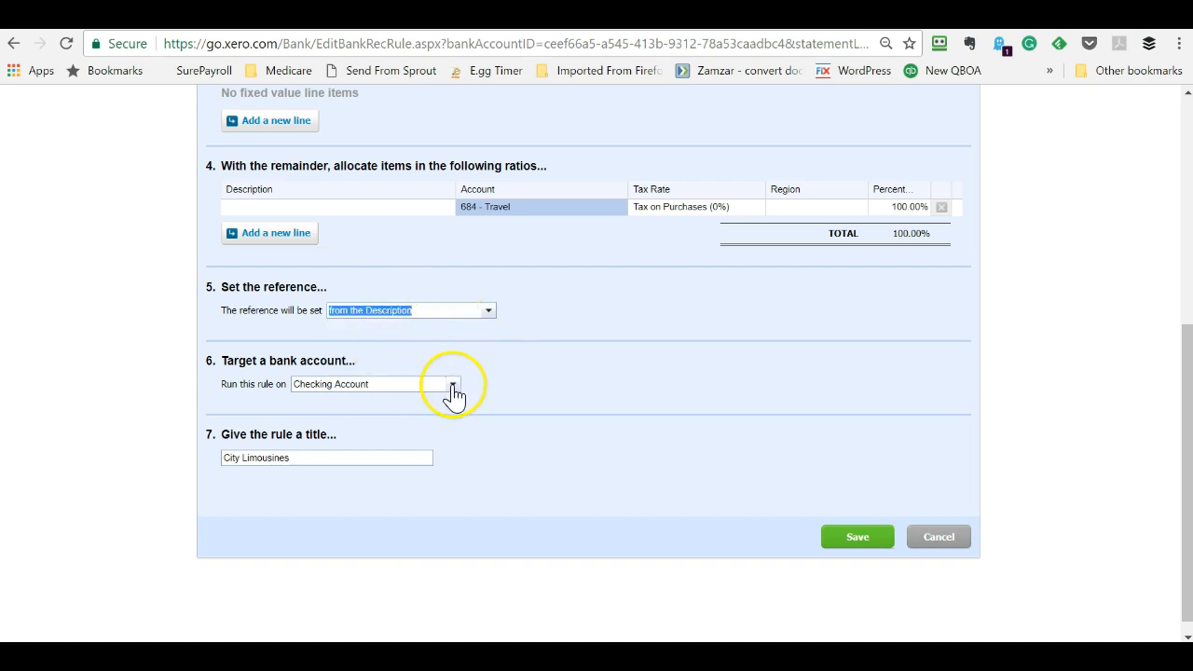
{"action": "left_click", "coordinate": [451, 384]}
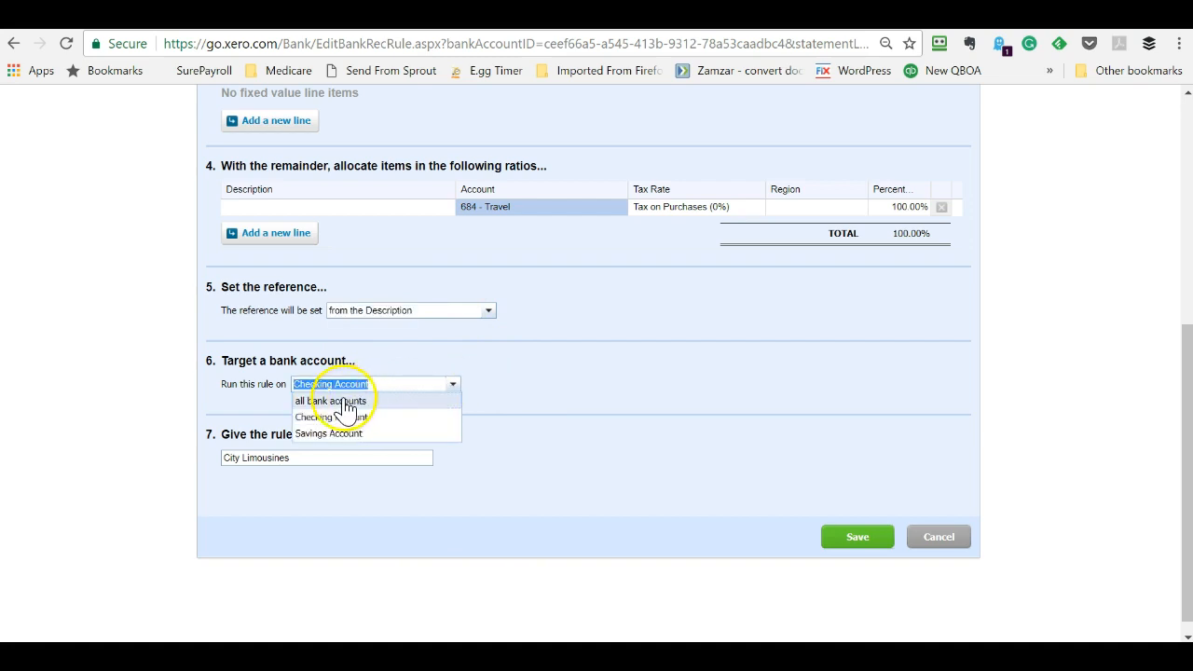
{"action": "left_click", "coordinate": [332, 400]}
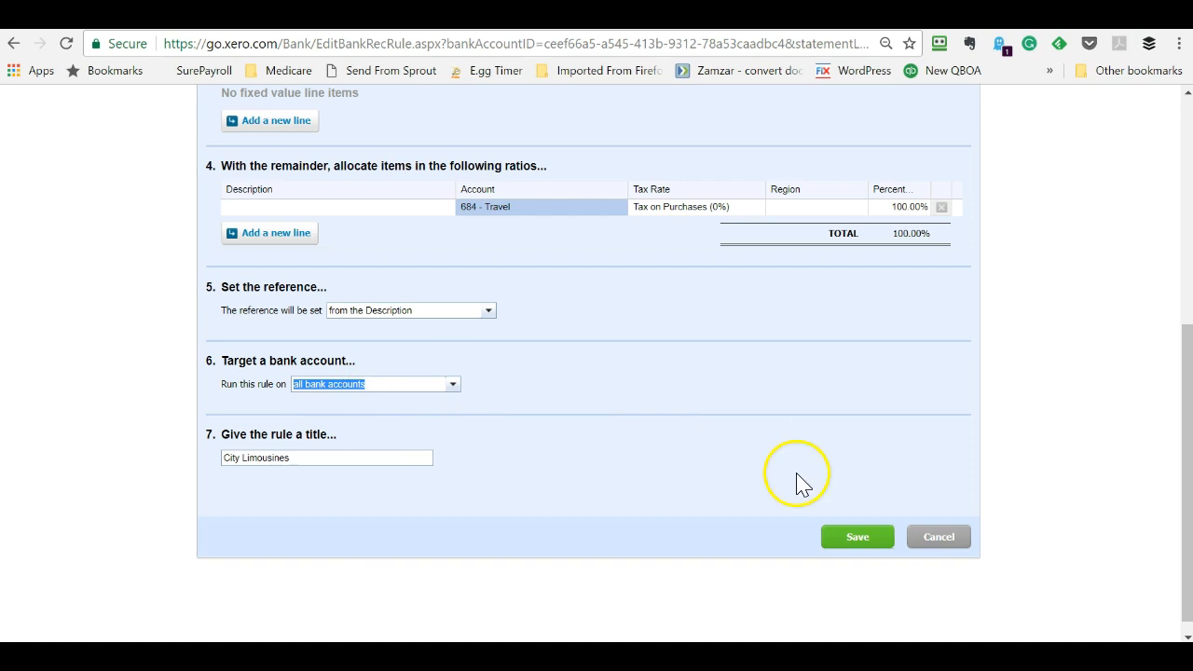
{"action": "mouse_move", "coordinate": [799, 545]}
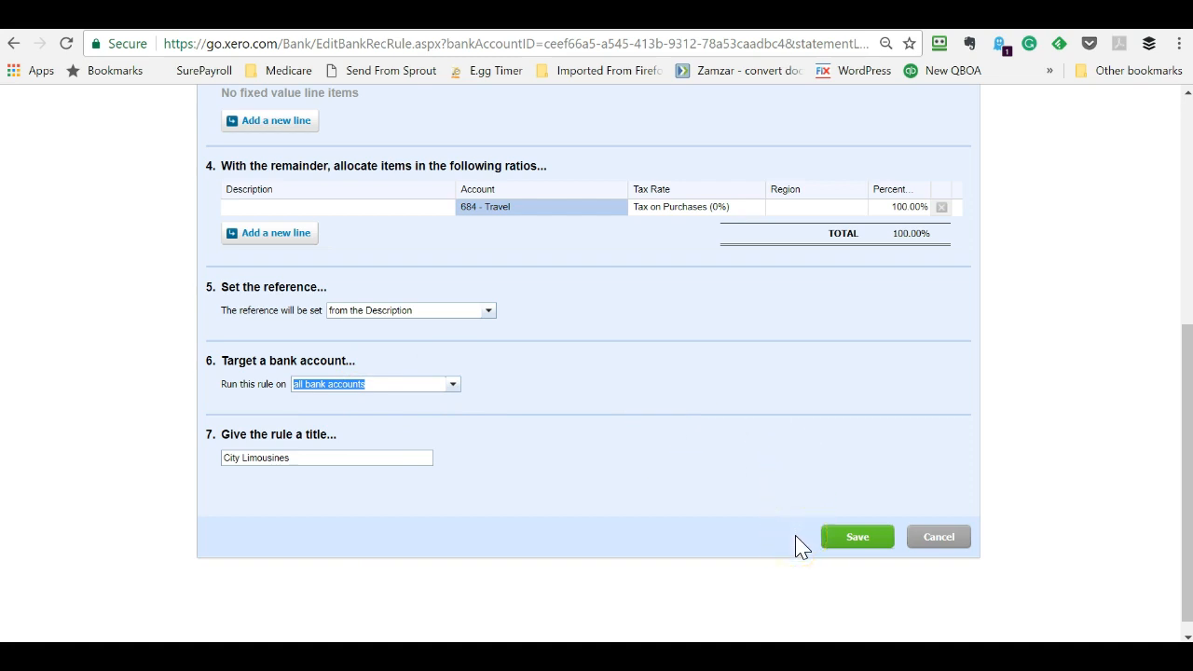
{"action": "mouse_move", "coordinate": [680, 391]}
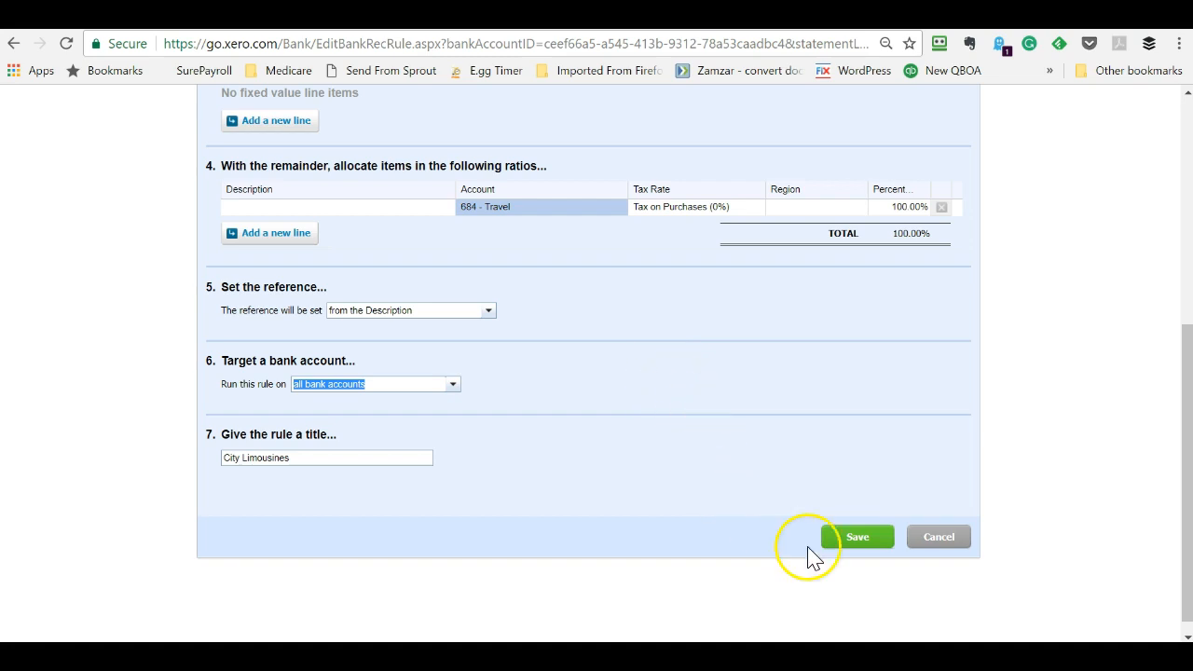
{"action": "left_click", "coordinate": [858, 537]}
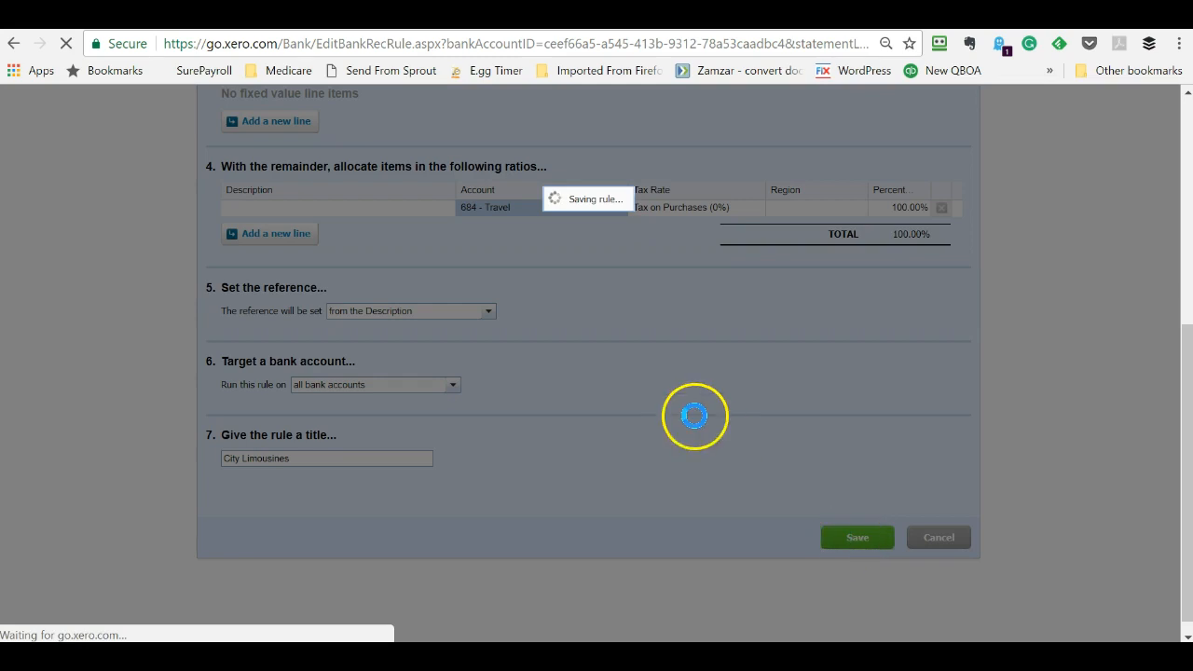
- Accept the City Limousines line reconciled by its rule, leaving 20 items to reconcile
{"action": "left_click", "coordinate": [856, 537]}
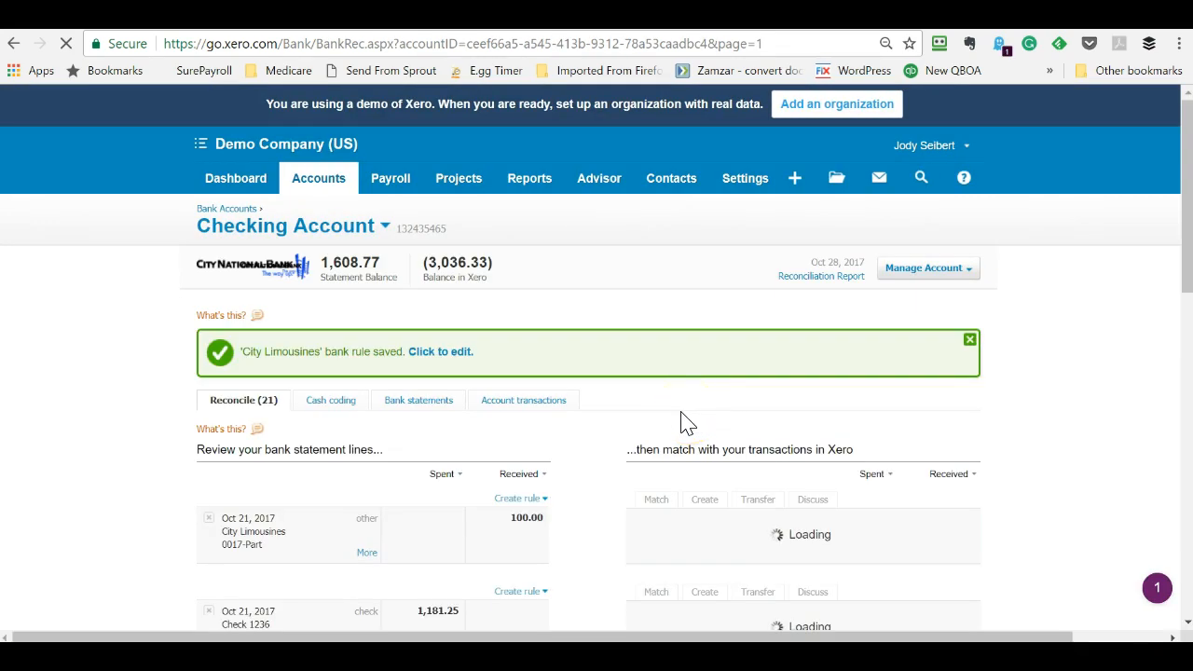
{"action": "left_click", "coordinate": [812, 499]}
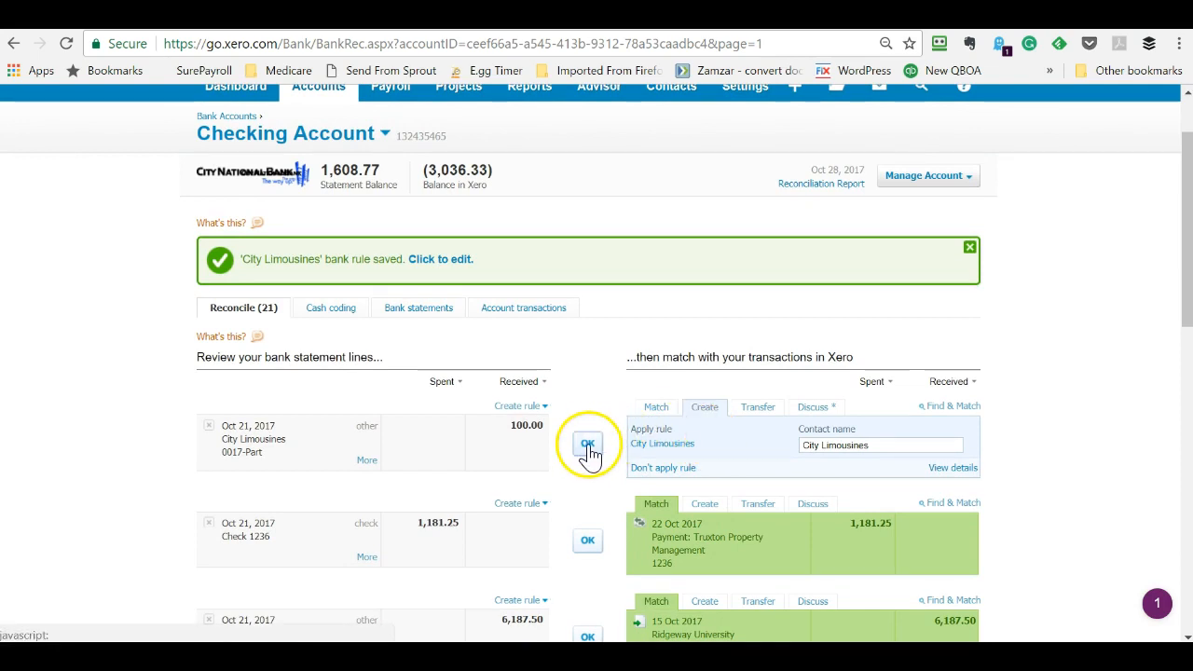
{"action": "left_click", "coordinate": [587, 444]}
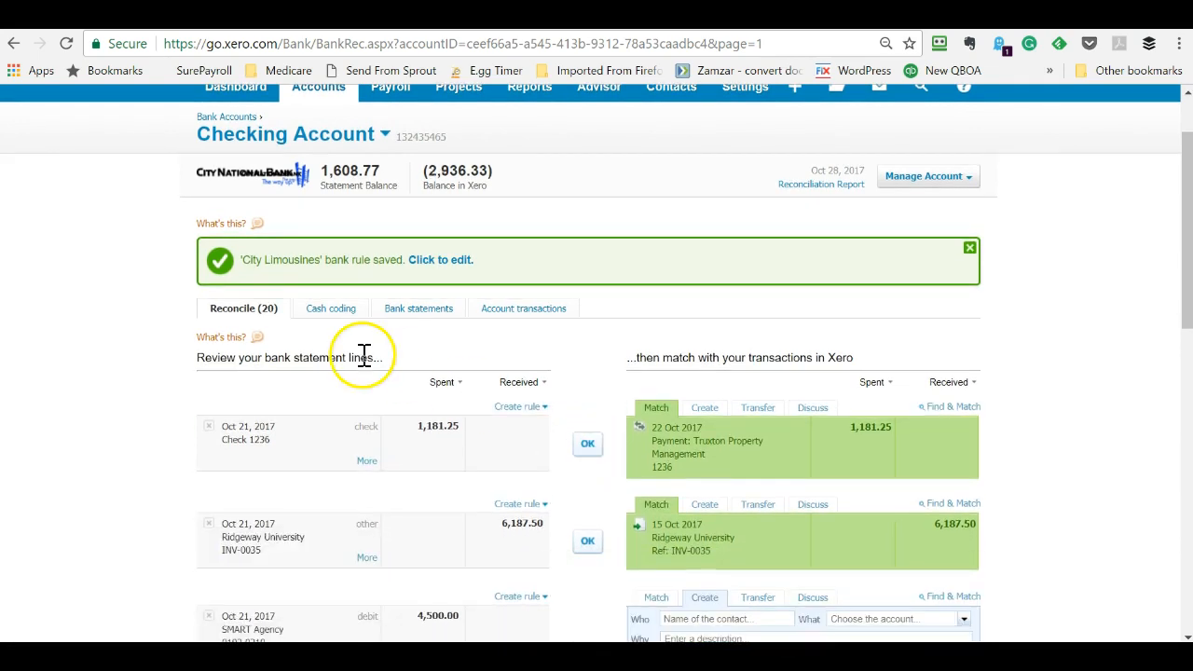
{"action": "scroll", "scroll_direction": "down", "scroll_amount": 3}
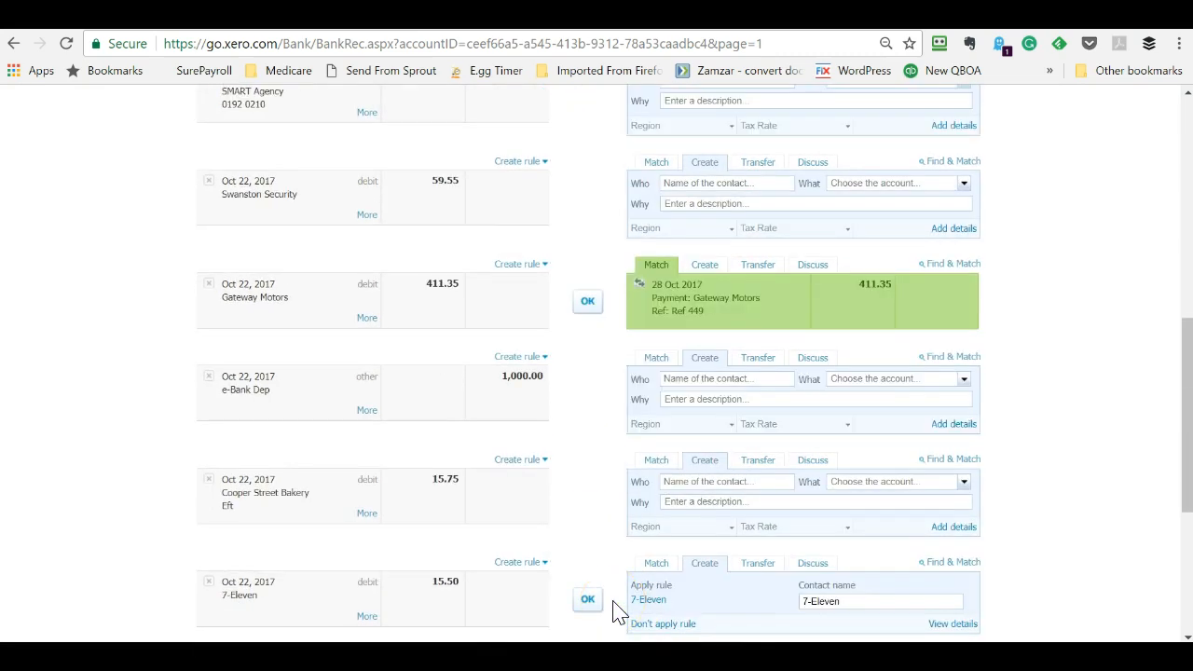
{"action": "scroll", "scroll_direction": "down", "scroll_amount": 3}
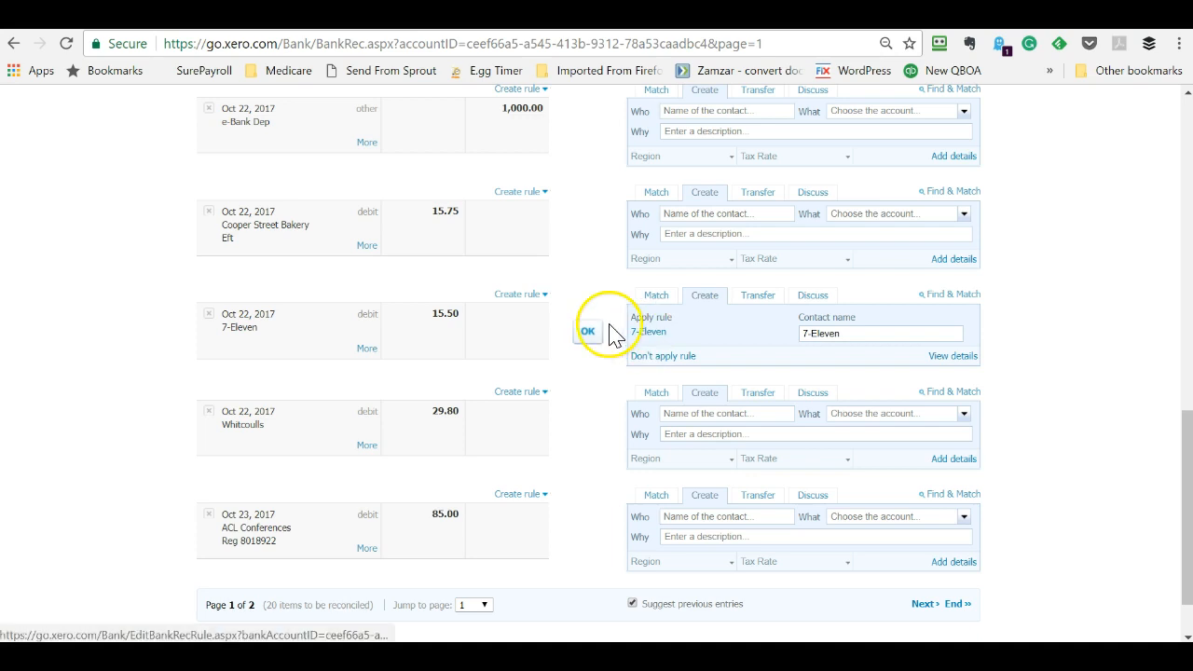
{"action": "left_click", "coordinate": [588, 332]}
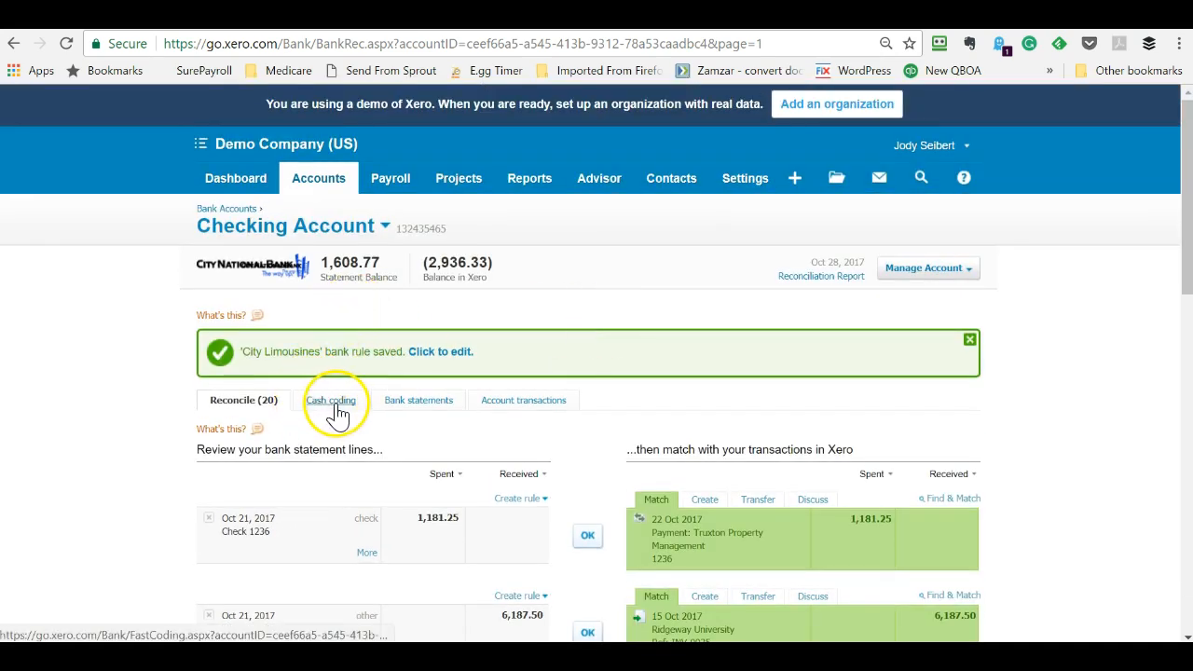
- Switch to cash coding and sort the statement lines by payee
{"action": "left_click", "coordinate": [331, 399]}
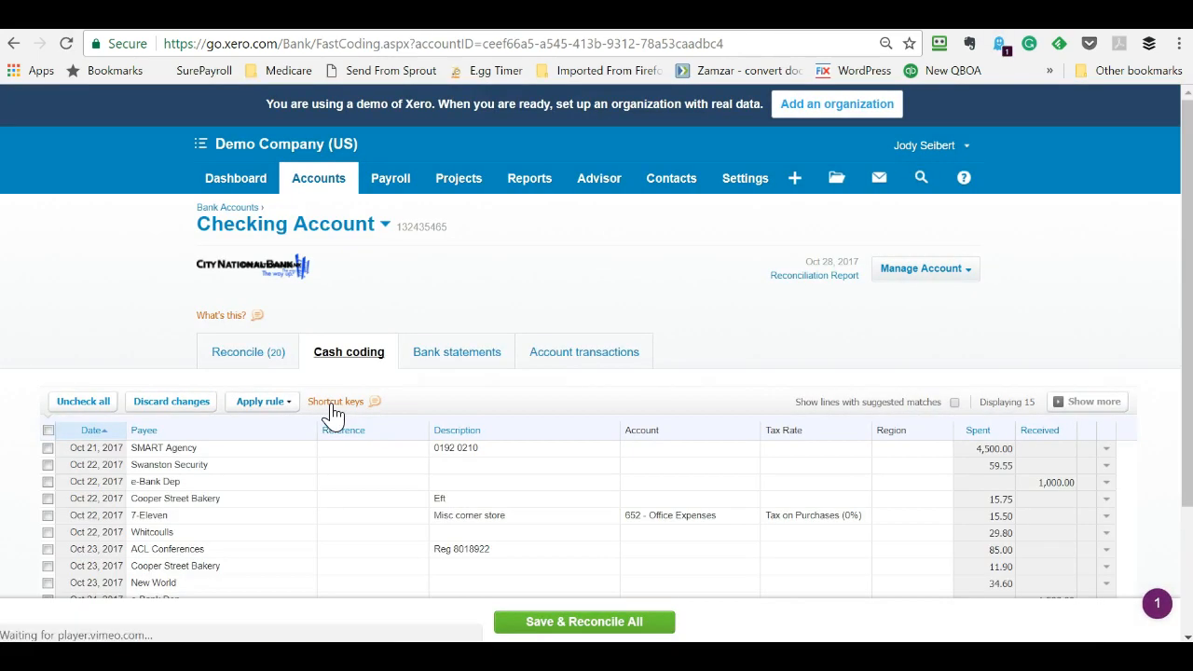
{"action": "scroll", "scroll_direction": "down", "scroll_amount": 3}
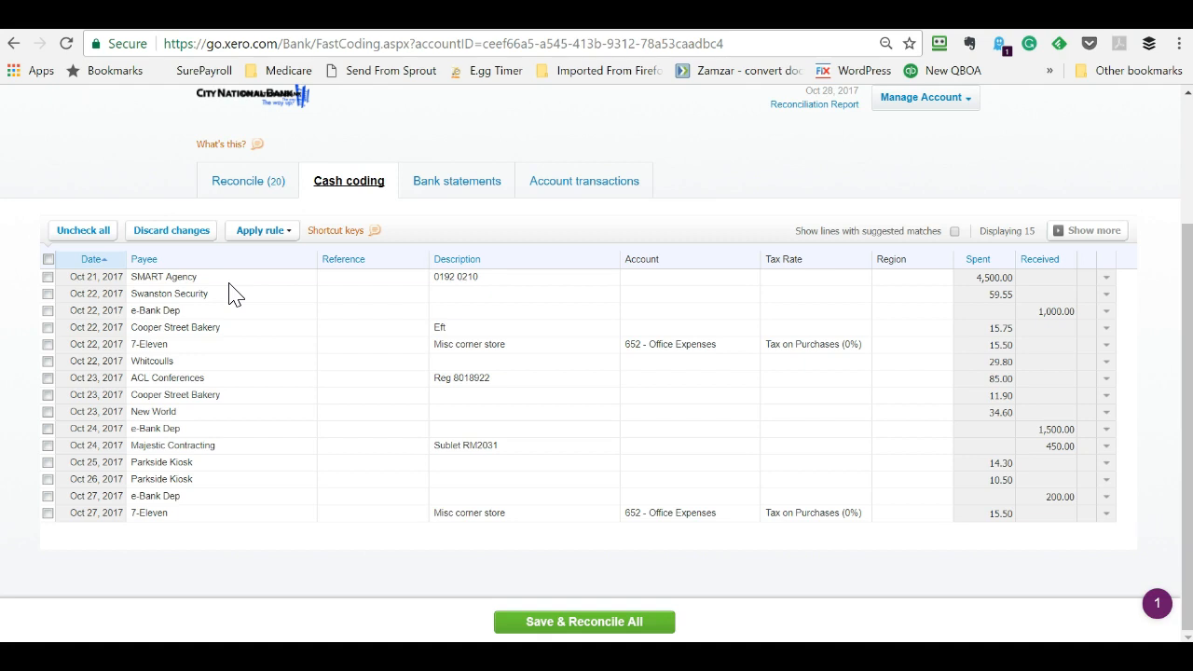
{"action": "mouse_move", "coordinate": [254, 328]}
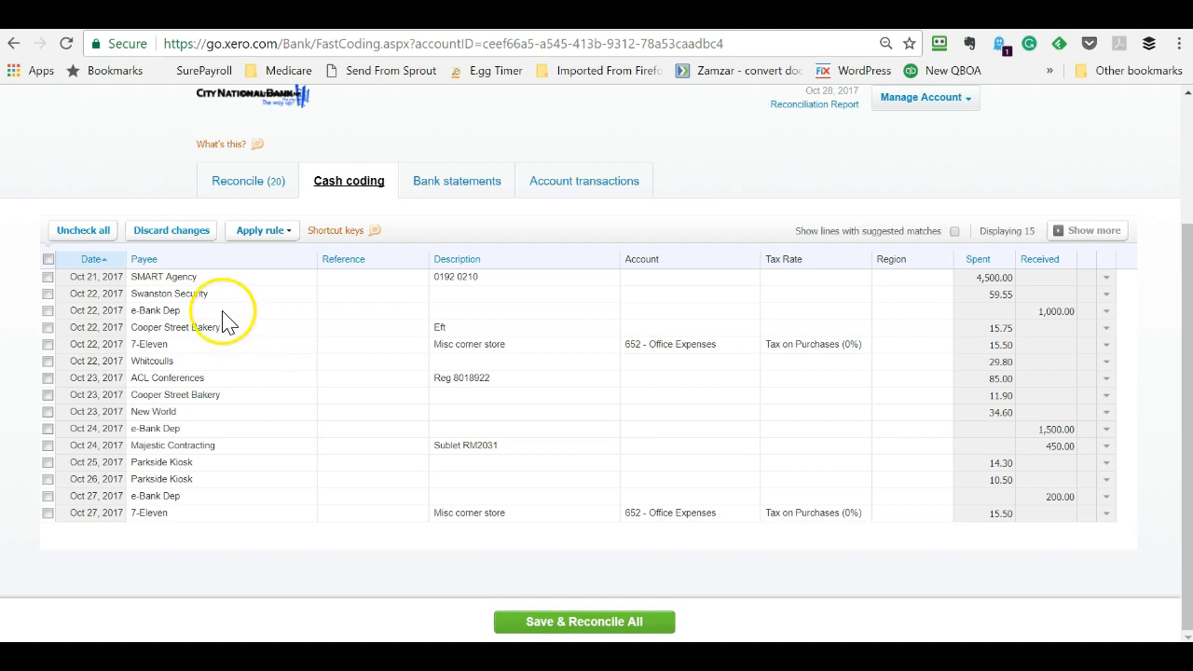
{"action": "mouse_move", "coordinate": [145, 270]}
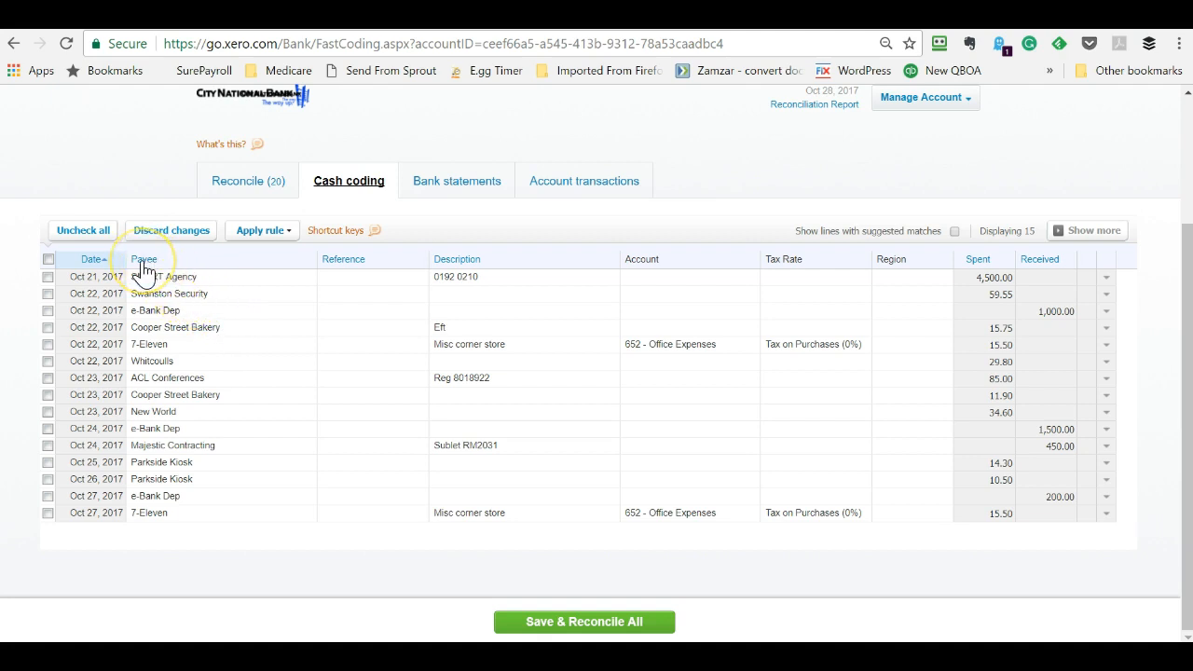
{"action": "left_click", "coordinate": [144, 259]}
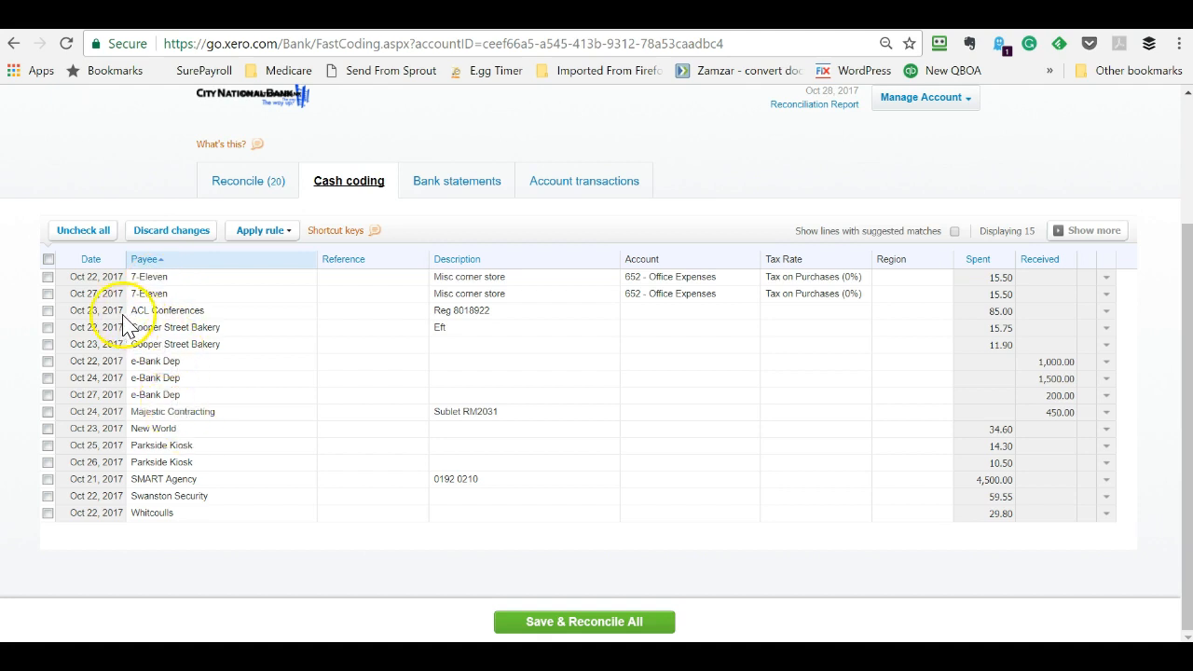
- Reconcile both 7-Eleven lines coded to Office Expenses
{"action": "left_click", "coordinate": [48, 276]}
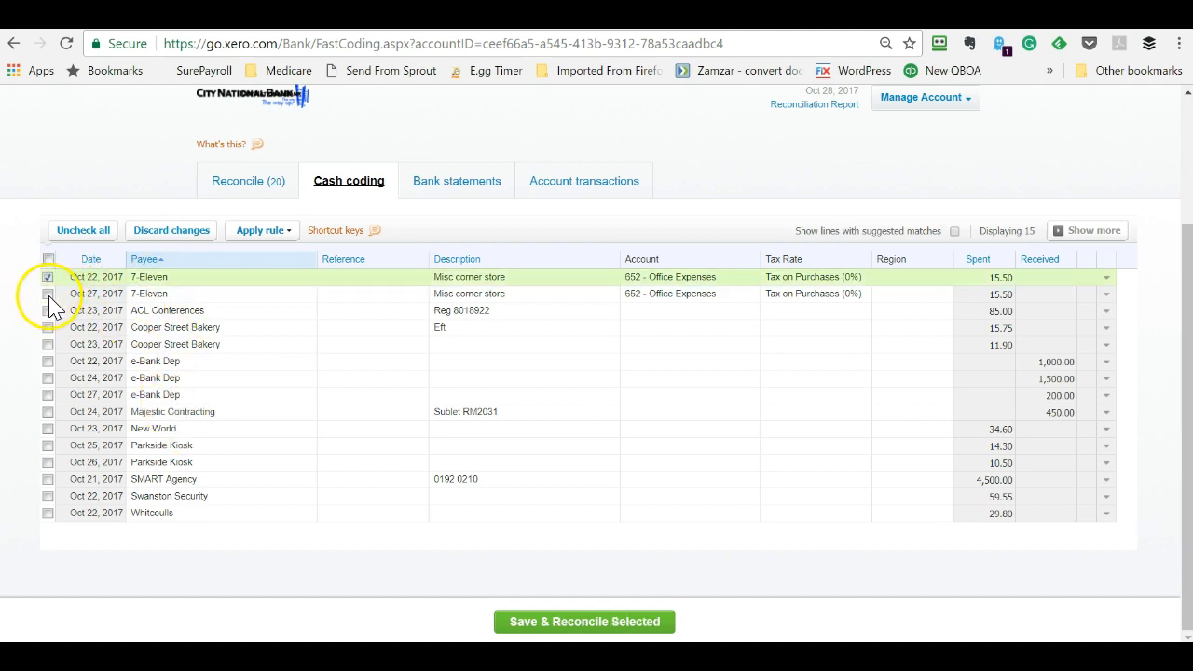
{"action": "left_click", "coordinate": [48, 294]}
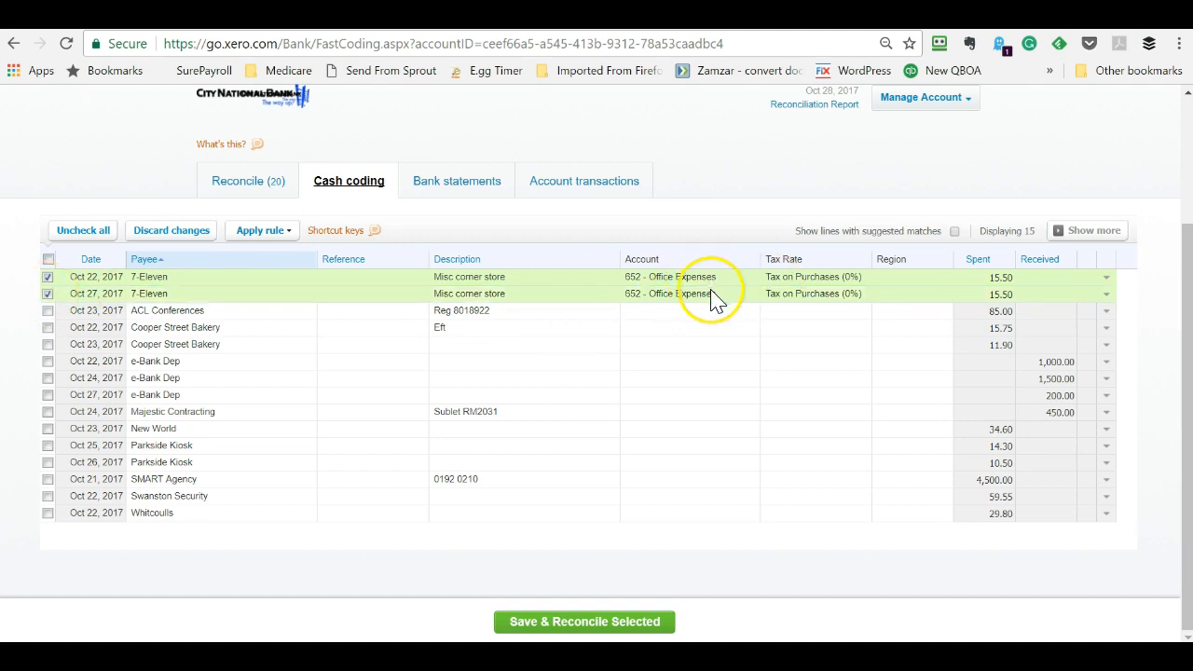
{"action": "mouse_move", "coordinate": [206, 283]}
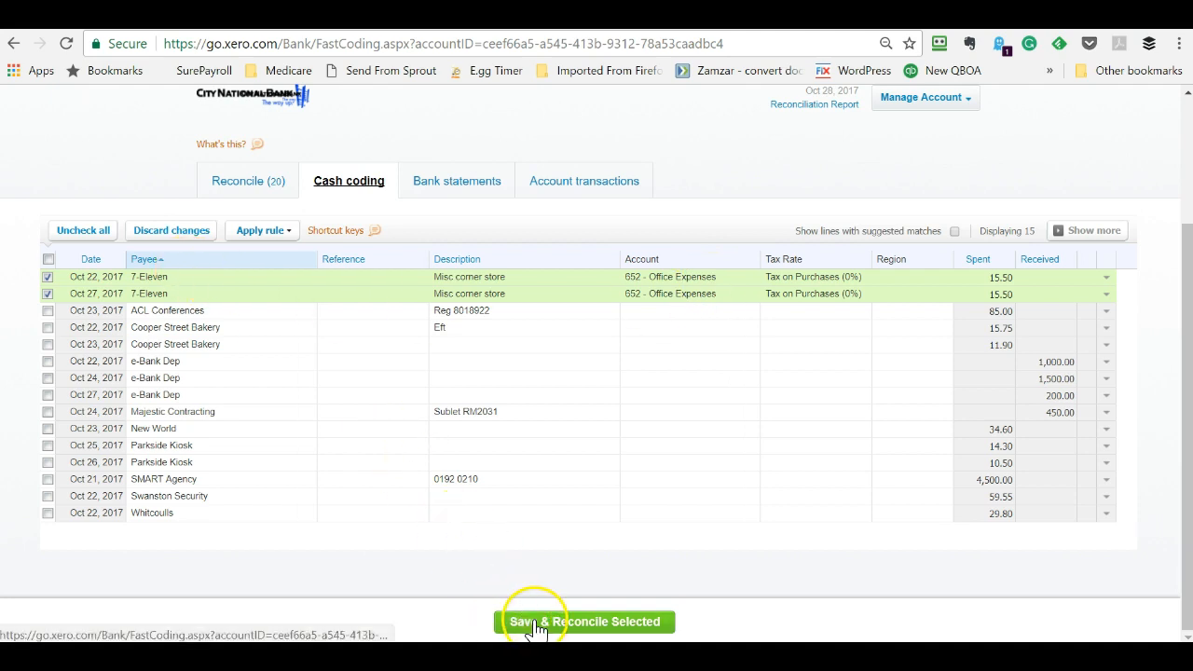
{"action": "left_click", "coordinate": [585, 622]}
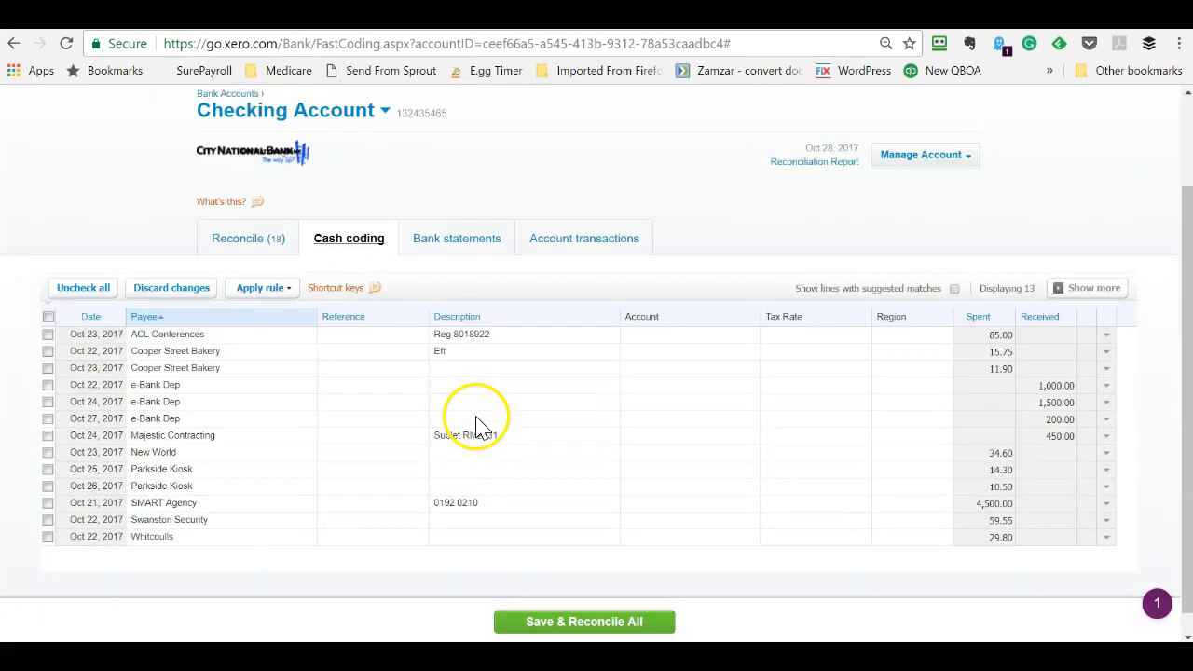
- Code both Cooper Street Bakery lines to 620 - Entertainment and confirm the reconciliation
{"action": "left_click", "coordinate": [49, 328]}
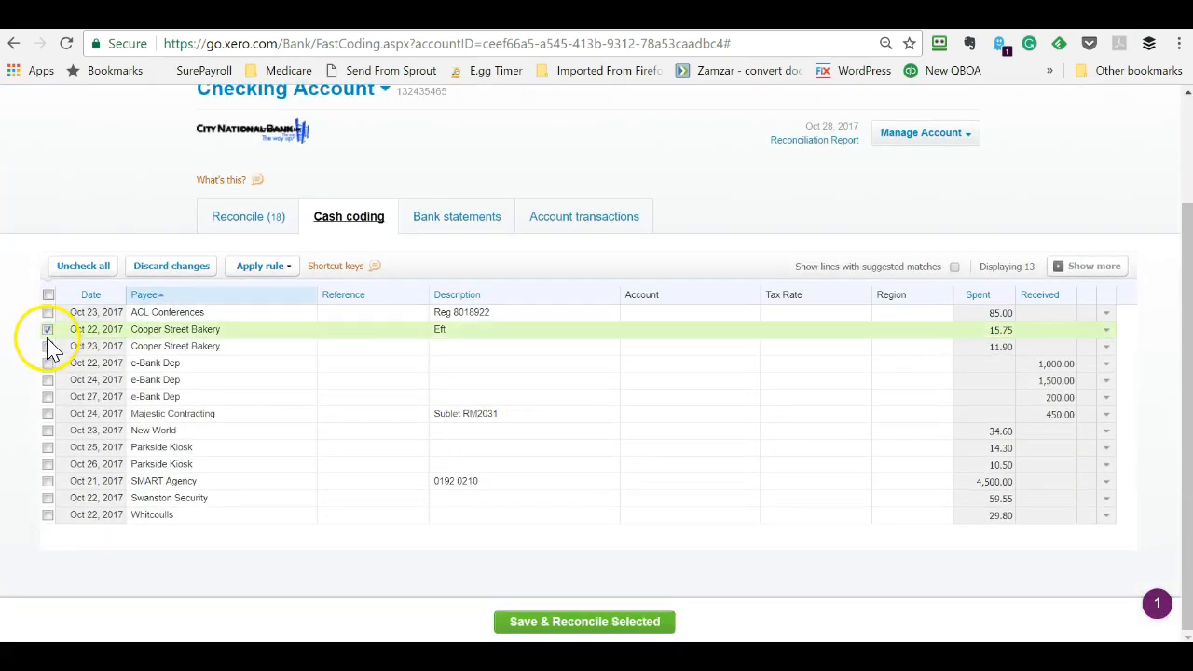
{"action": "left_click", "coordinate": [49, 345]}
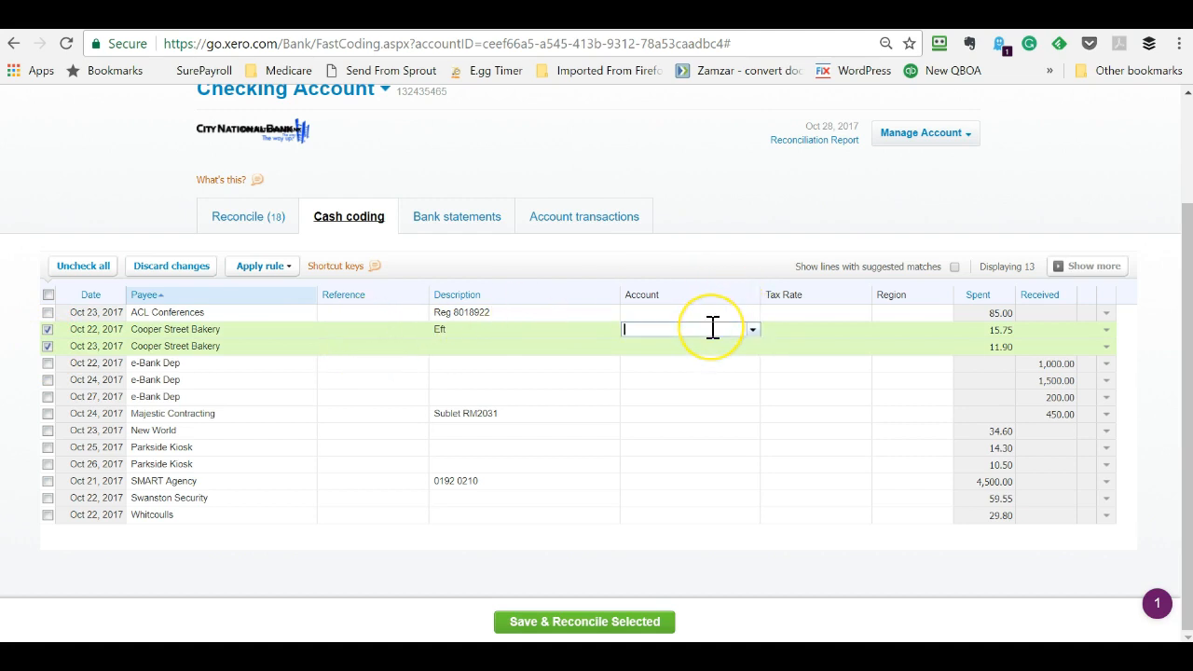
{"action": "left_click", "coordinate": [690, 328]}
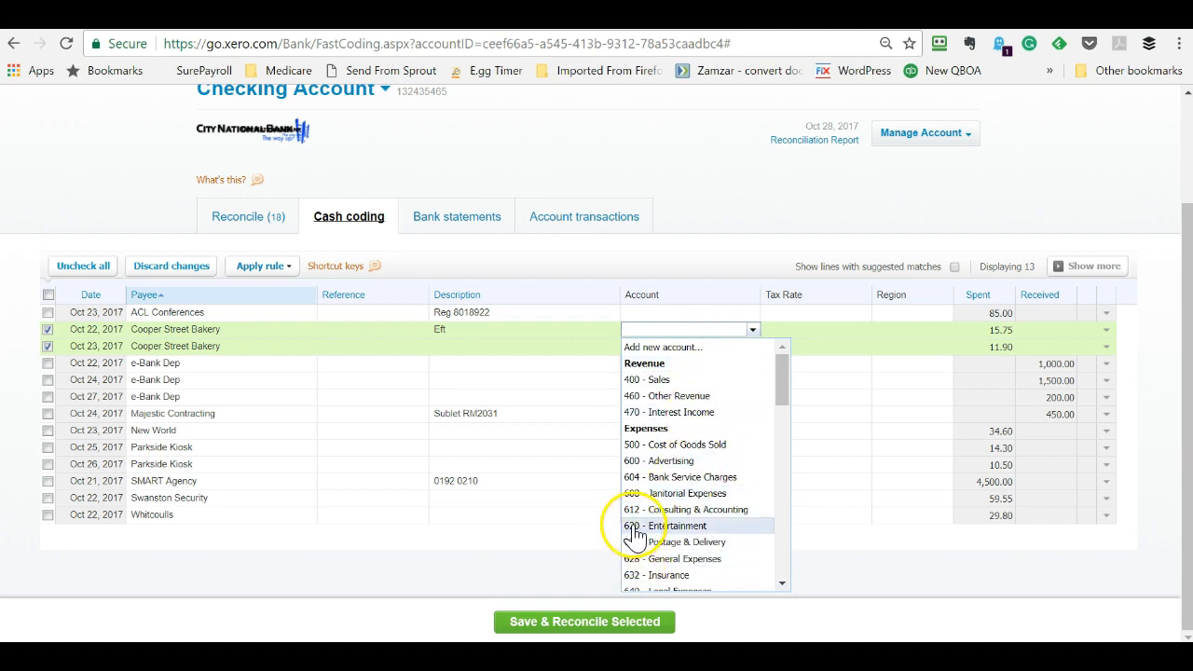
{"action": "left_click", "coordinate": [666, 525]}
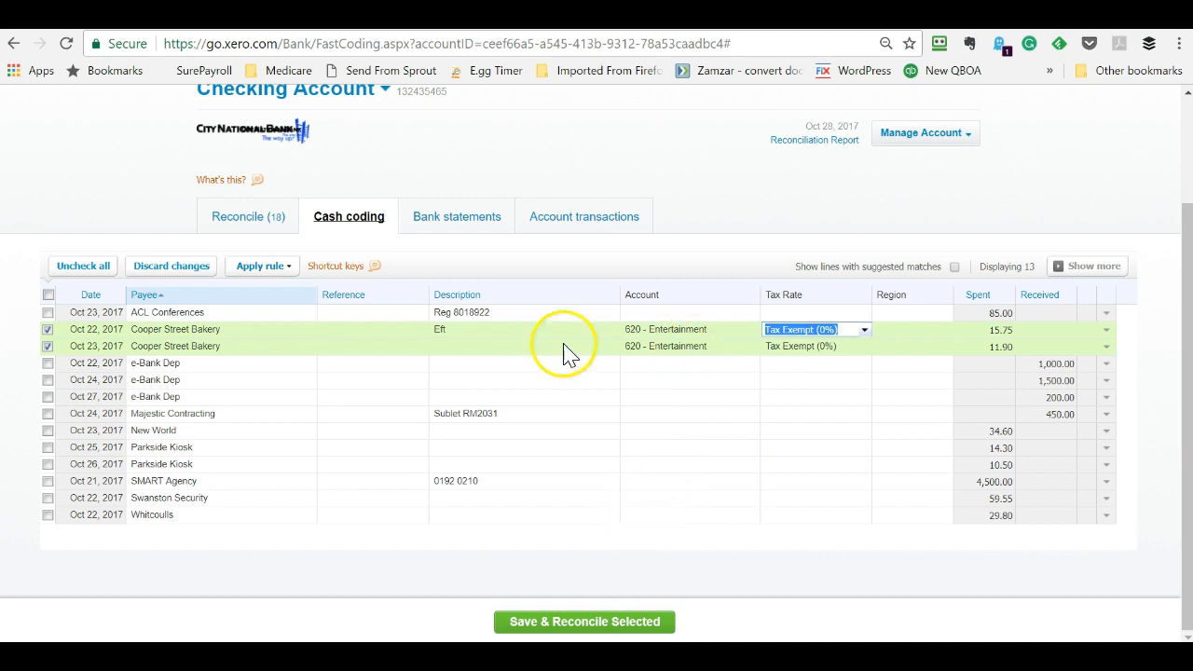
{"action": "mouse_move", "coordinate": [207, 344]}
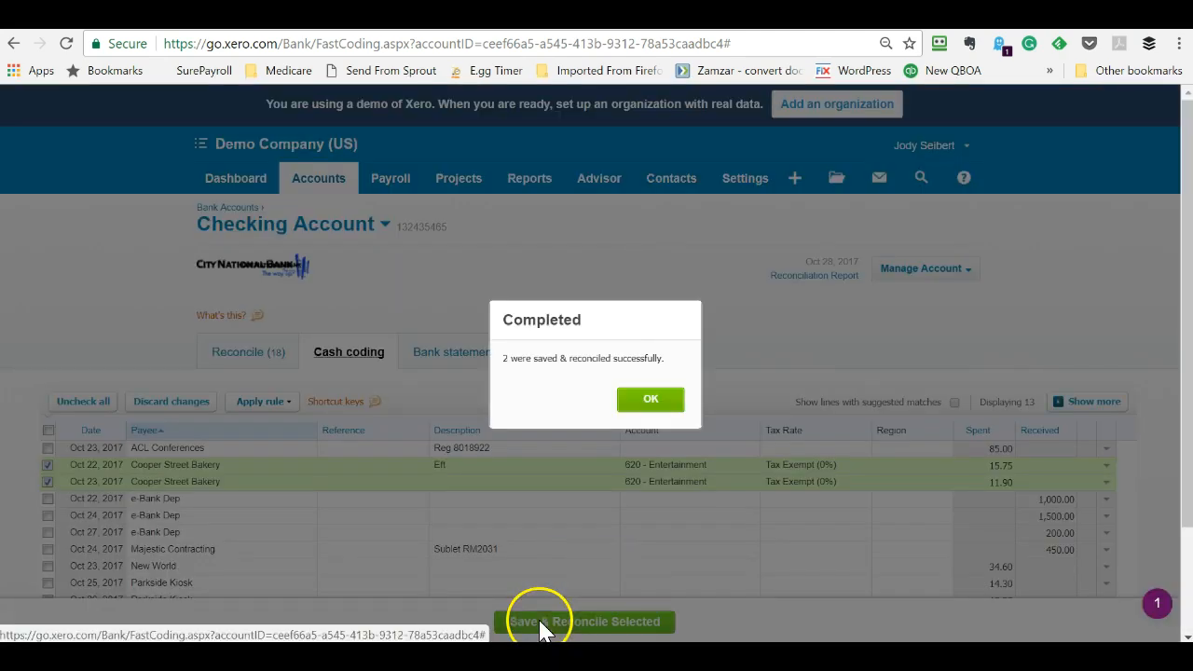
{"action": "mouse_move", "coordinate": [651, 398]}
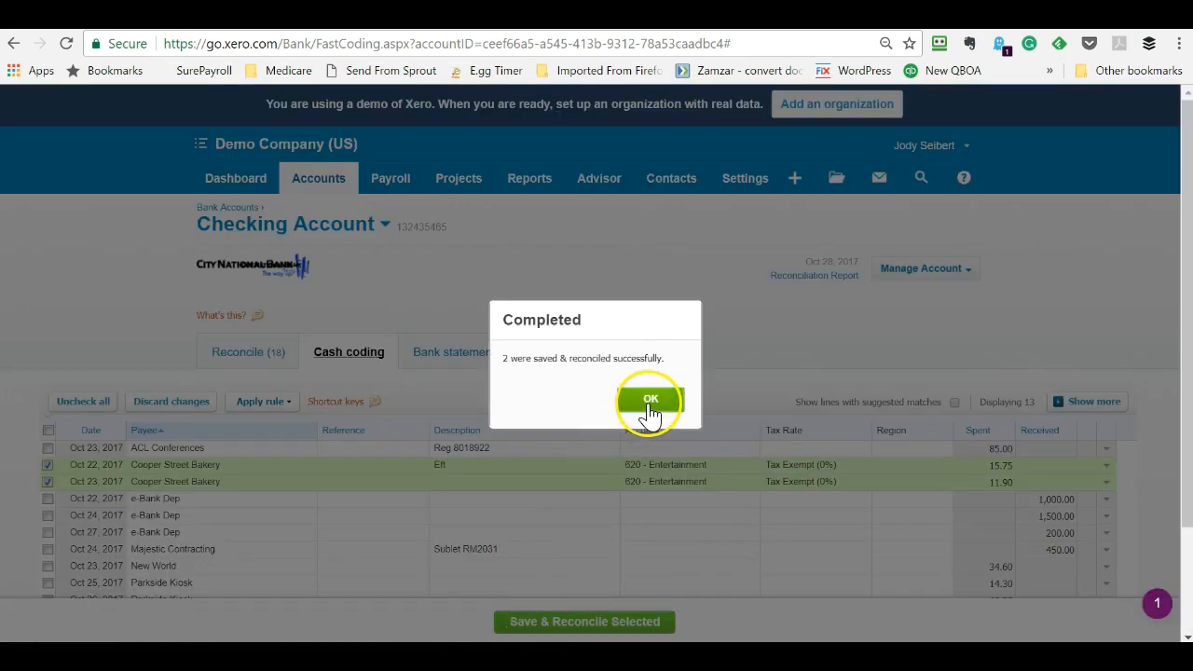
{"action": "left_click", "coordinate": [648, 398]}
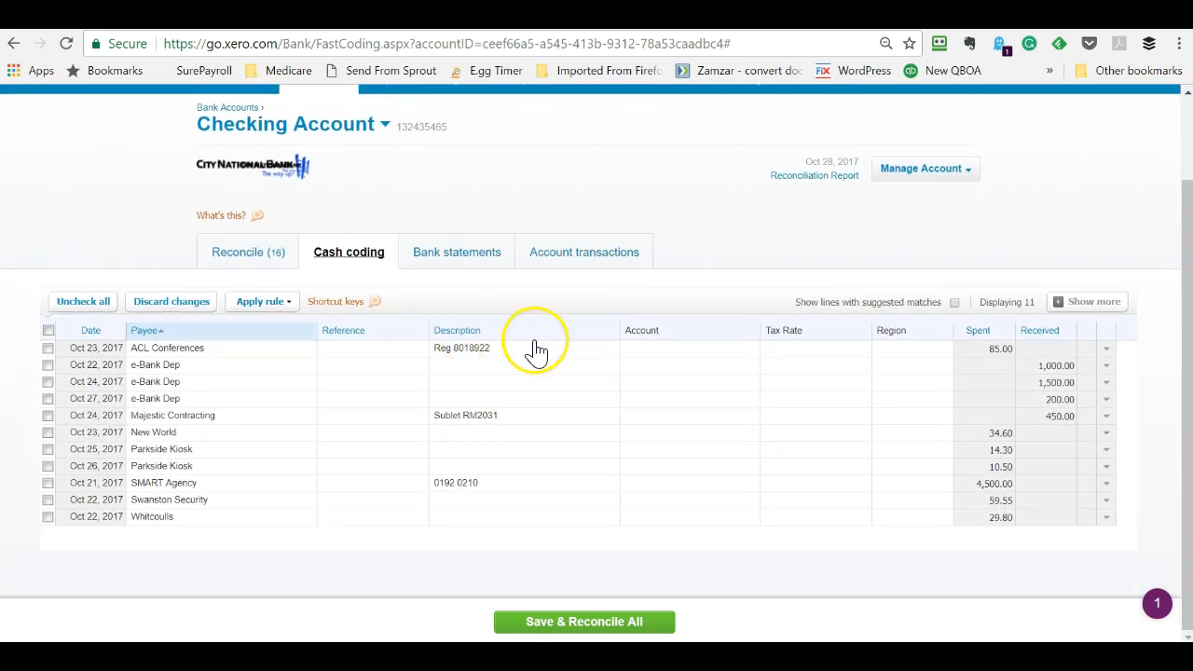
{"action": "mouse_move", "coordinate": [1040, 335]}
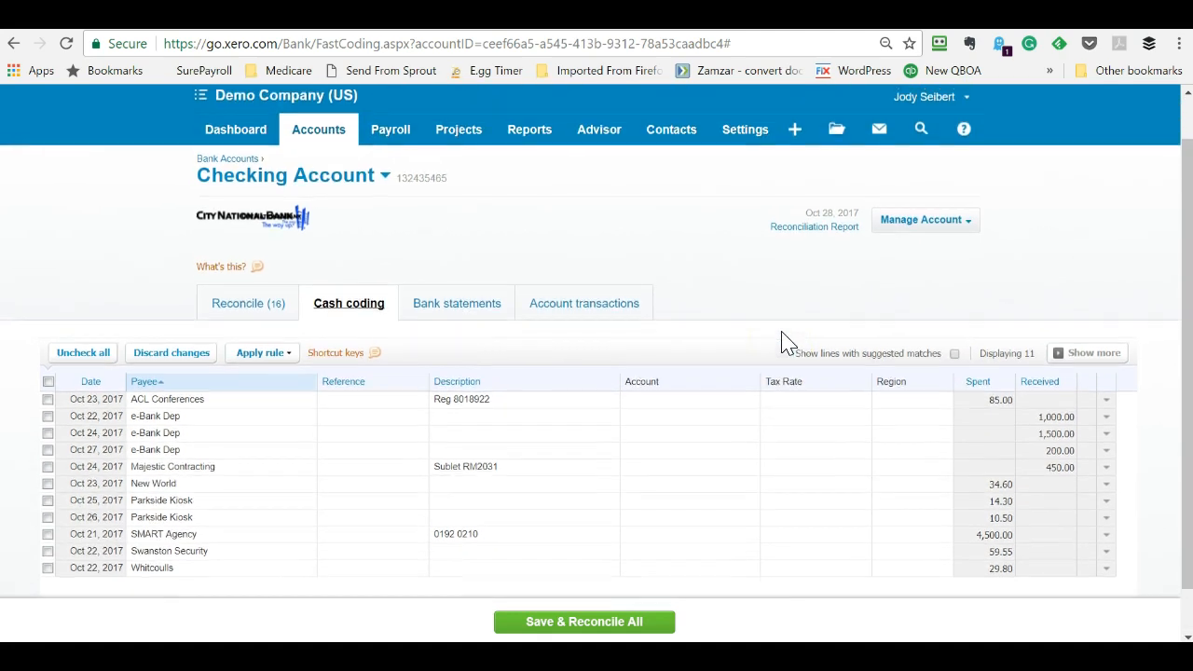
- Return to the Reconcile view for the 16 remaining statement lines
{"action": "left_click", "coordinate": [239, 302]}
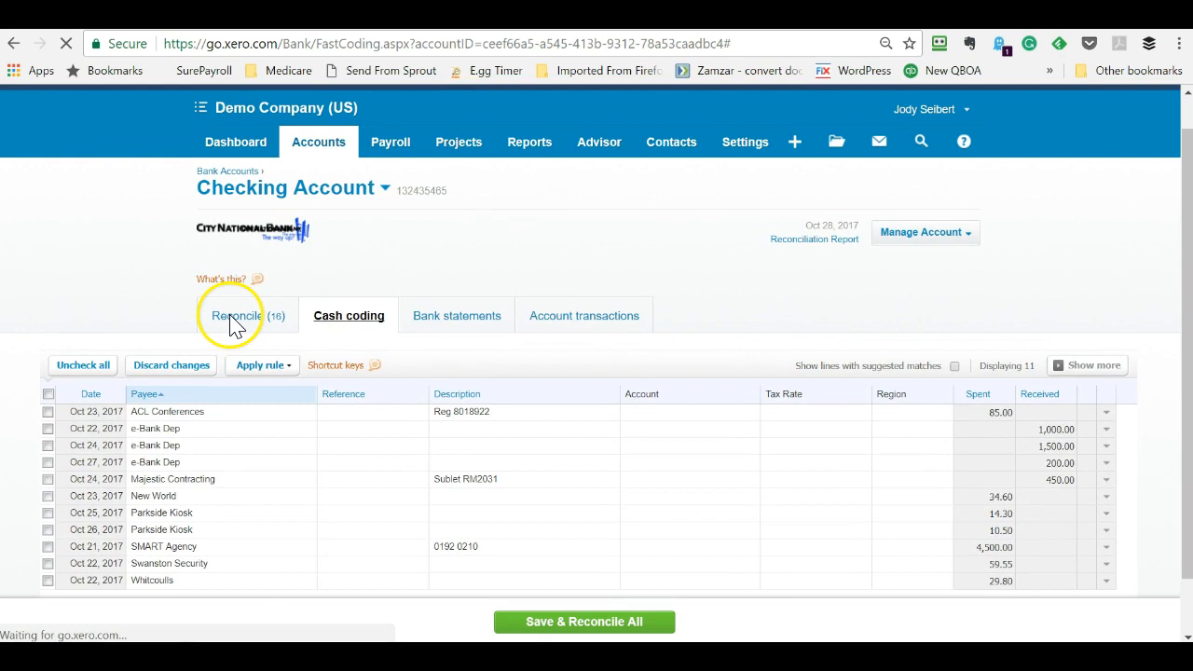
{"action": "left_click", "coordinate": [234, 315]}
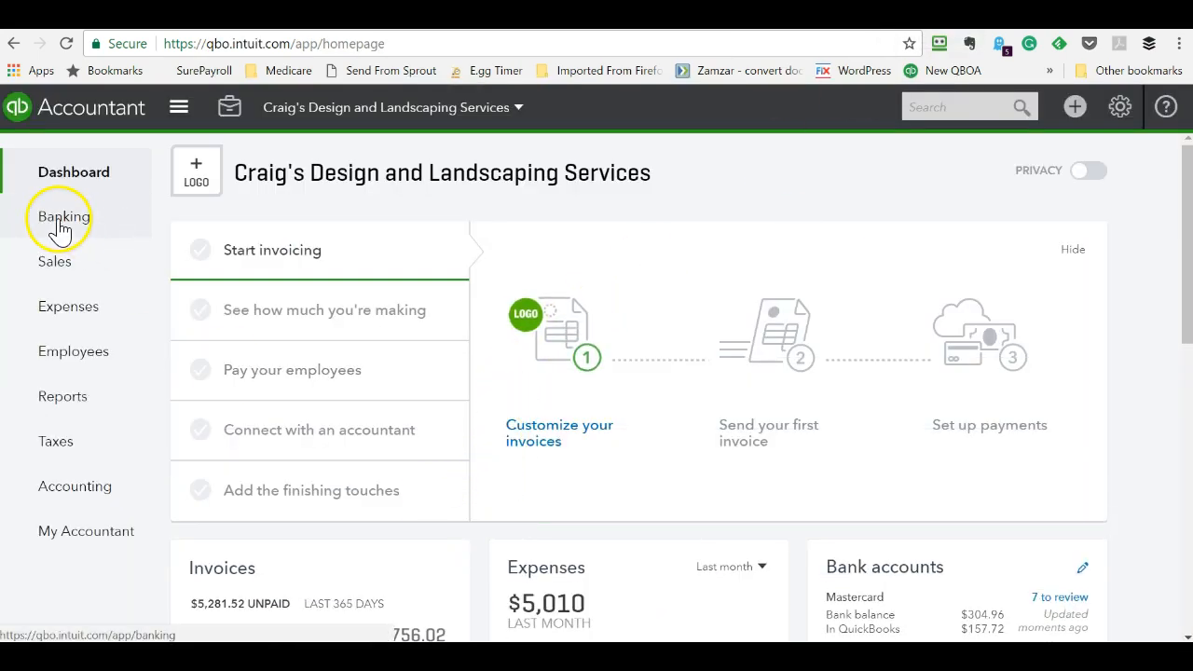
- Show the Checking account's For Review transactions on the Banking page
{"action": "left_click", "coordinate": [64, 217]}
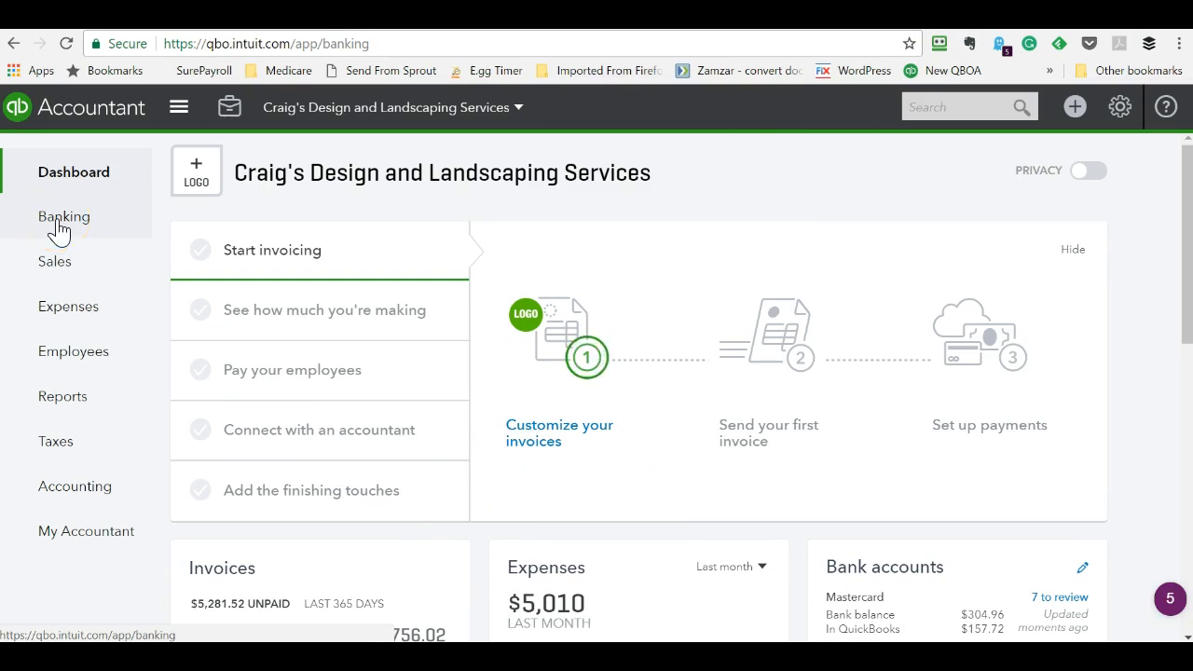
{"action": "left_click", "coordinate": [64, 216]}
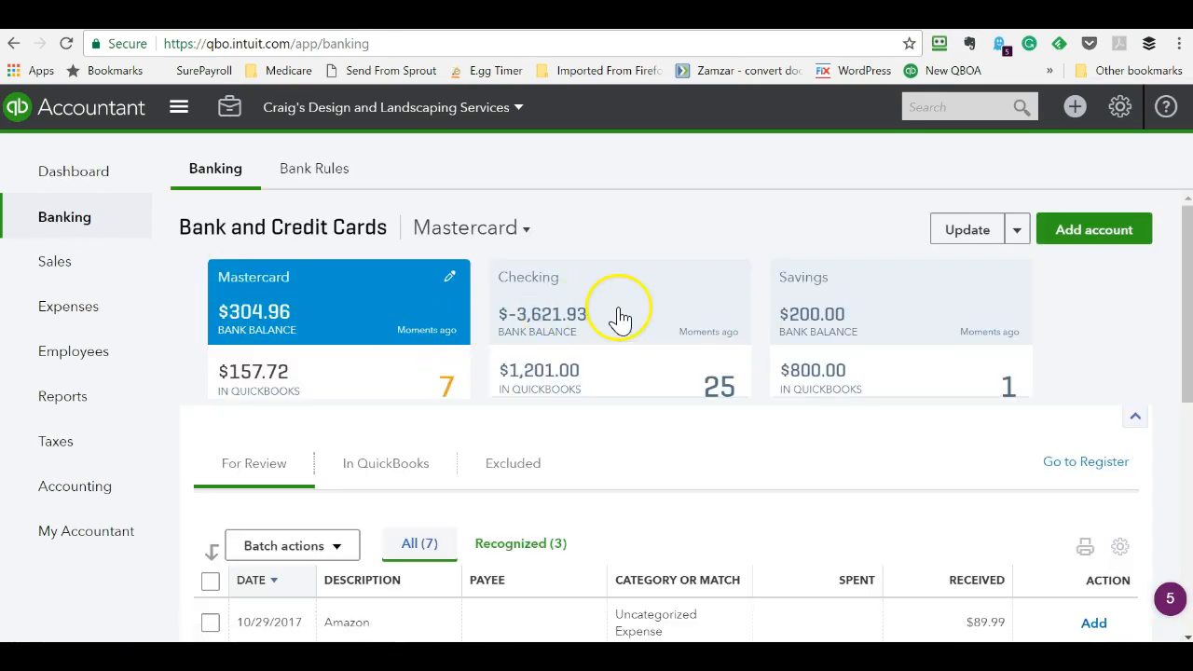
{"action": "left_click", "coordinate": [618, 302]}
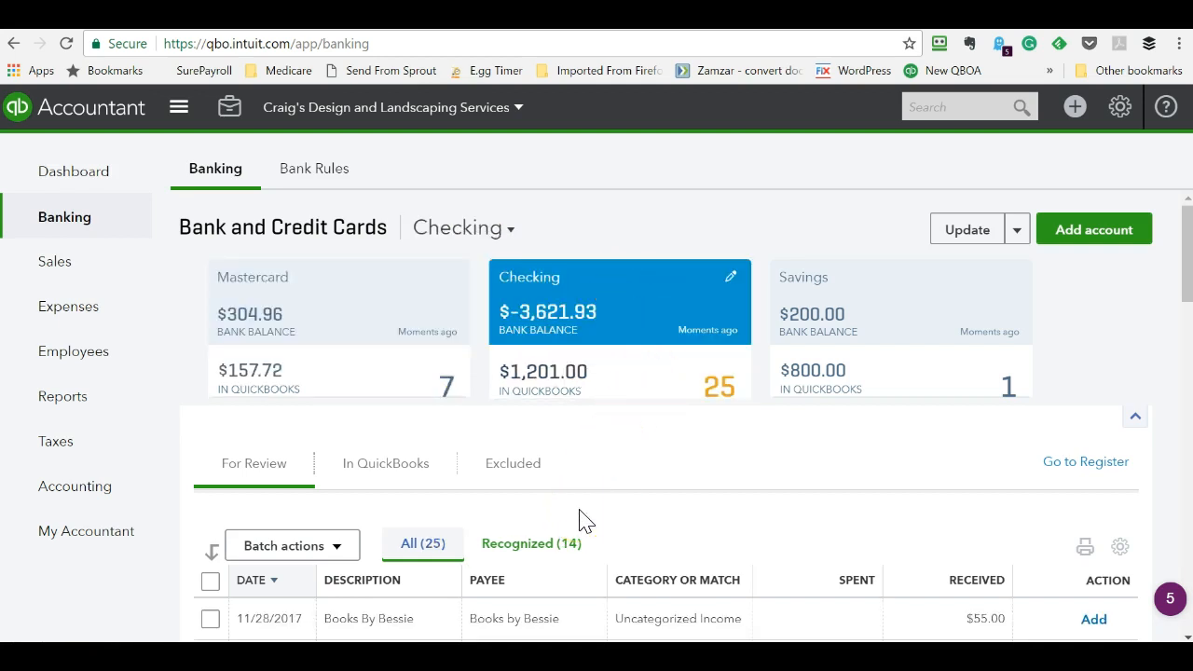
{"action": "scroll", "scroll_direction": "down", "scroll_amount": 3}
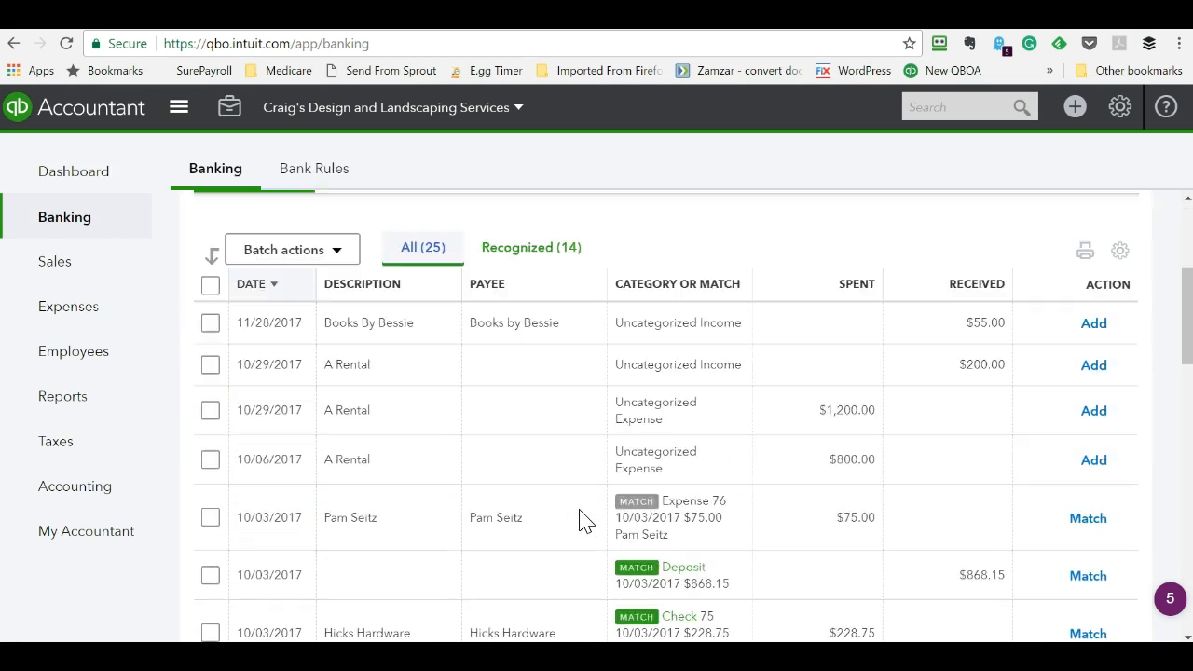
{"action": "scroll", "scroll_direction": "down", "scroll_amount": 3}
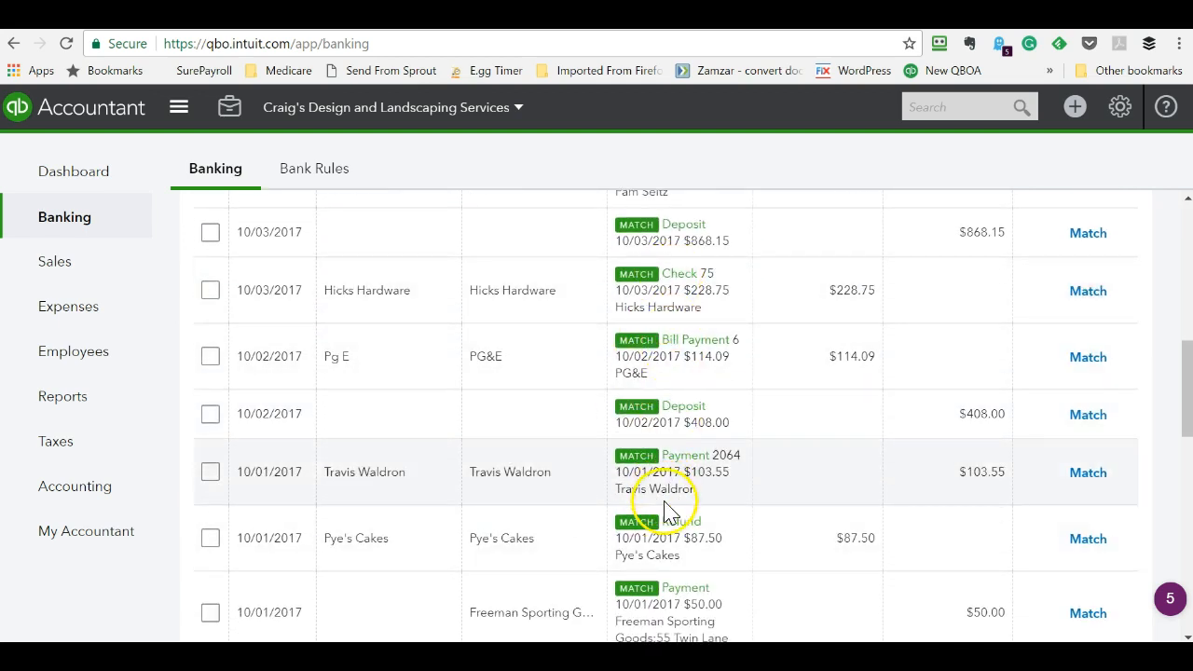
{"action": "mouse_move", "coordinate": [680, 538]}
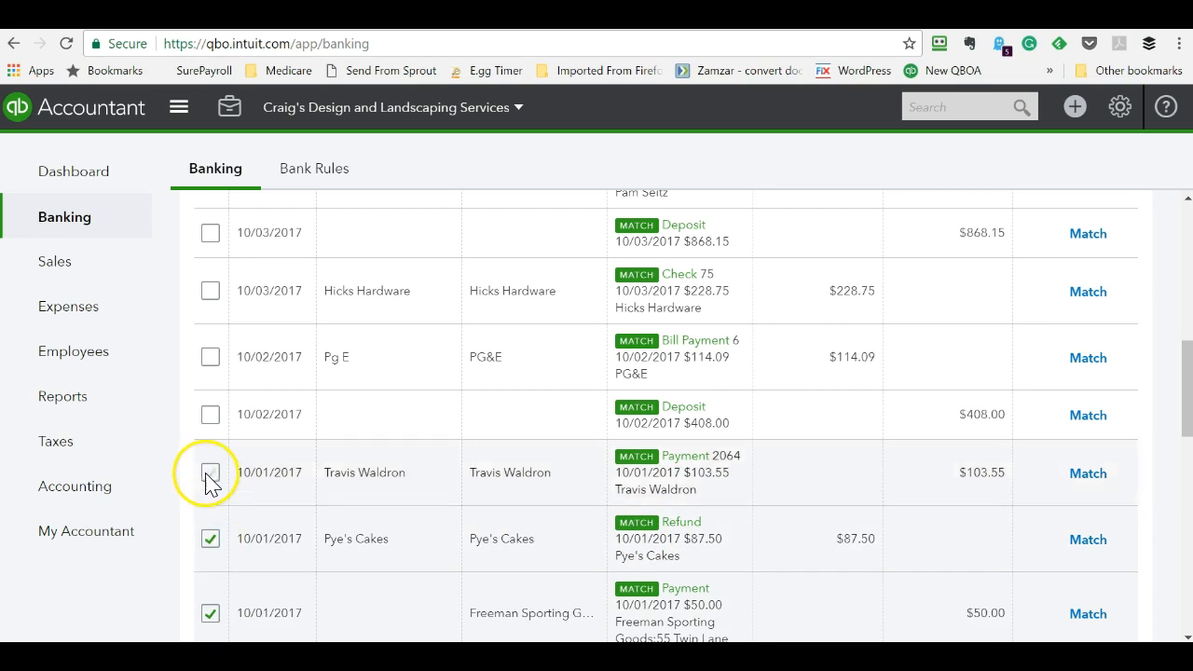
- Tick the Travis Waldron, PG&E and 10/03/2017 deposit matched rows
{"action": "left_click", "coordinate": [208, 473]}
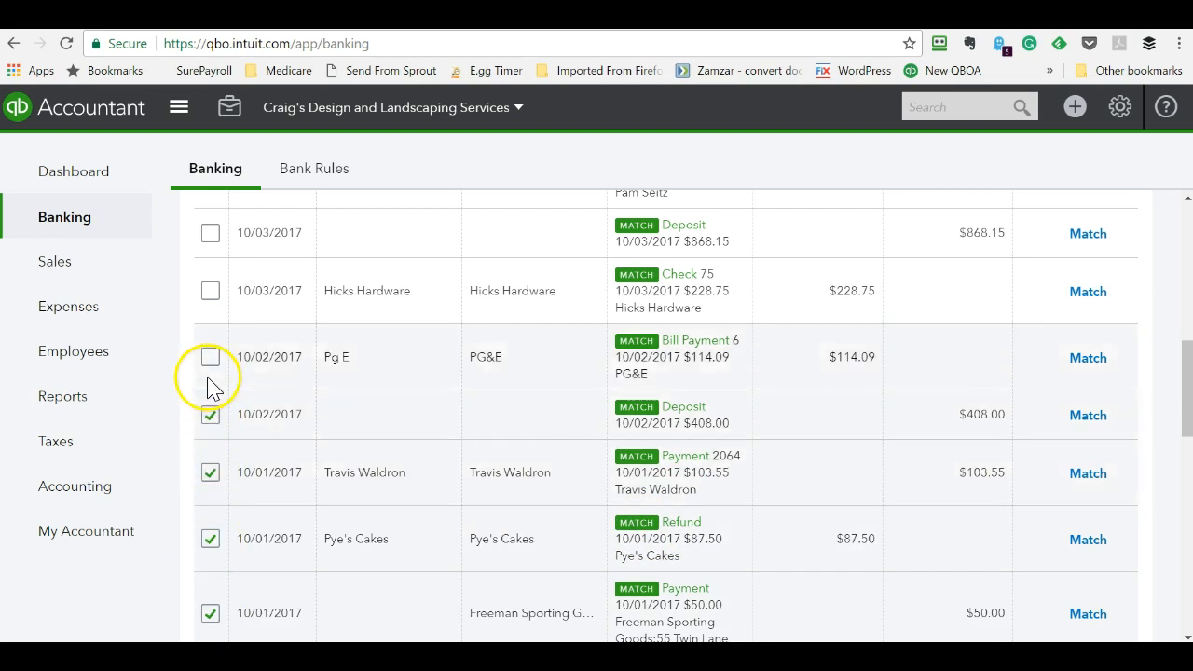
{"action": "left_click", "coordinate": [208, 358]}
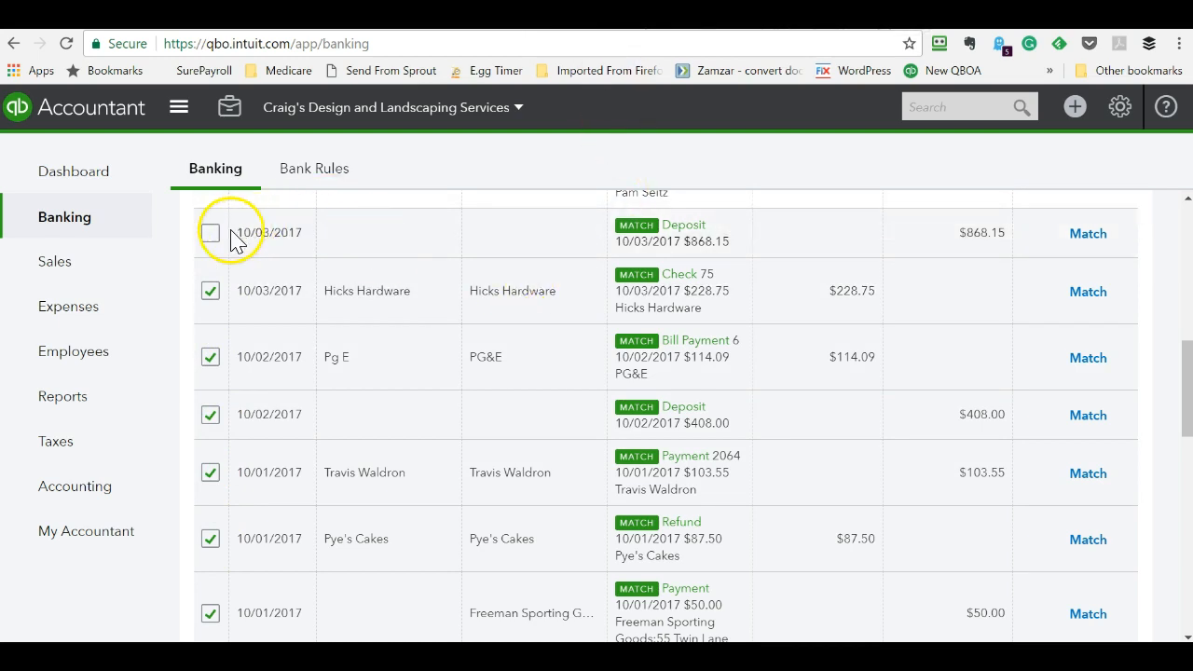
{"action": "left_click", "coordinate": [209, 233]}
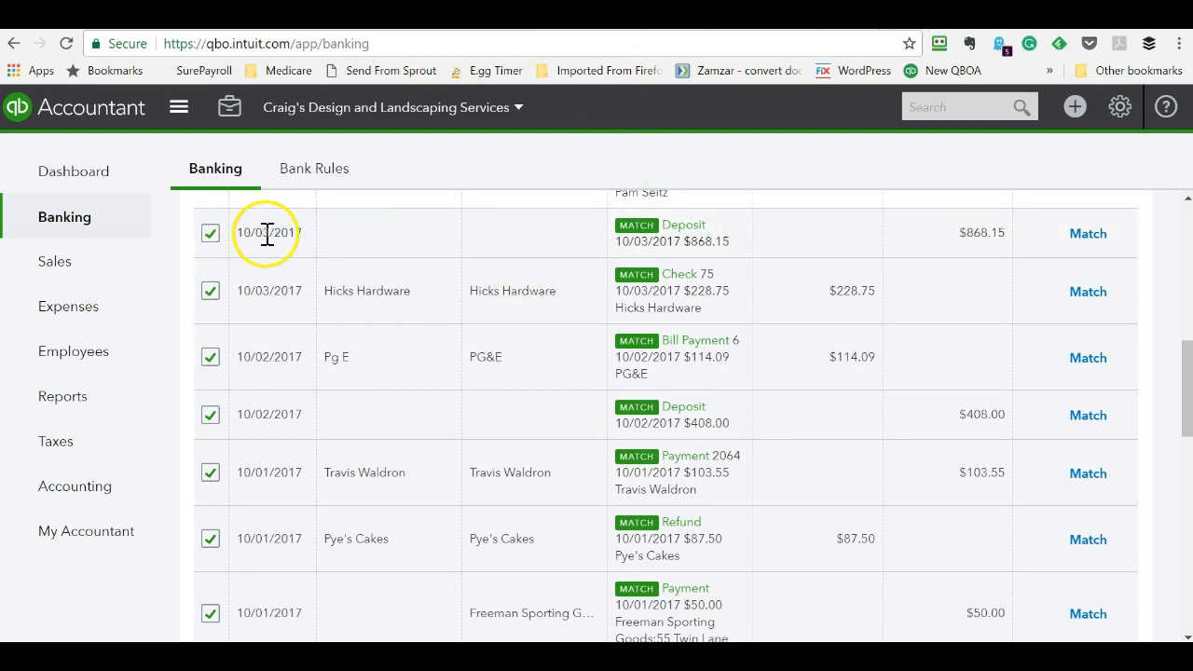
{"action": "mouse_move", "coordinate": [269, 291]}
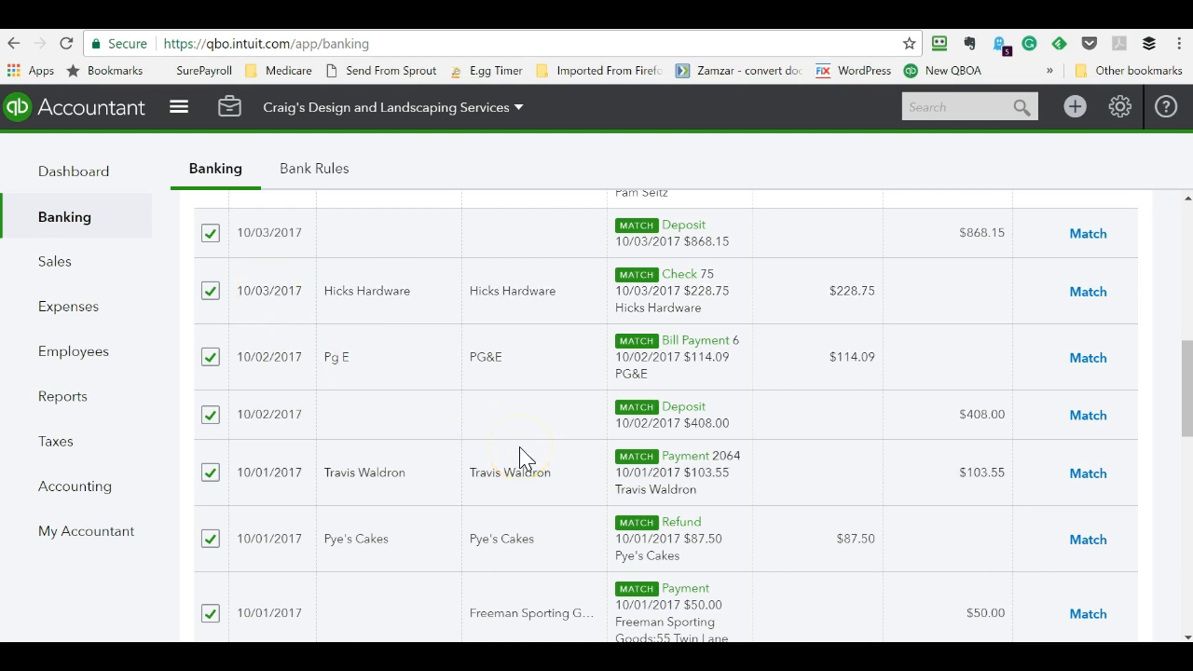
{"action": "scroll", "scroll_direction": "down", "scroll_amount": 3}
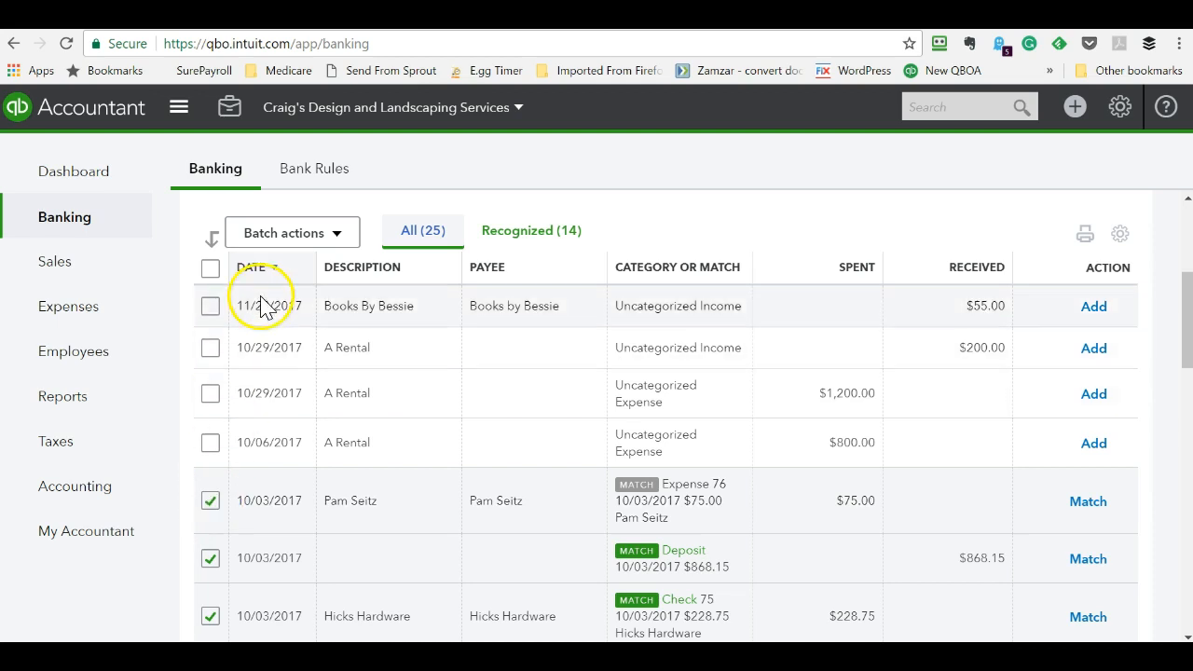
- Accept the eight ticked matches via Batch actions, leaving 17 to review
{"action": "left_click", "coordinate": [290, 231]}
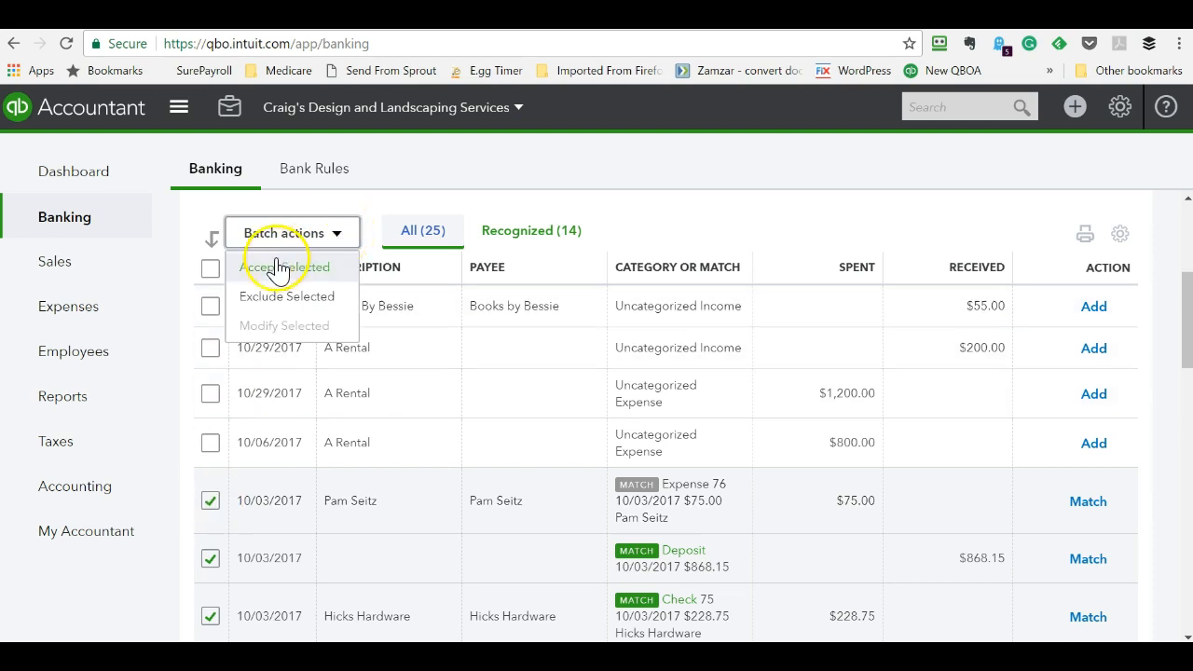
{"action": "left_click", "coordinate": [287, 267]}
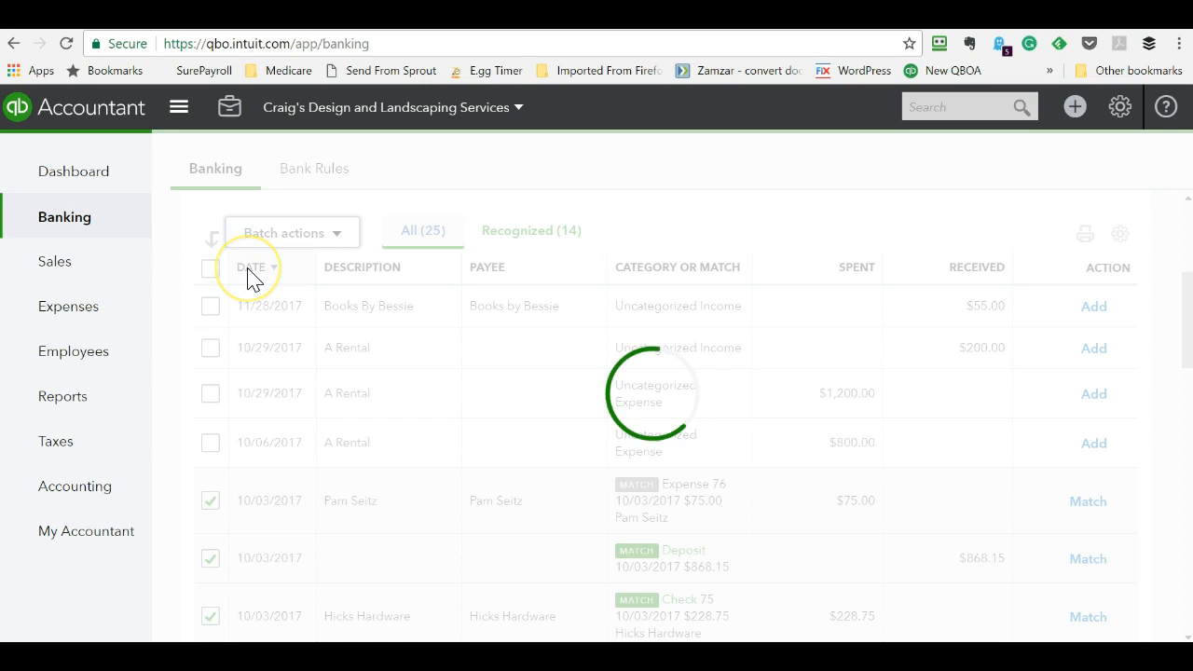
{"action": "left_click", "coordinate": [291, 231]}
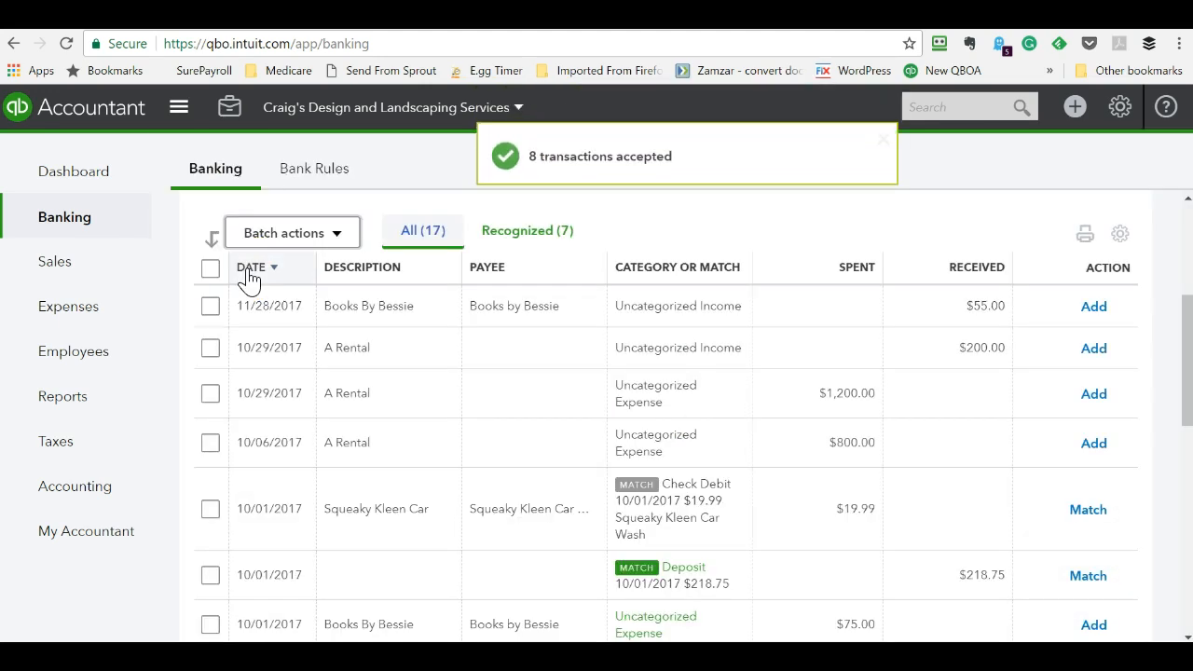
{"action": "left_click", "coordinate": [362, 267]}
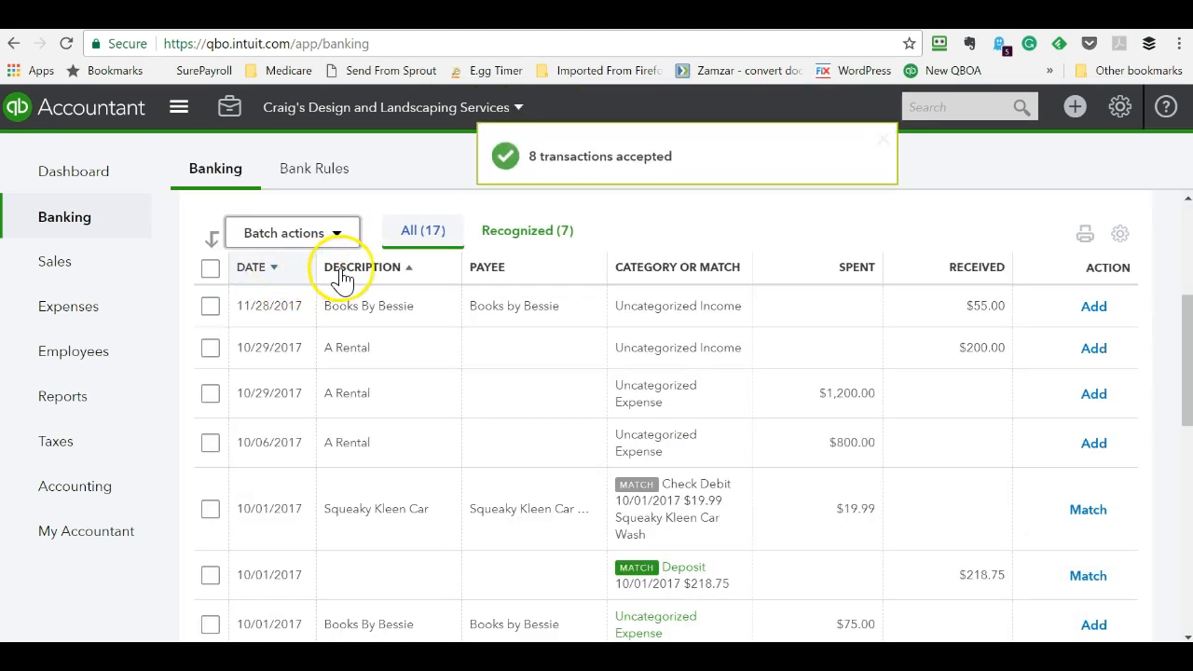
- Sort the 17-transaction review list by description so matched and A Rental entries group together
{"action": "left_click", "coordinate": [362, 266]}
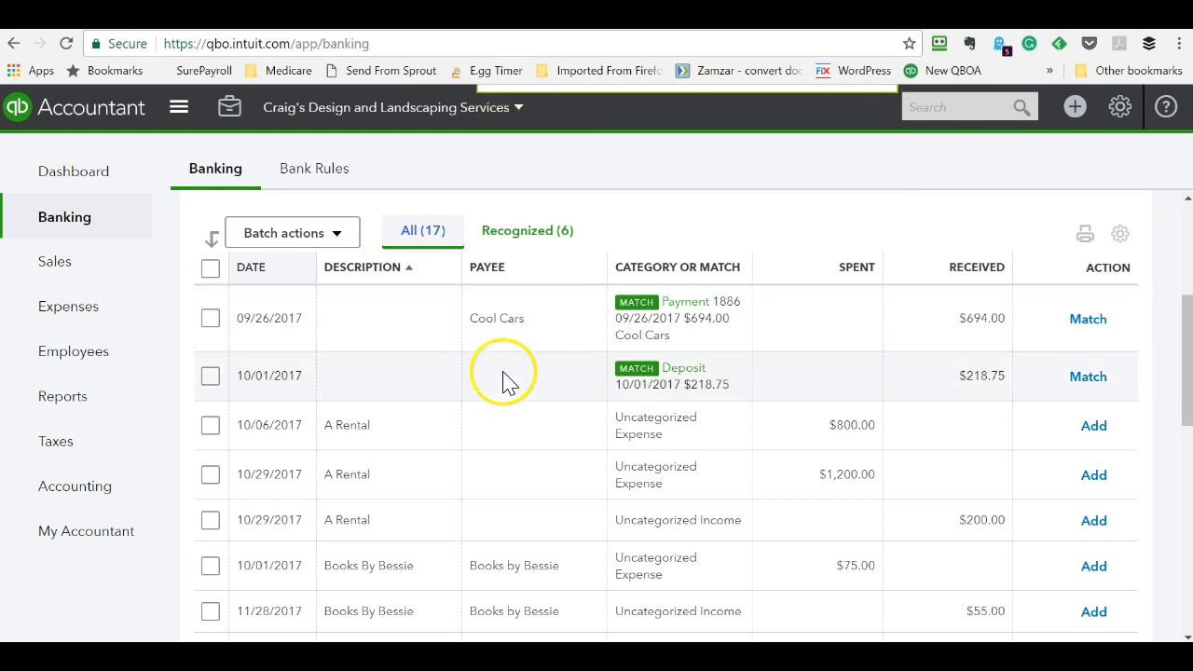
{"action": "scroll", "scroll_direction": "down", "scroll_amount": 3}
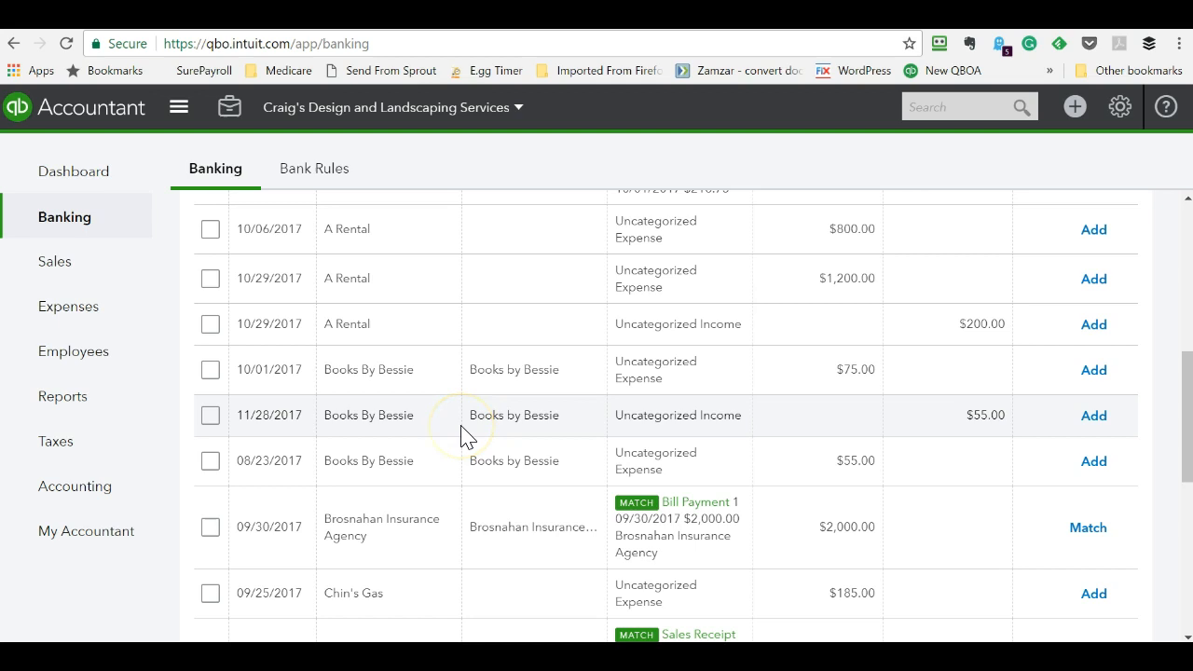
{"action": "mouse_move", "coordinate": [466, 437]}
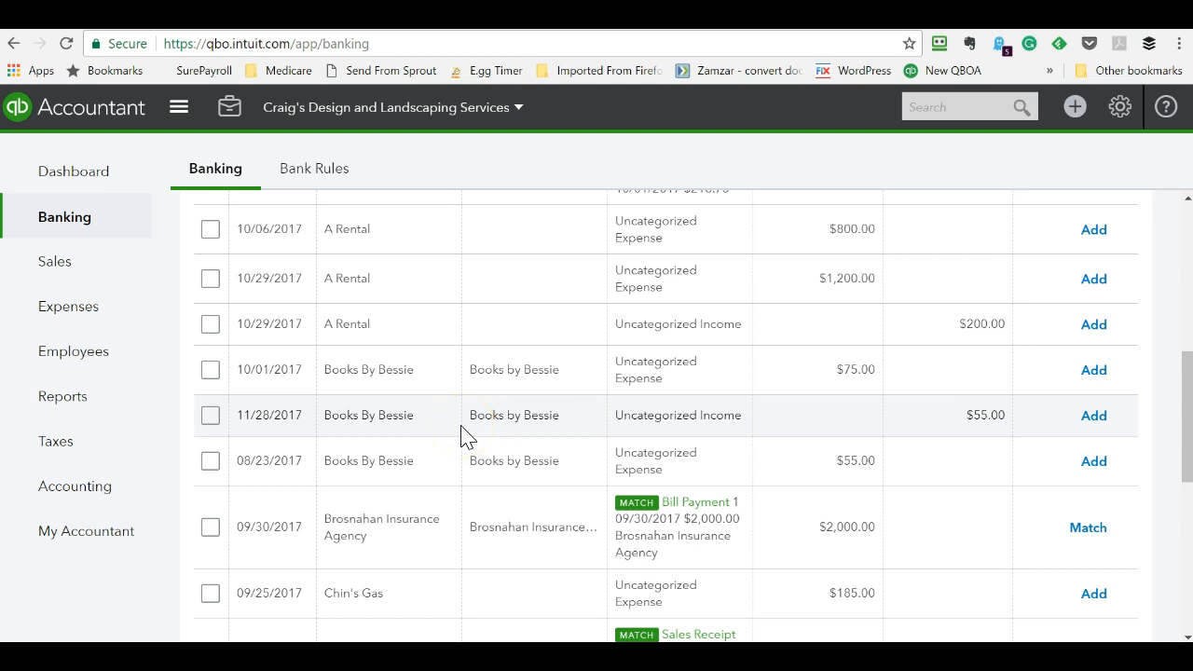
{"action": "scroll", "scroll_direction": "up", "scroll_amount": 3}
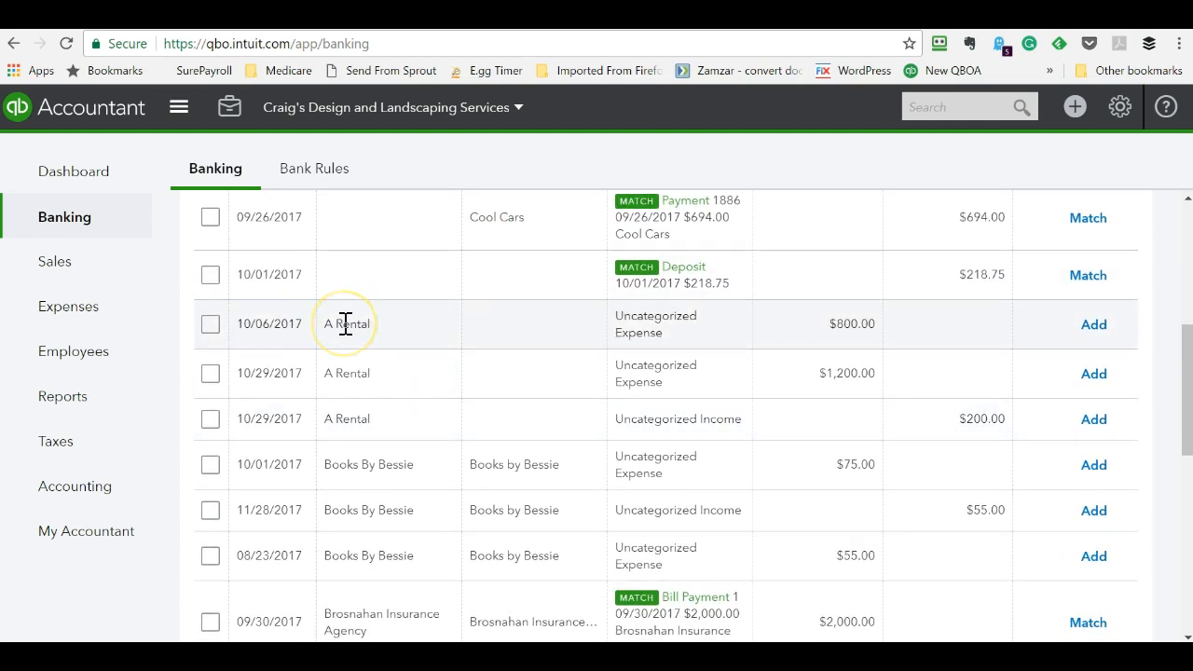
{"action": "mouse_move", "coordinate": [358, 417]}
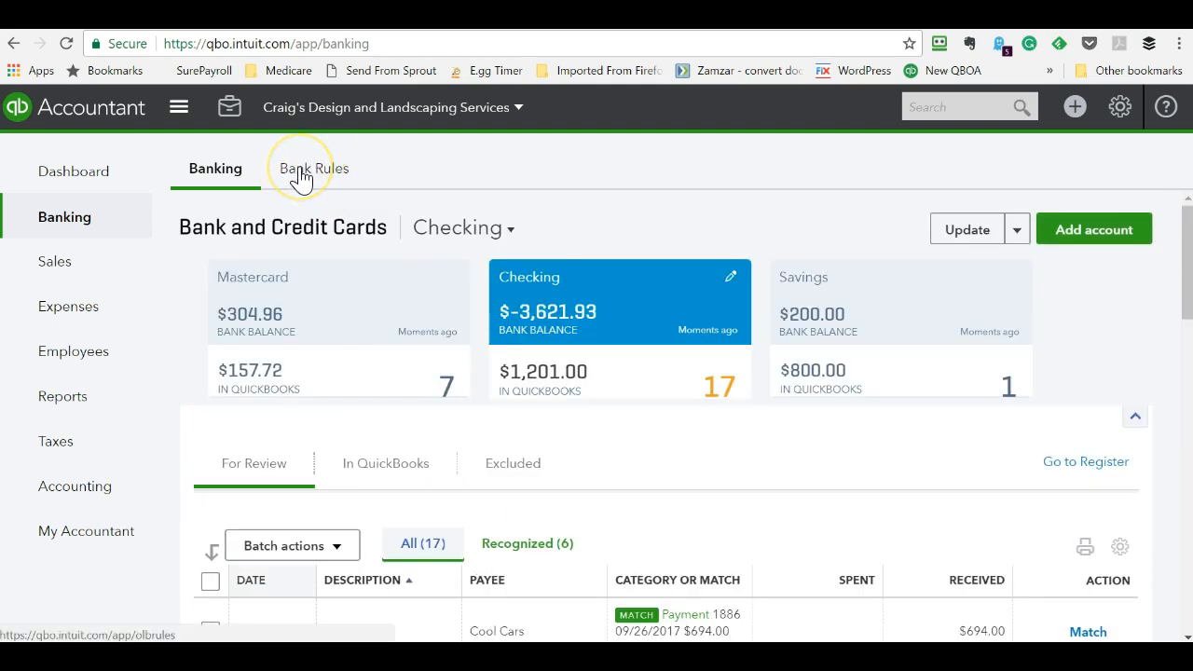
- Start a new bank rule and name it 'A Rental'
{"action": "left_click", "coordinate": [313, 168]}
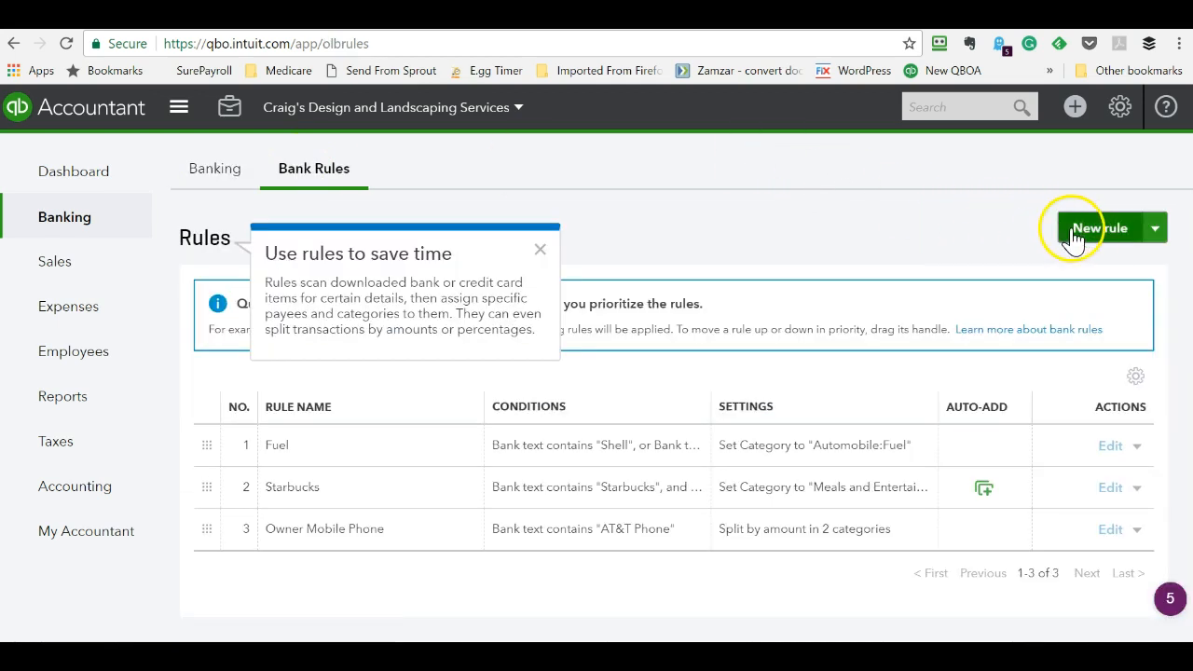
{"action": "left_click", "coordinate": [1098, 227]}
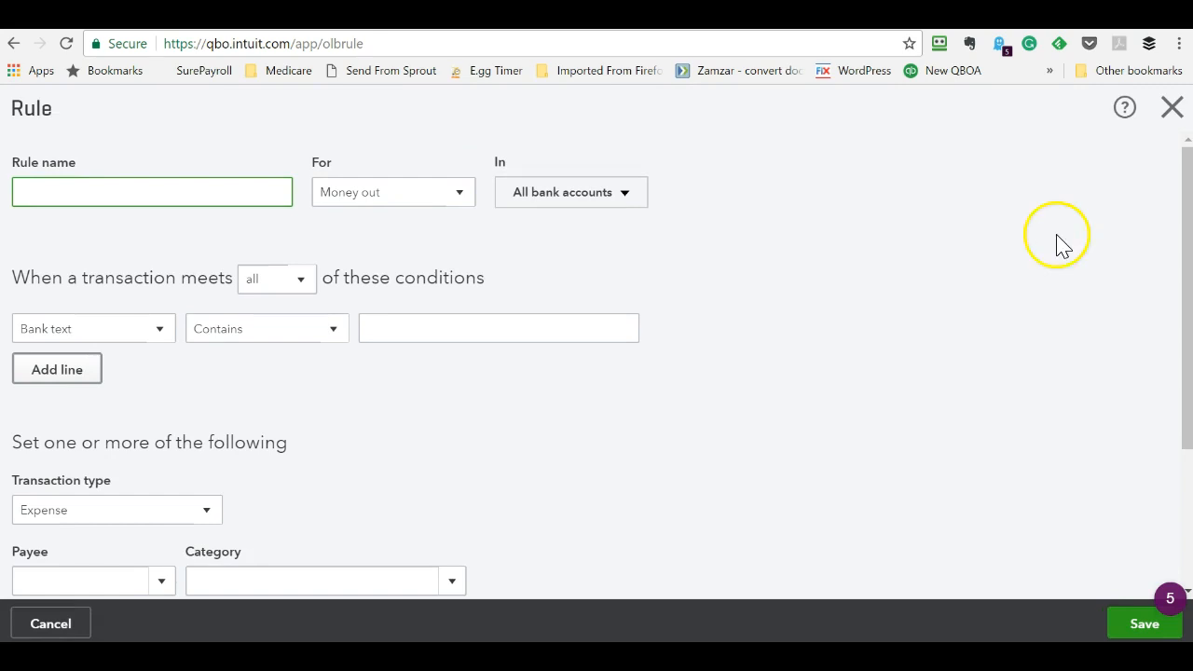
{"action": "mouse_move", "coordinate": [984, 269]}
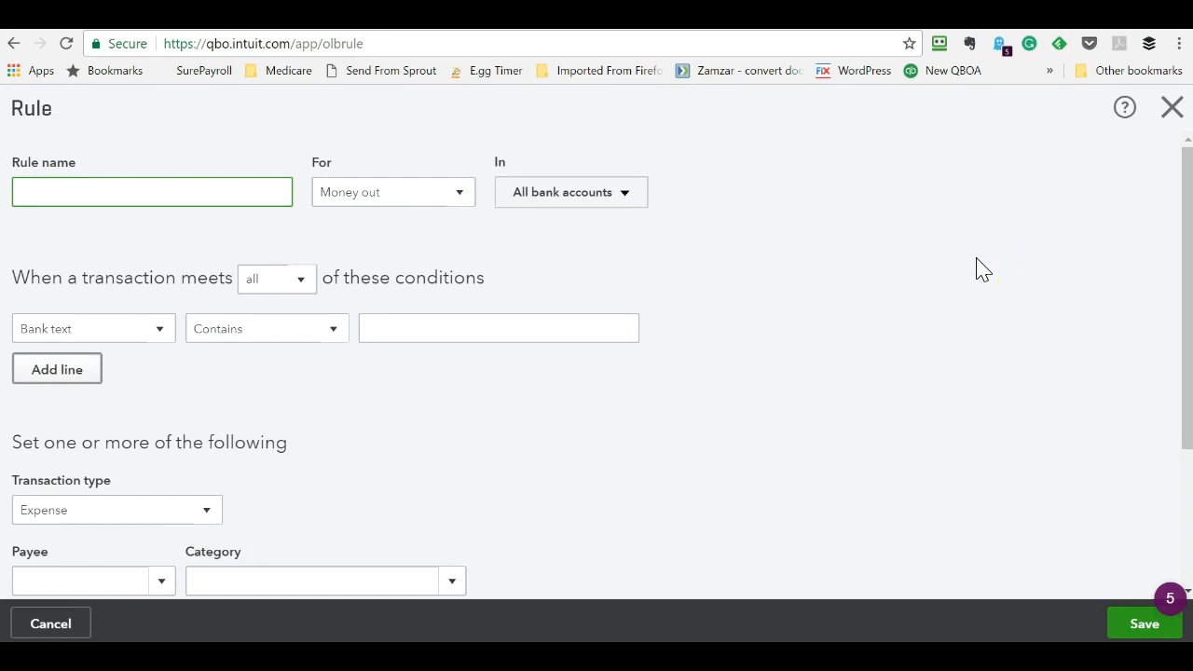
{"action": "type", "text": "A Rental"}
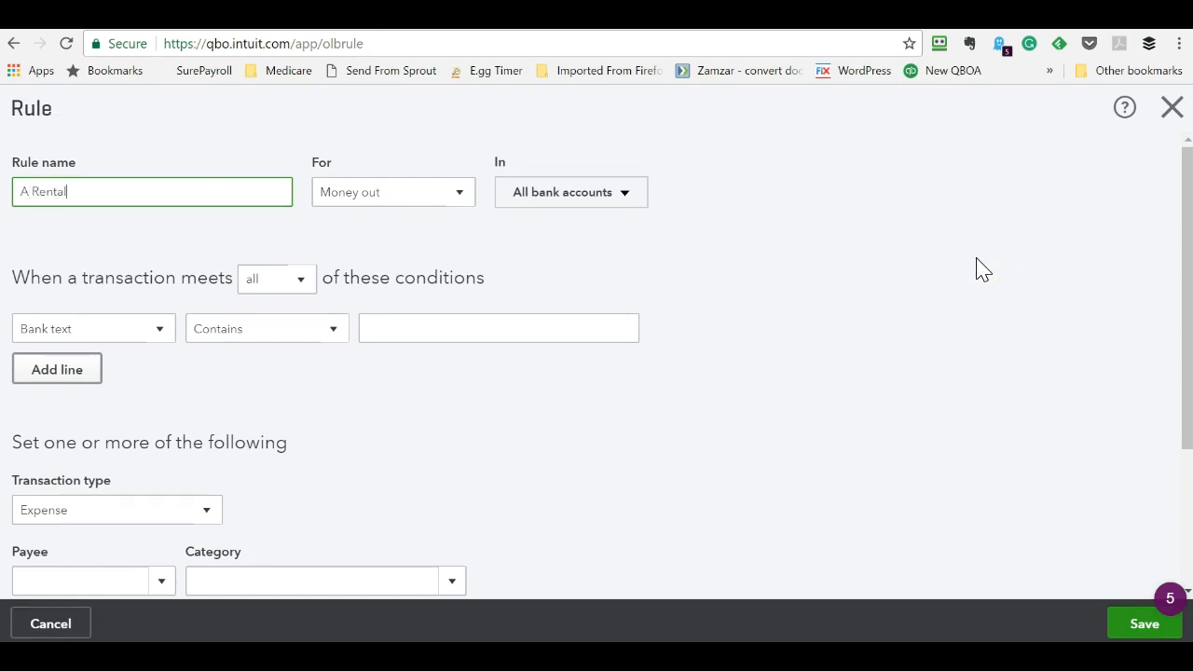
{"action": "mouse_move", "coordinate": [209, 198]}
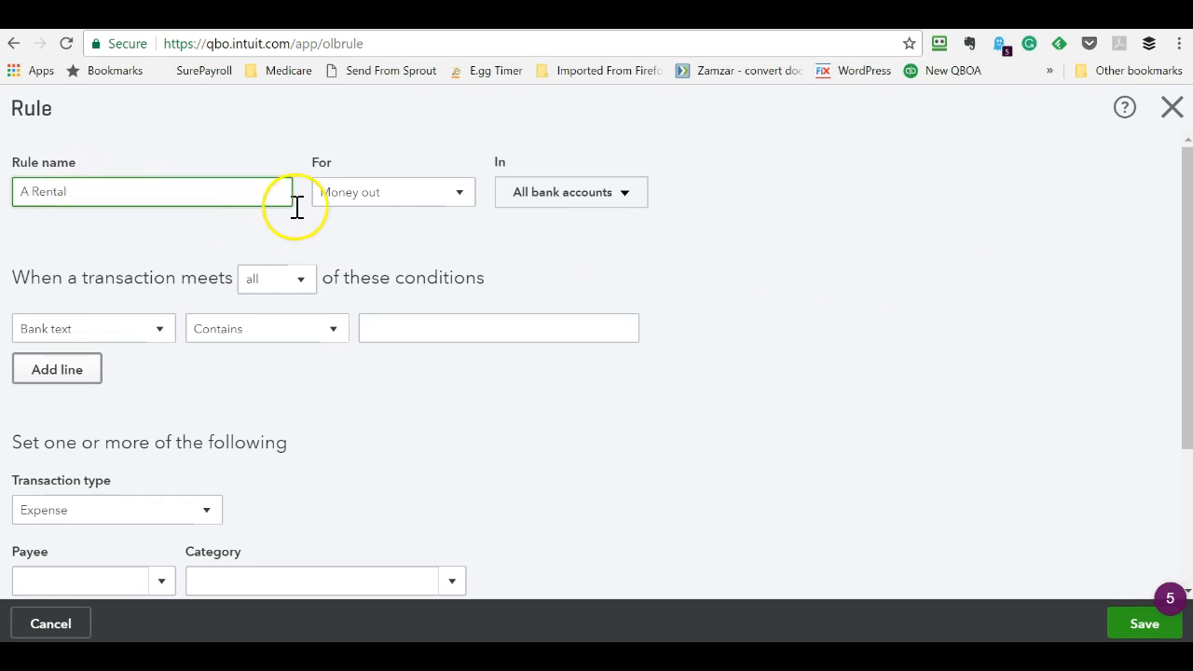
{"action": "mouse_move", "coordinate": [521, 207]}
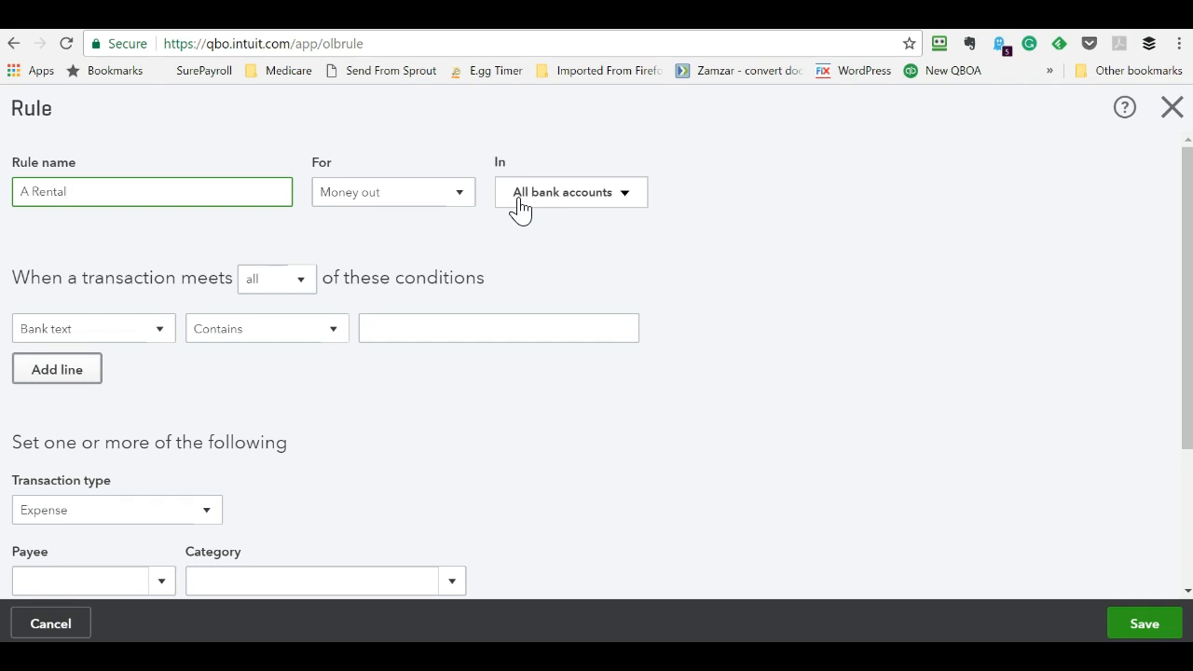
{"action": "mouse_move", "coordinate": [350, 401]}
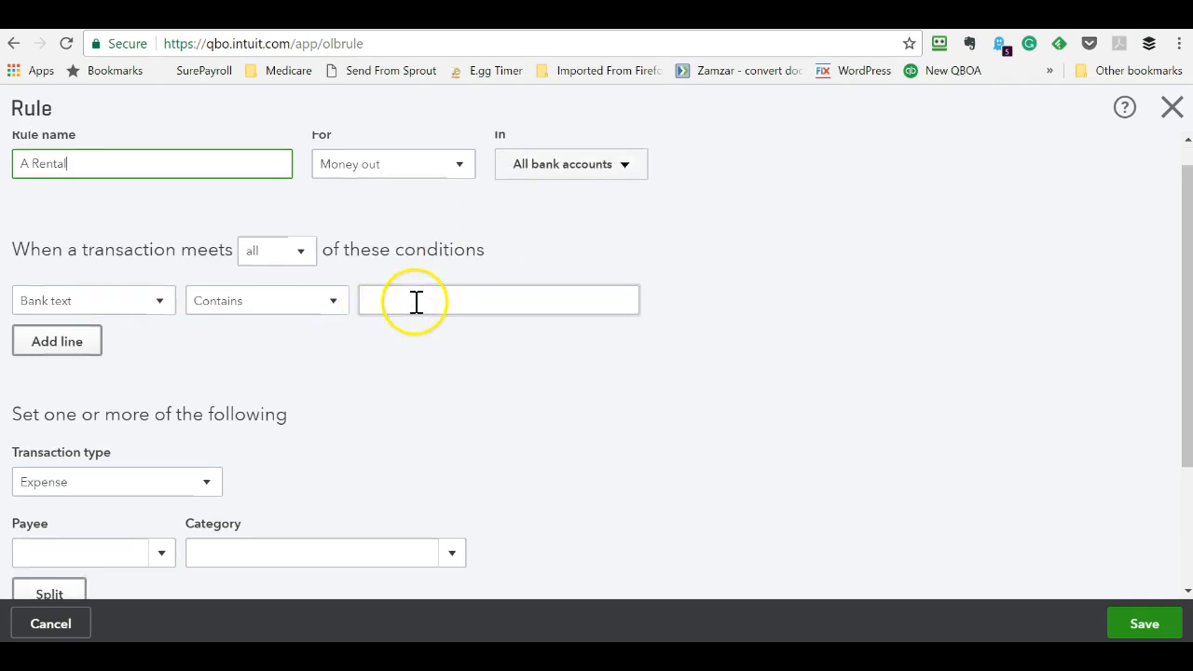
- Set the rule's condition to bank text containing 'A Rental' for money out in all accounts
{"action": "left_click", "coordinate": [500, 299]}
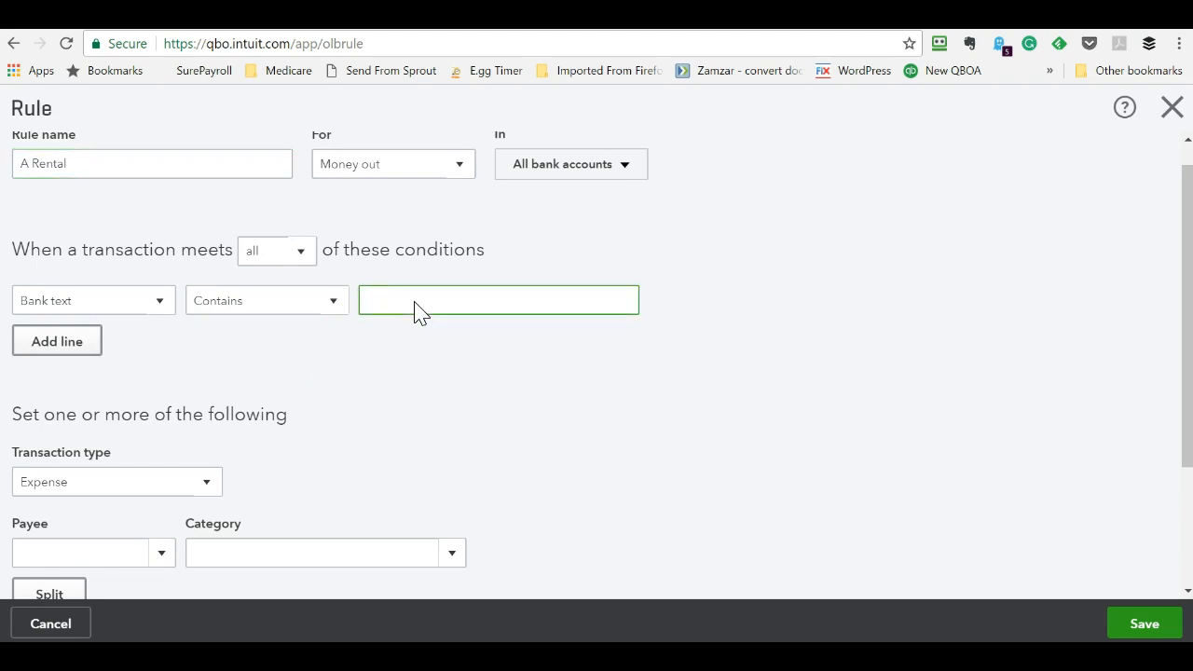
{"action": "left_click", "coordinate": [265, 300]}
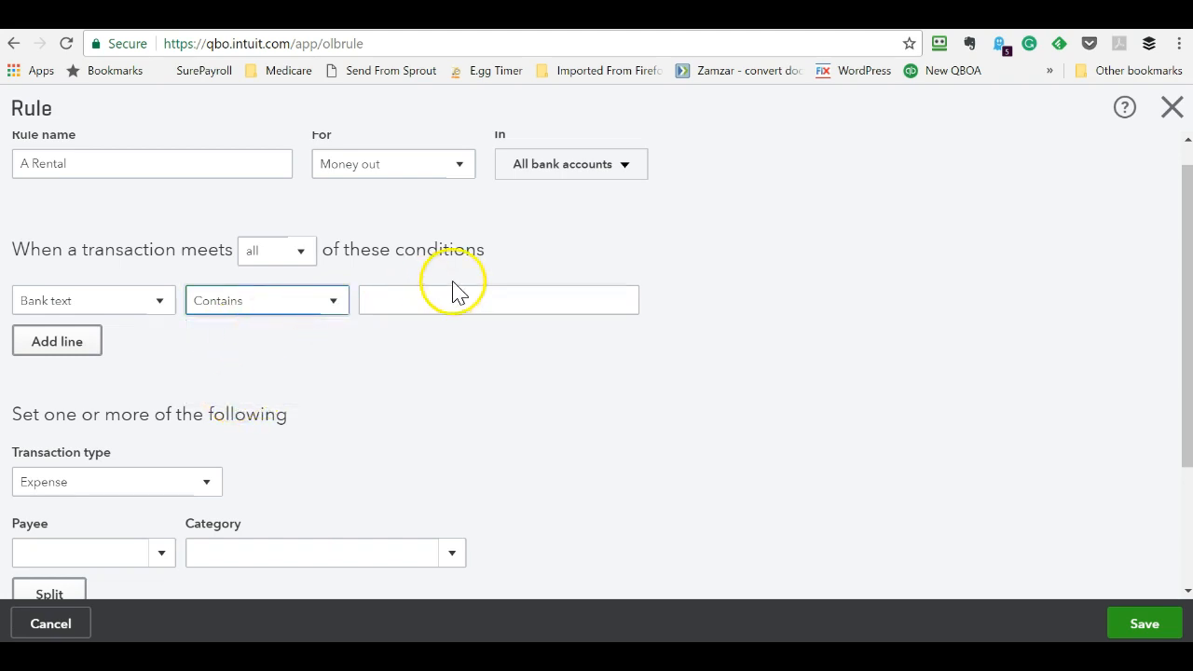
{"action": "type", "text": "A Rental"}
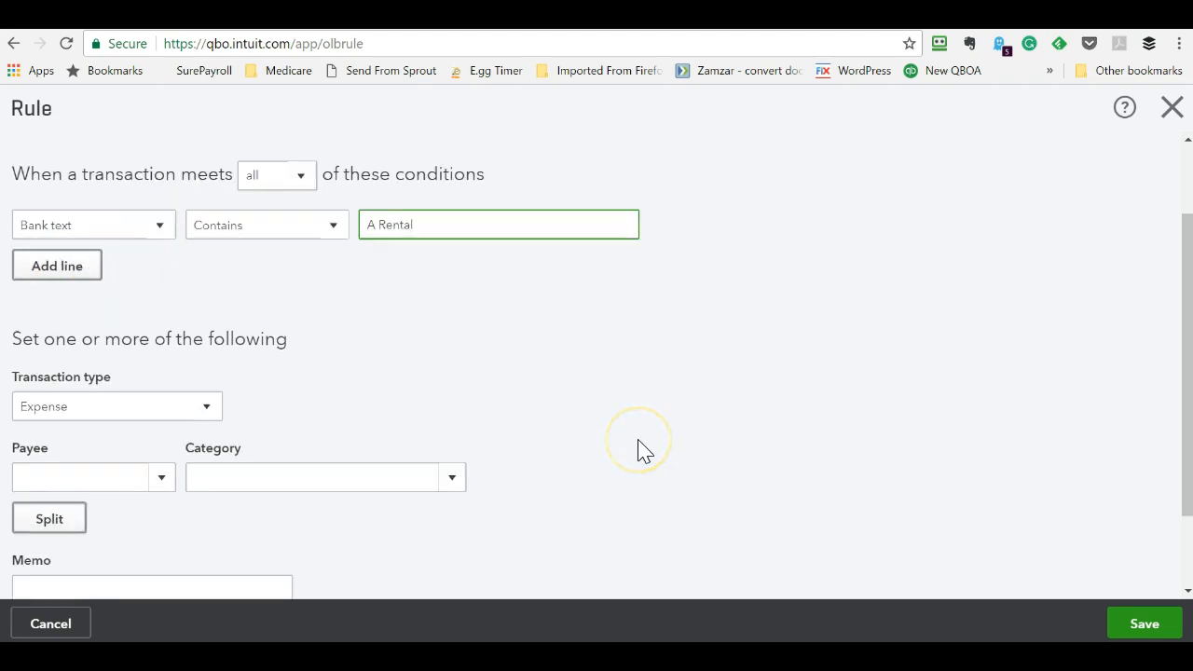
{"action": "scroll", "scroll_direction": "down", "scroll_amount": 3}
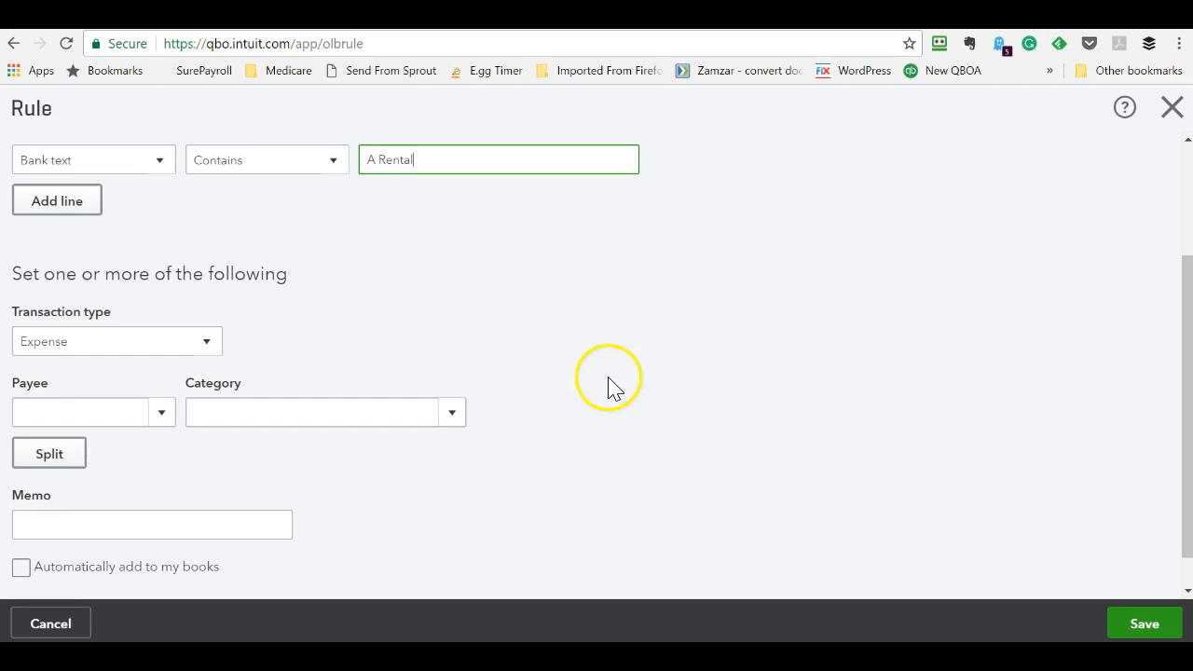
{"action": "mouse_move", "coordinate": [501, 289]}
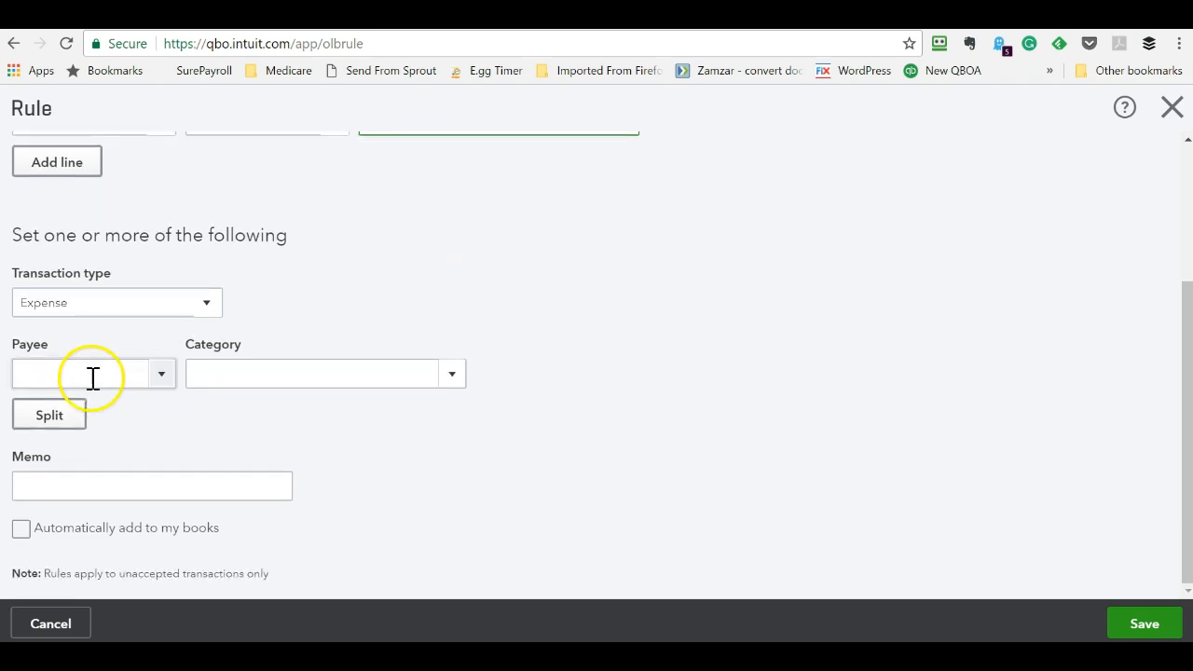
- Add 'A Rental' as a new payee and assign the category Equipment Rental
{"action": "type", "text": "A r"}
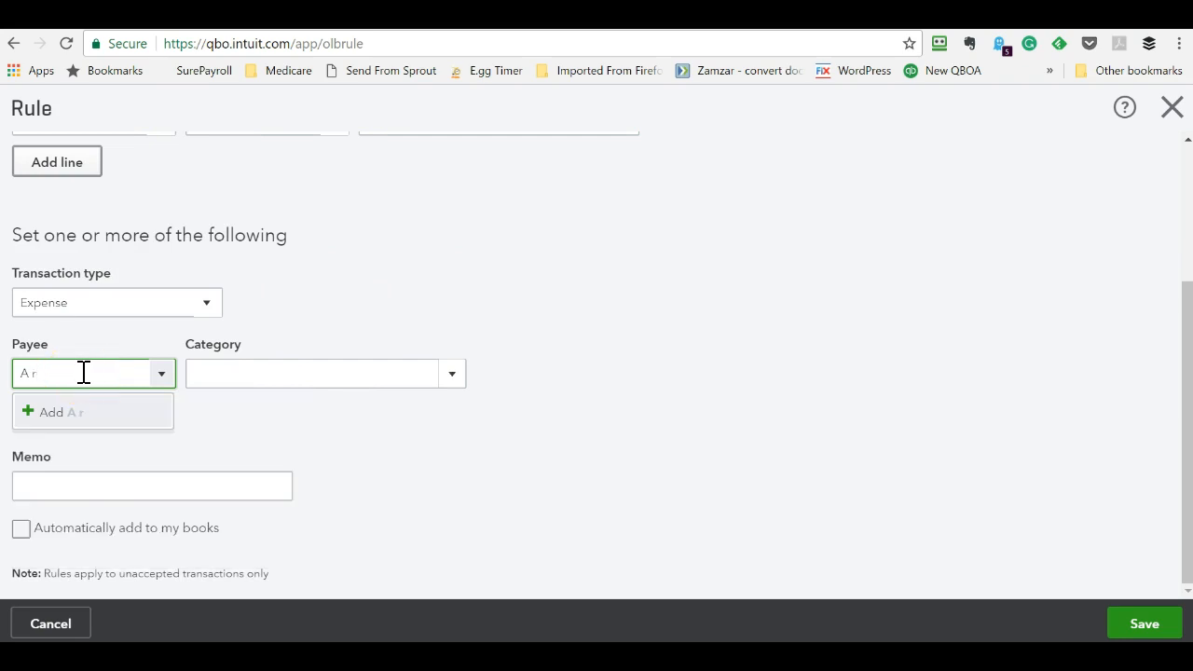
{"action": "type", "text": "Re"}
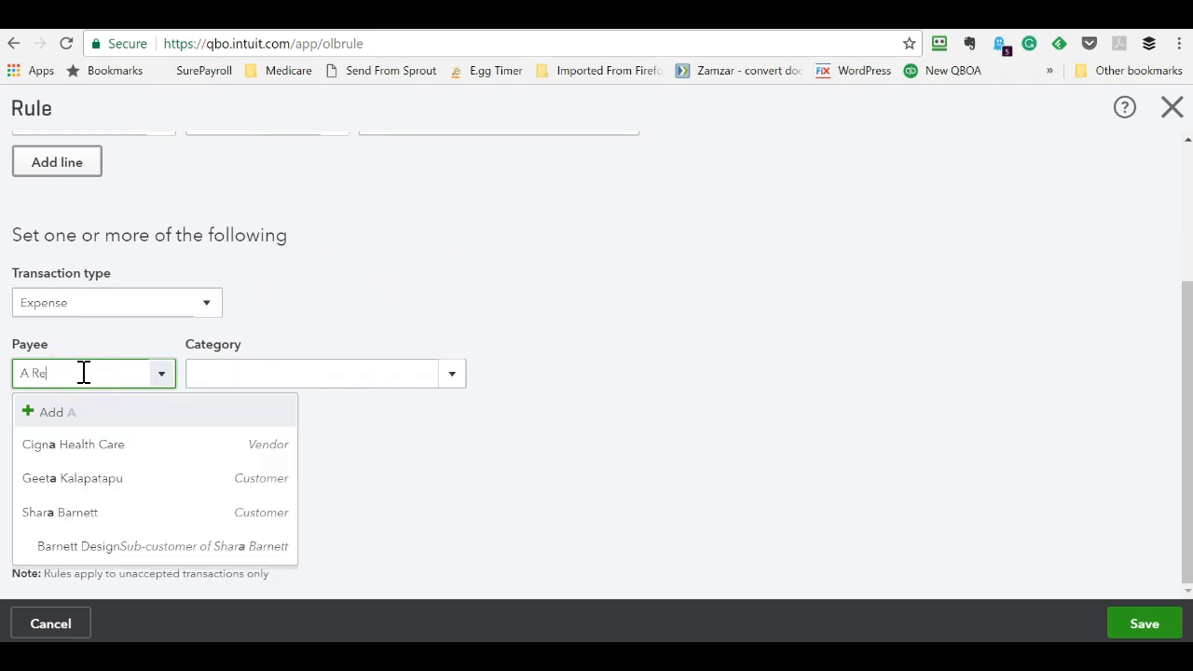
{"action": "type", "text": "ntal"}
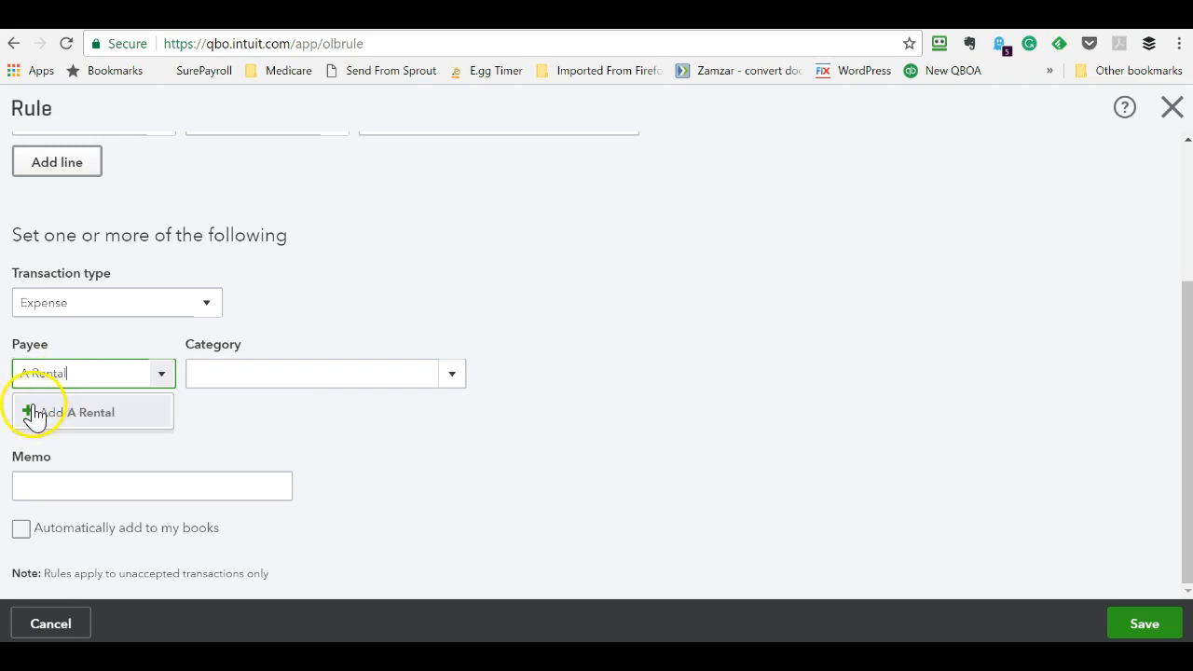
{"action": "left_click", "coordinate": [89, 412]}
{"action": "type", "text": "Ren"}
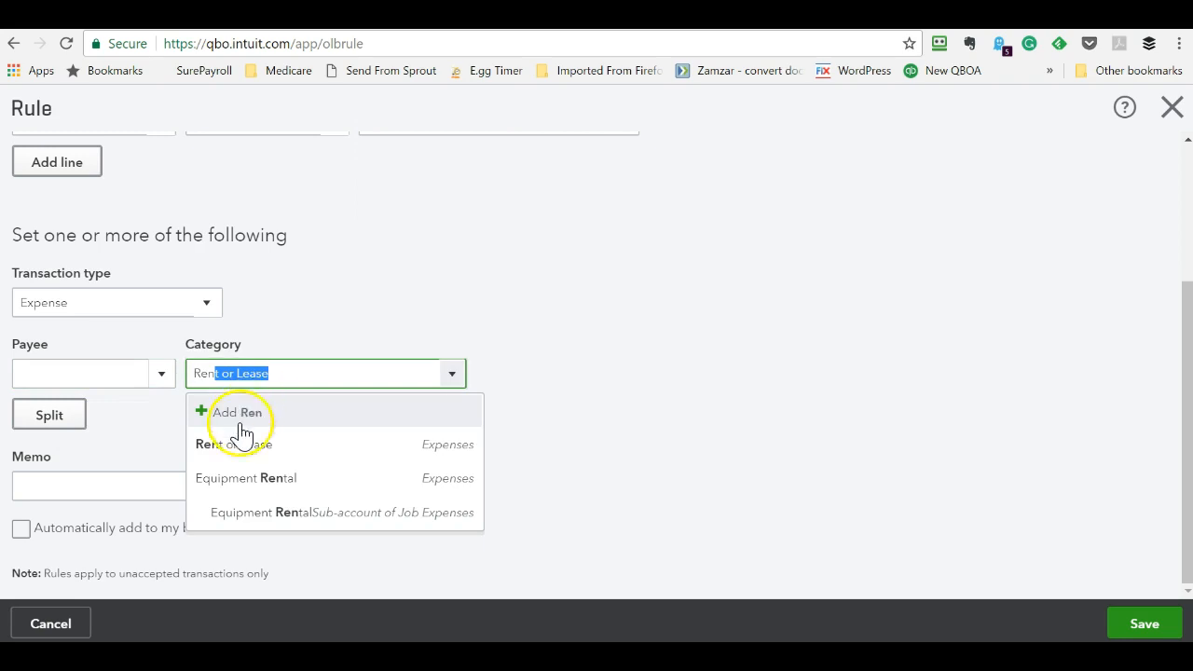
{"action": "left_click", "coordinate": [246, 477]}
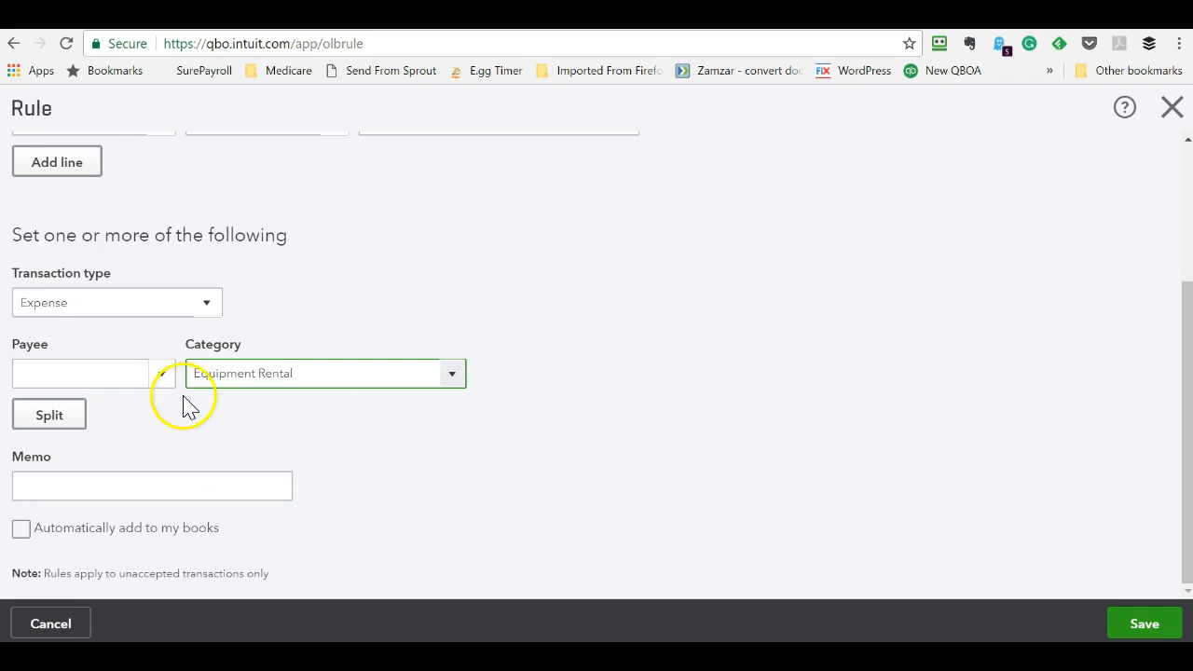
- Correct the rule's payee field so it reads 'A Rental'
{"action": "left_click", "coordinate": [80, 373]}
{"action": "type", "text": "A re"}
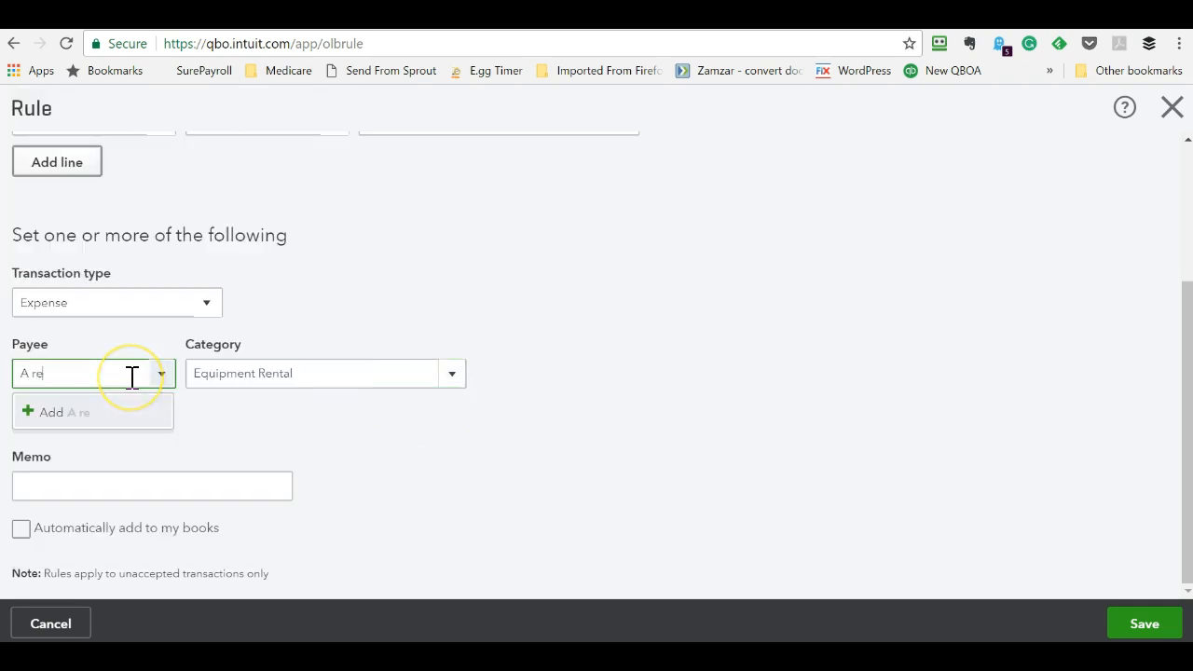
{"action": "key", "text": "Backspace"}
{"action": "type", "text": "Rental"}
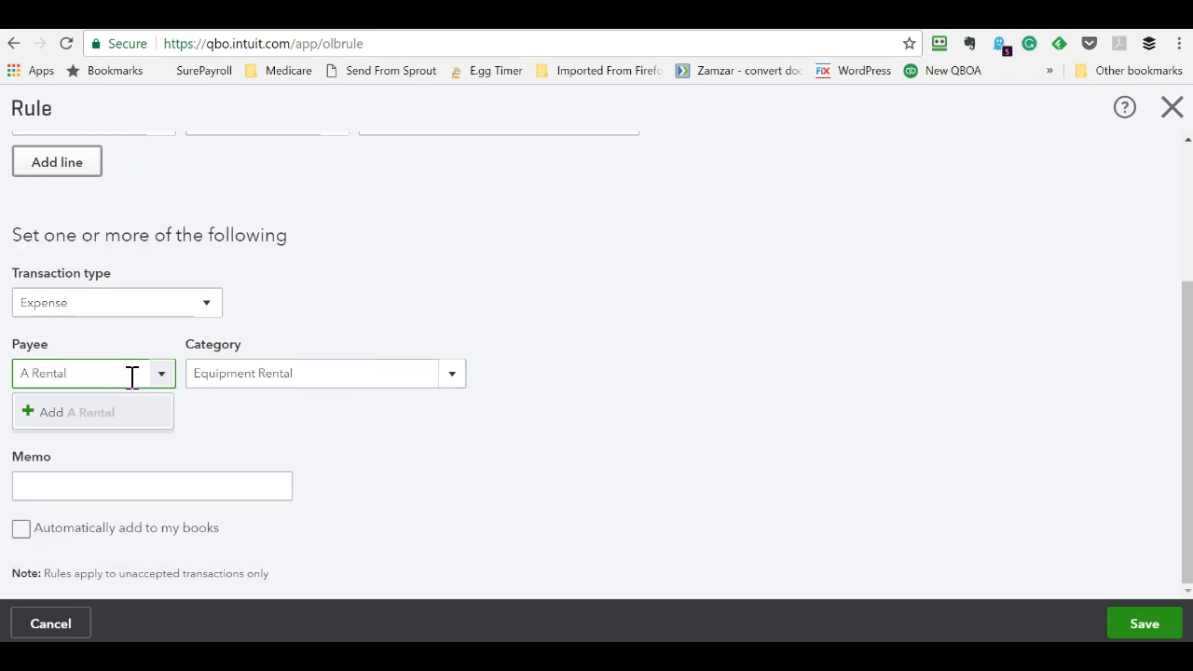
{"action": "left_click", "coordinate": [78, 411]}
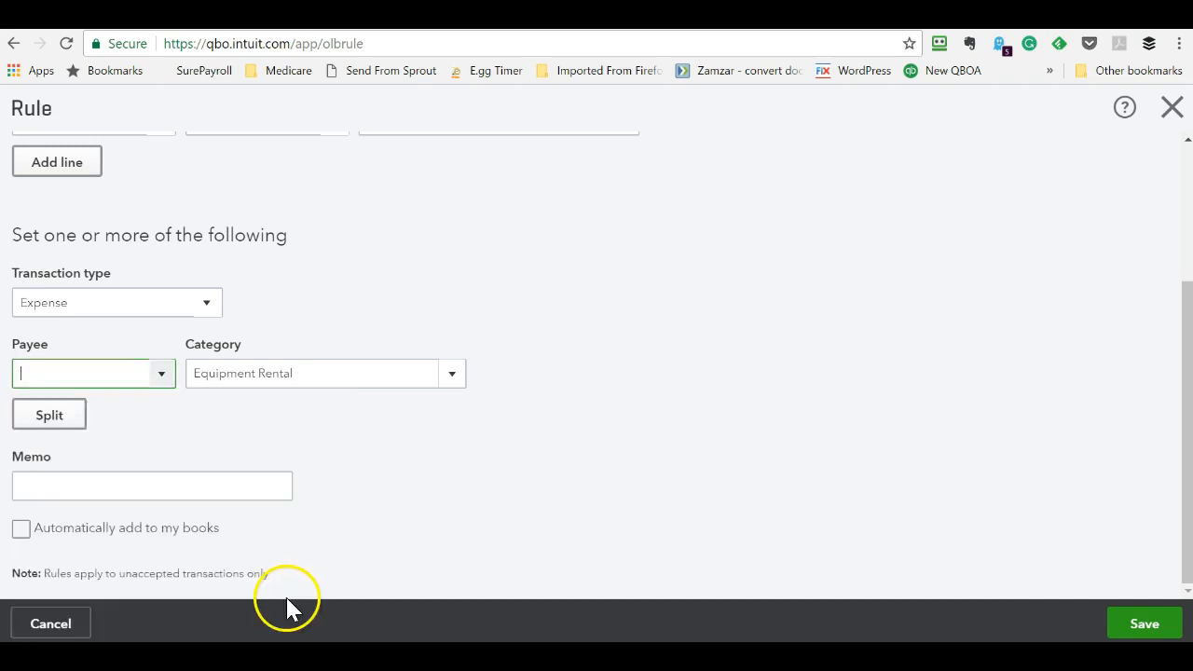
{"action": "type", "text": "A Rental"}
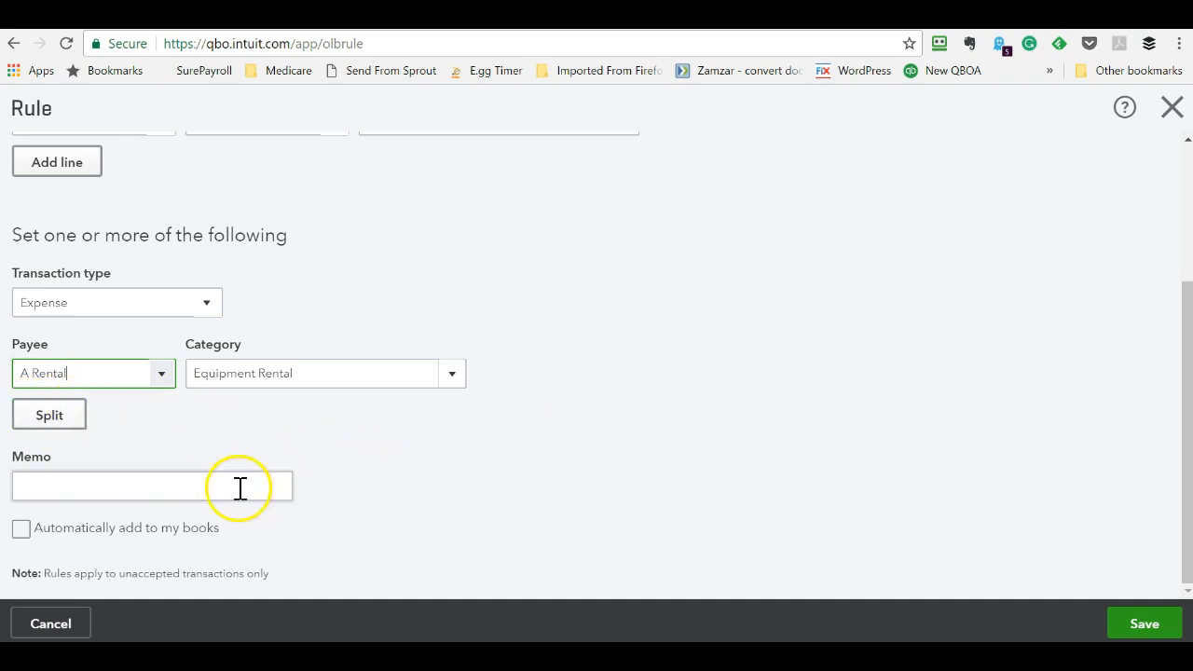
{"action": "mouse_move", "coordinate": [500, 496]}
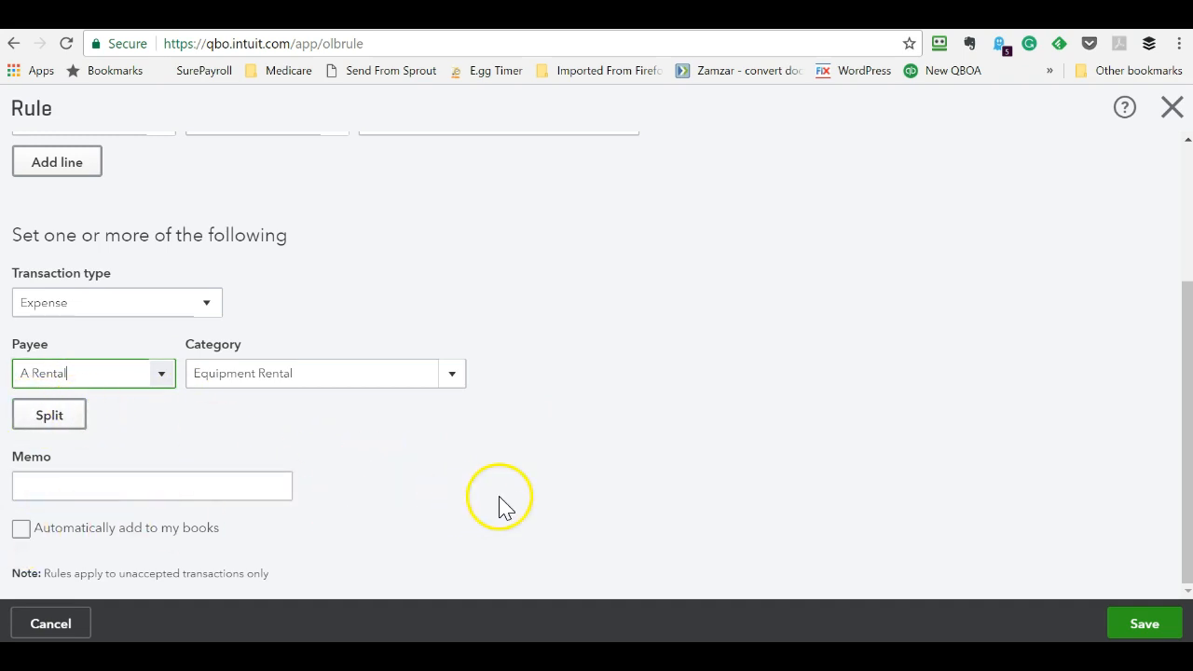
{"action": "mouse_move", "coordinate": [1053, 511]}
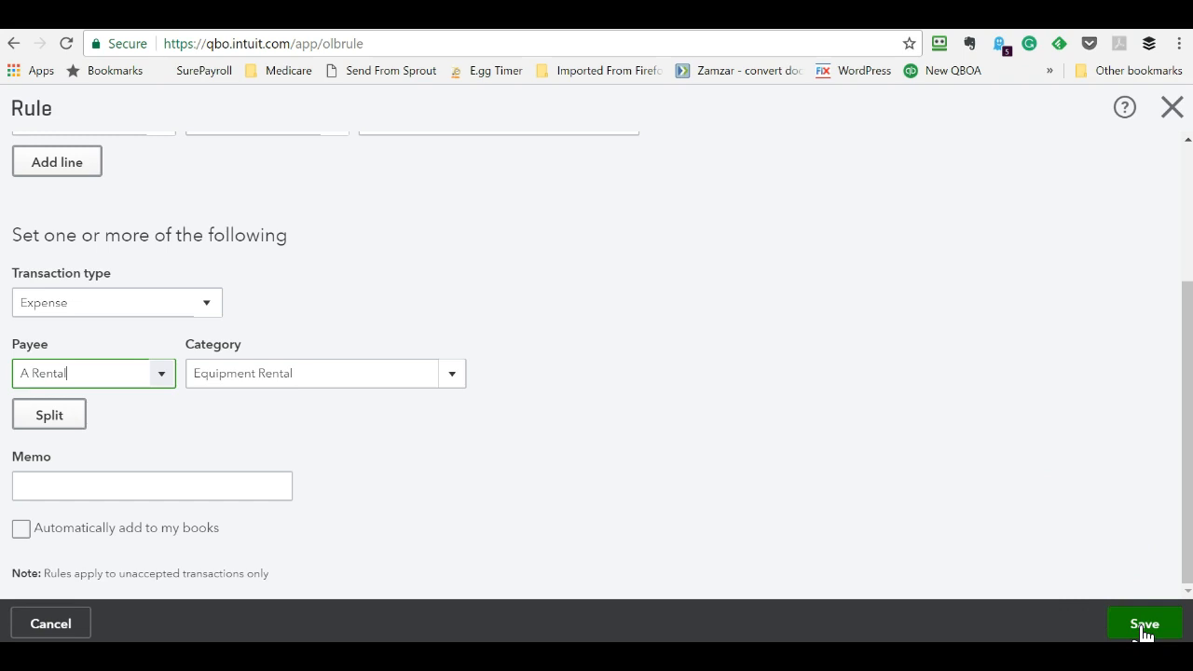
- Save the A Rental rule and accept the two transactions it tagged as Equipment Rental
{"action": "left_click", "coordinate": [1144, 622]}
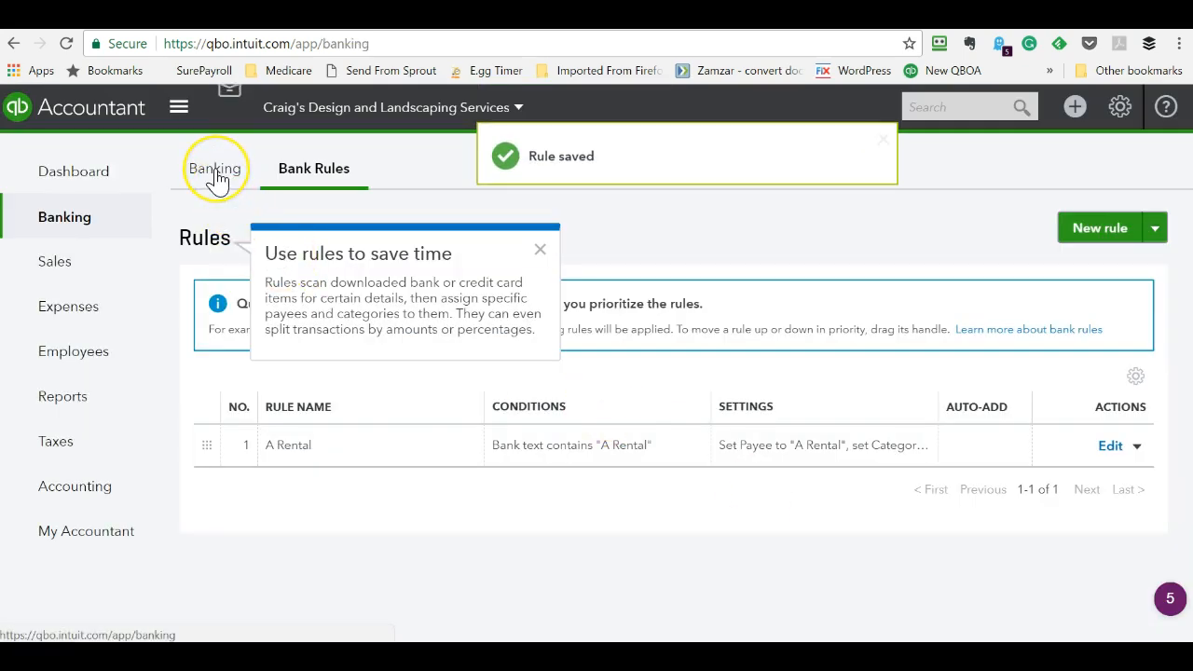
{"action": "left_click", "coordinate": [216, 167]}
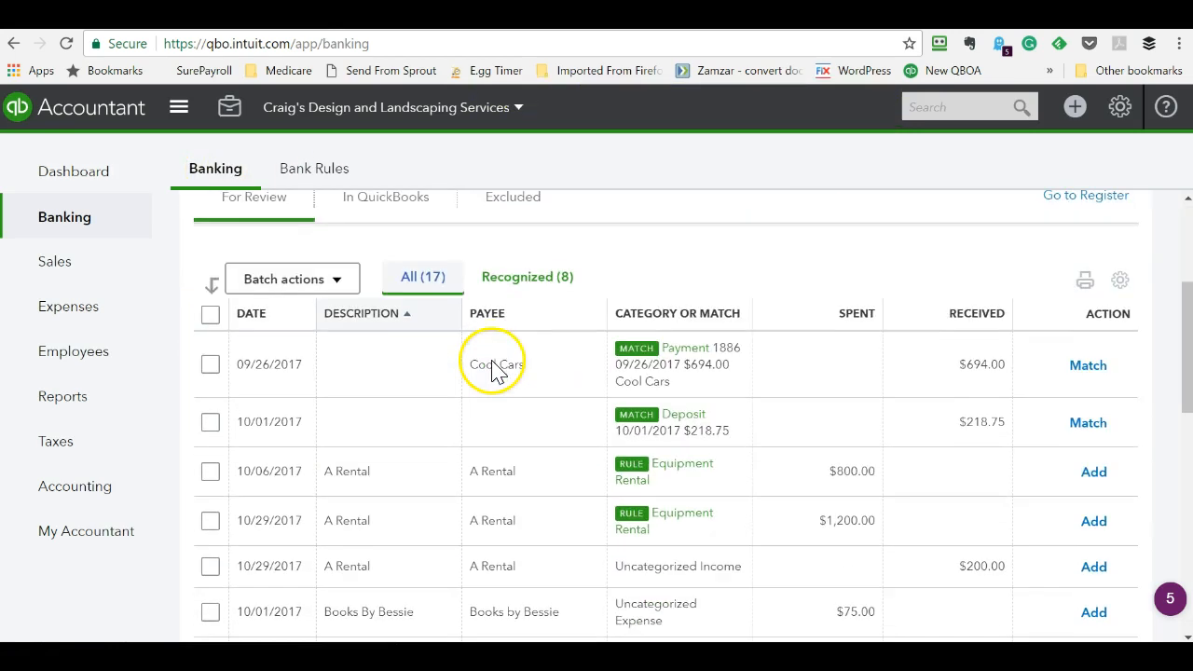
{"action": "scroll", "scroll_direction": "down", "scroll_amount": 3}
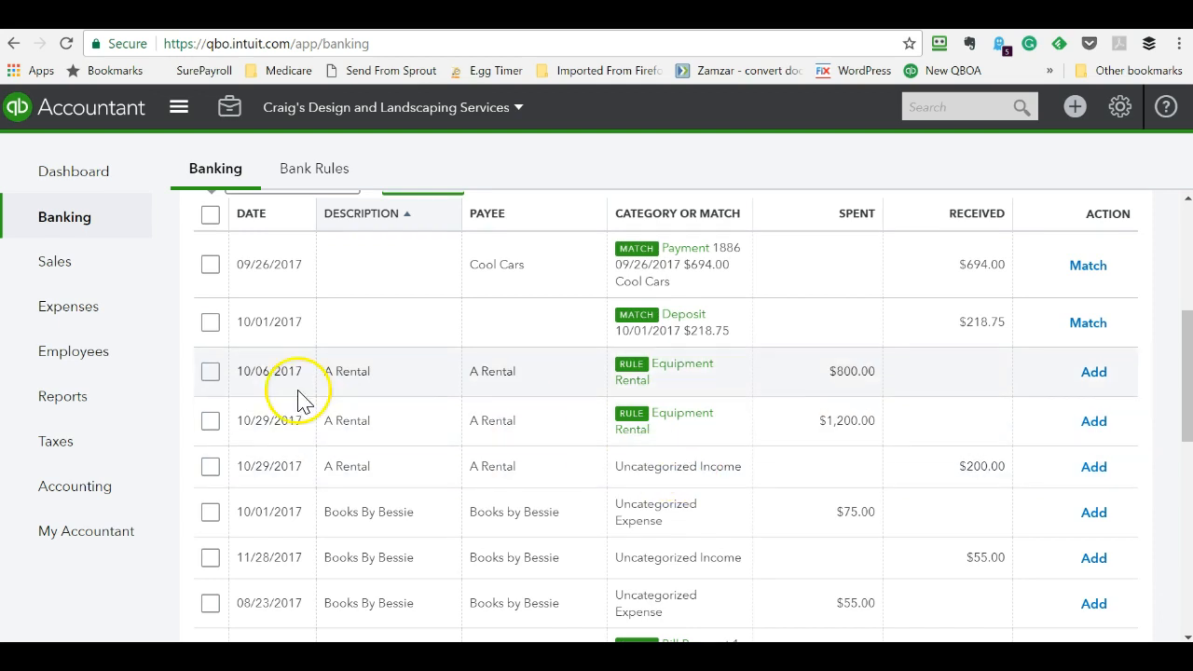
{"action": "left_click", "coordinate": [208, 370]}
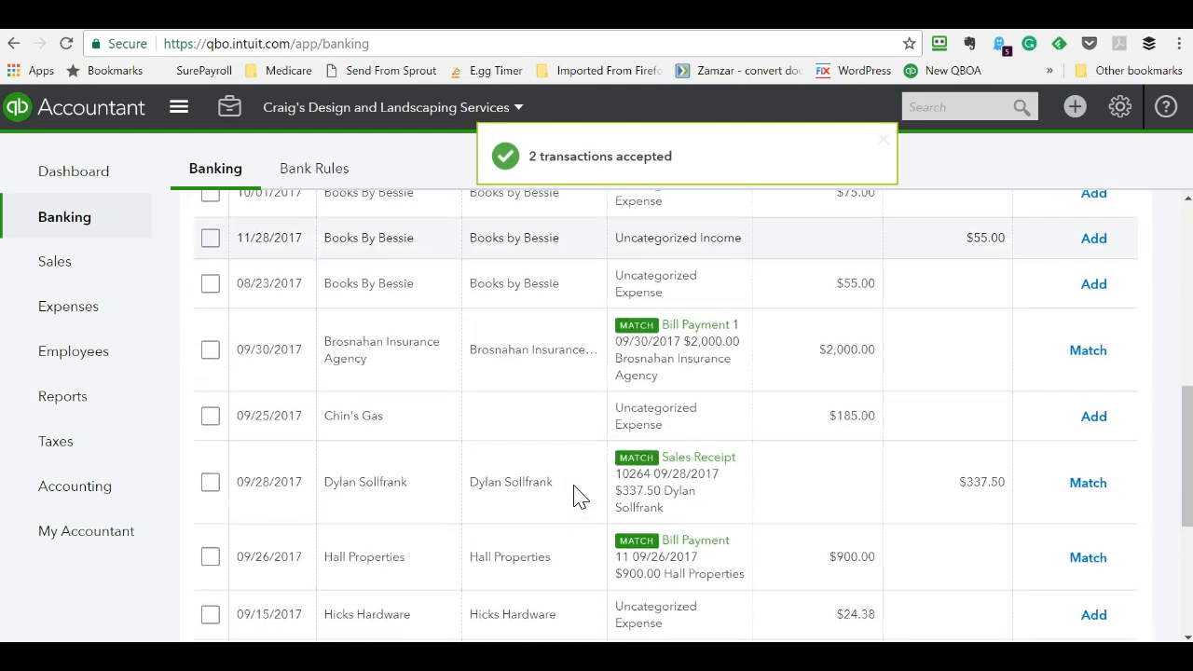
- Sort the 15-transaction list by category or match and expand the Squeaky Kleen Car row
{"action": "scroll", "scroll_direction": "down", "scroll_amount": 3}
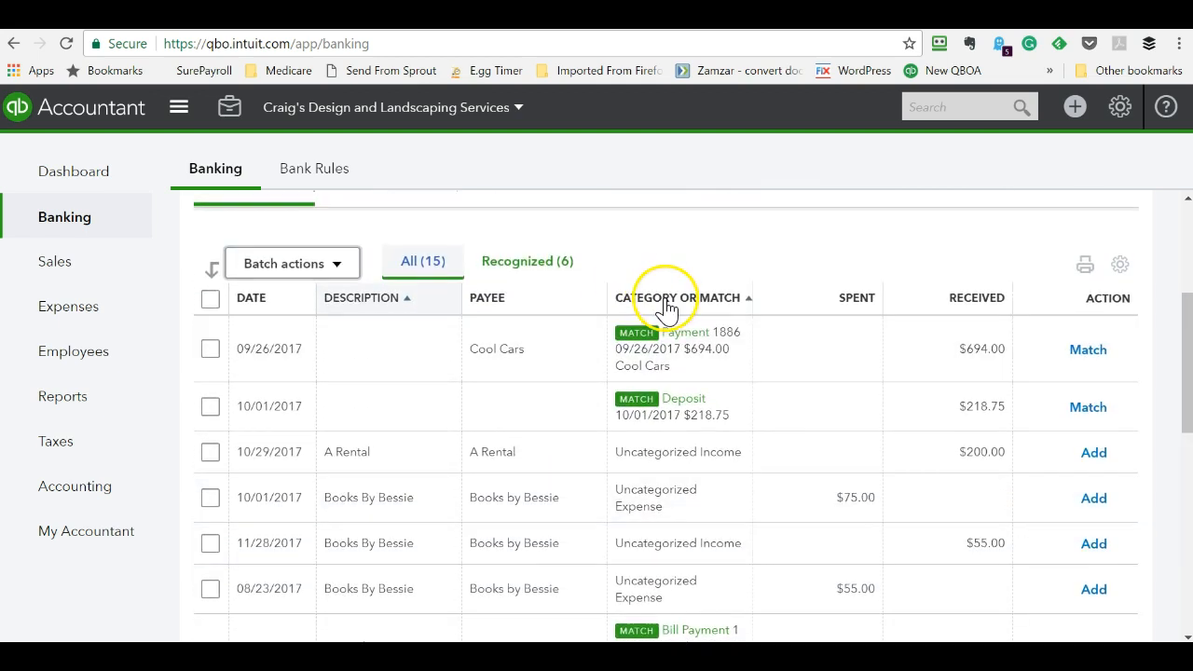
{"action": "left_click", "coordinate": [670, 299]}
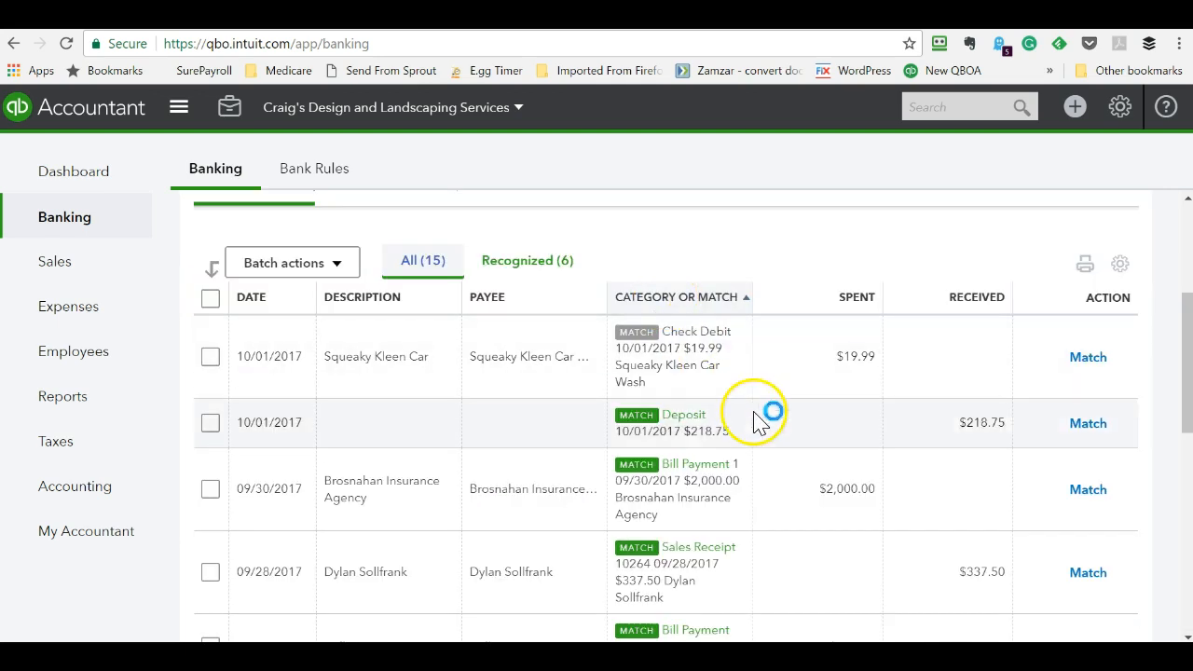
{"action": "scroll", "scroll_direction": "down", "scroll_amount": 3}
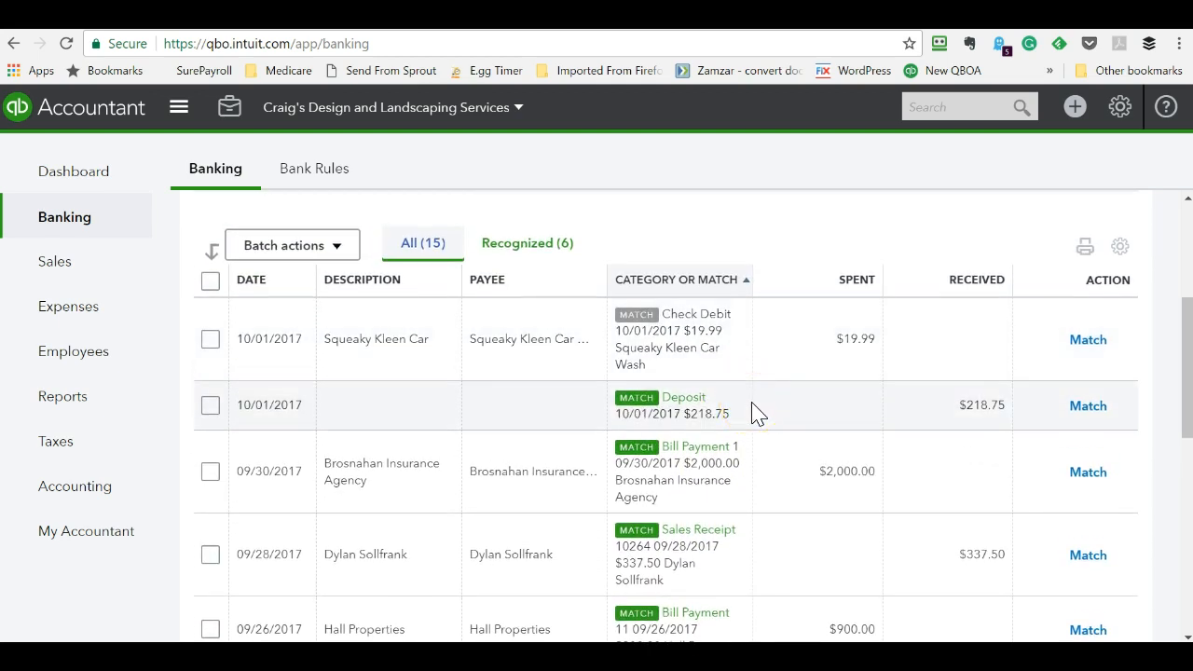
{"action": "scroll", "scroll_direction": "down", "scroll_amount": 3}
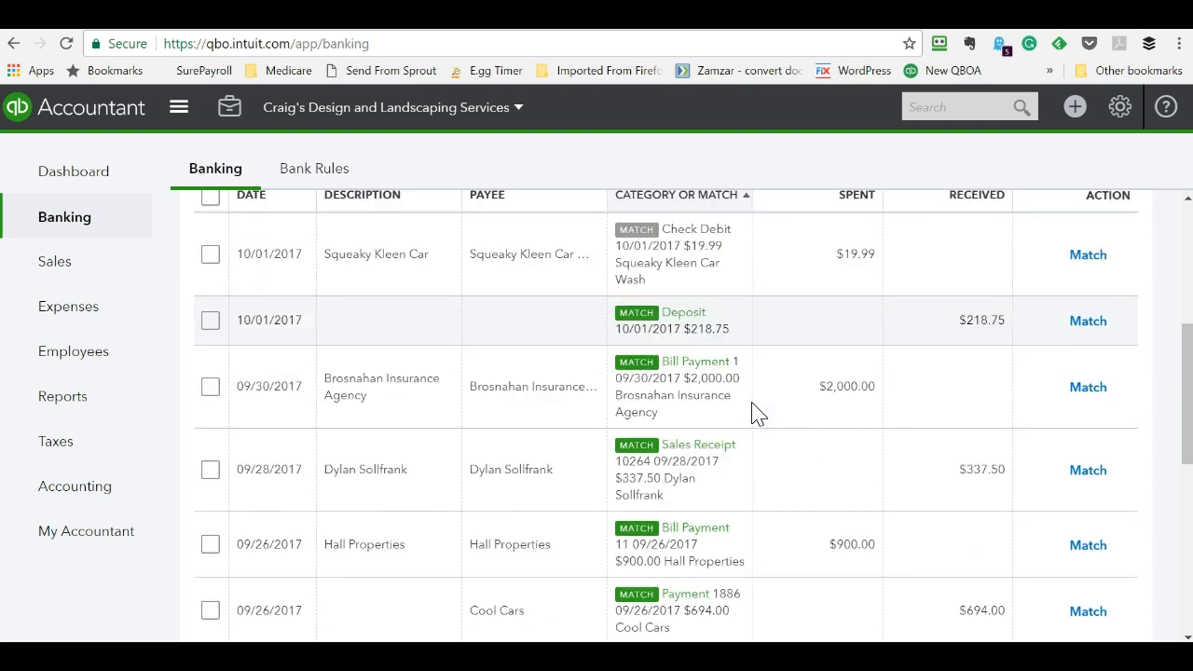
{"action": "scroll", "scroll_direction": "down", "scroll_amount": 3}
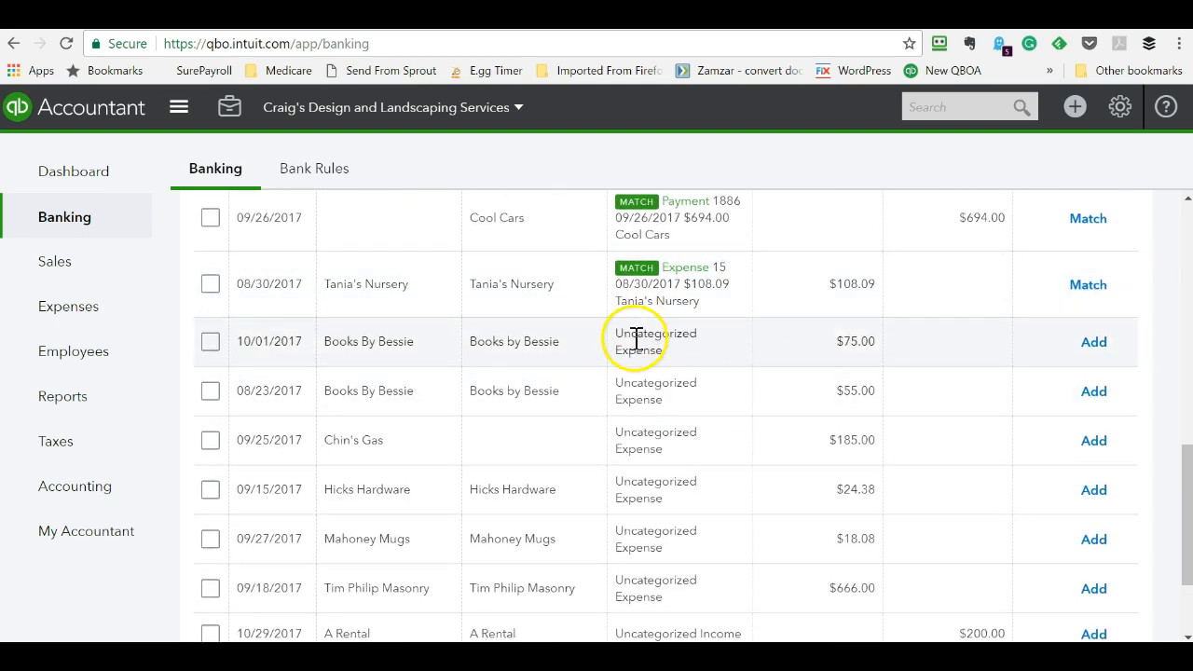
{"action": "scroll", "scroll_direction": "down", "scroll_amount": 3}
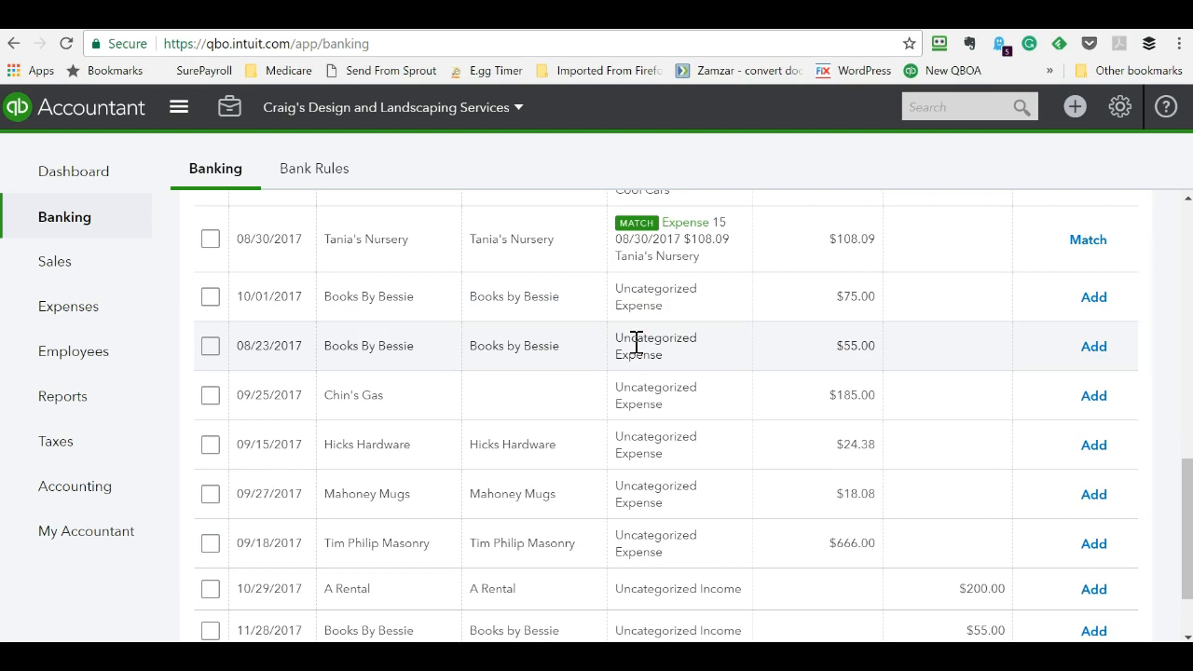
{"action": "mouse_move", "coordinate": [685, 317]}
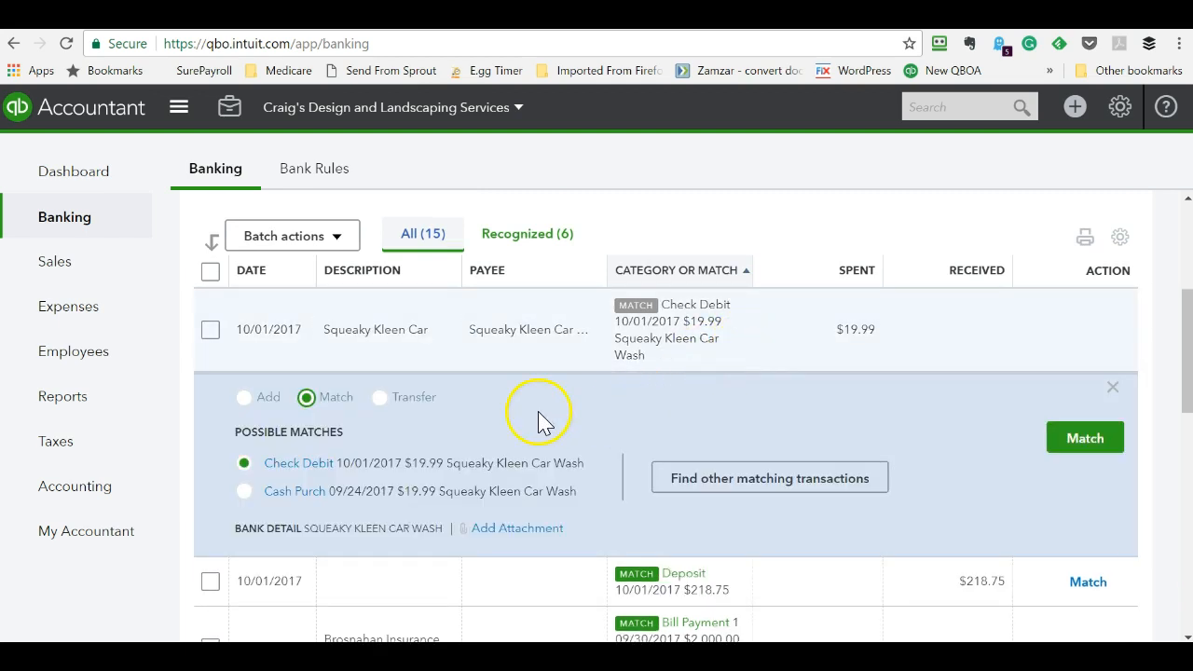
{"action": "mouse_move", "coordinate": [568, 406]}
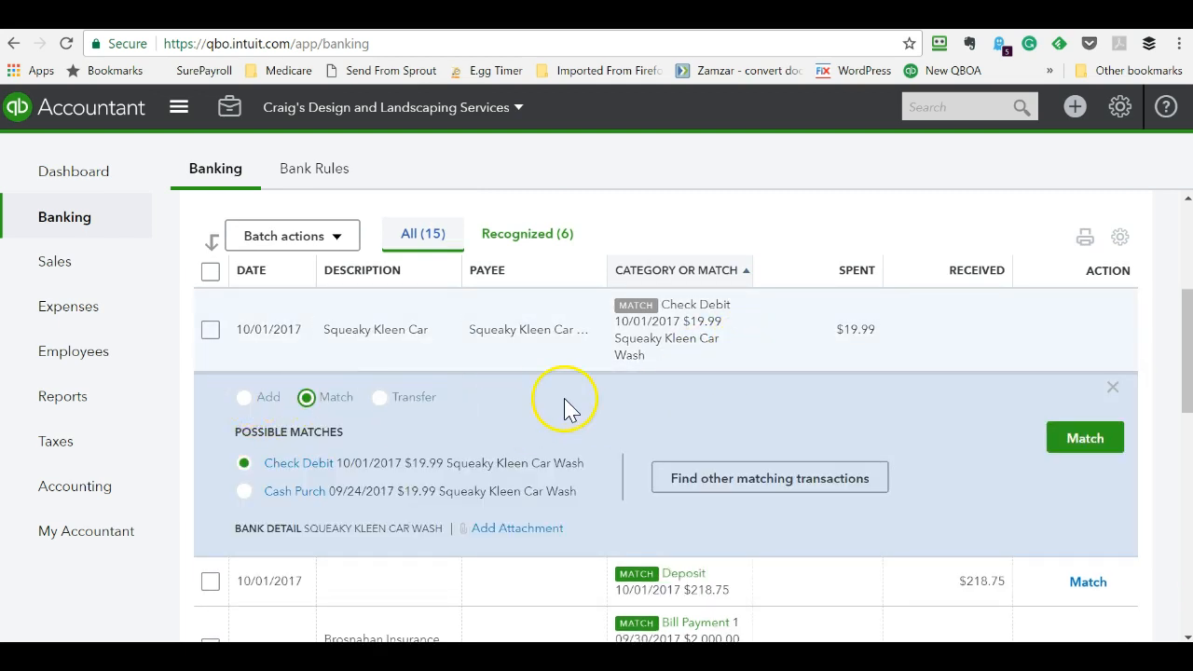
- Collapse the Squeaky Kleen Car match details and scroll to the two uncategorized income deposits at the end
{"action": "left_click", "coordinate": [1111, 386]}
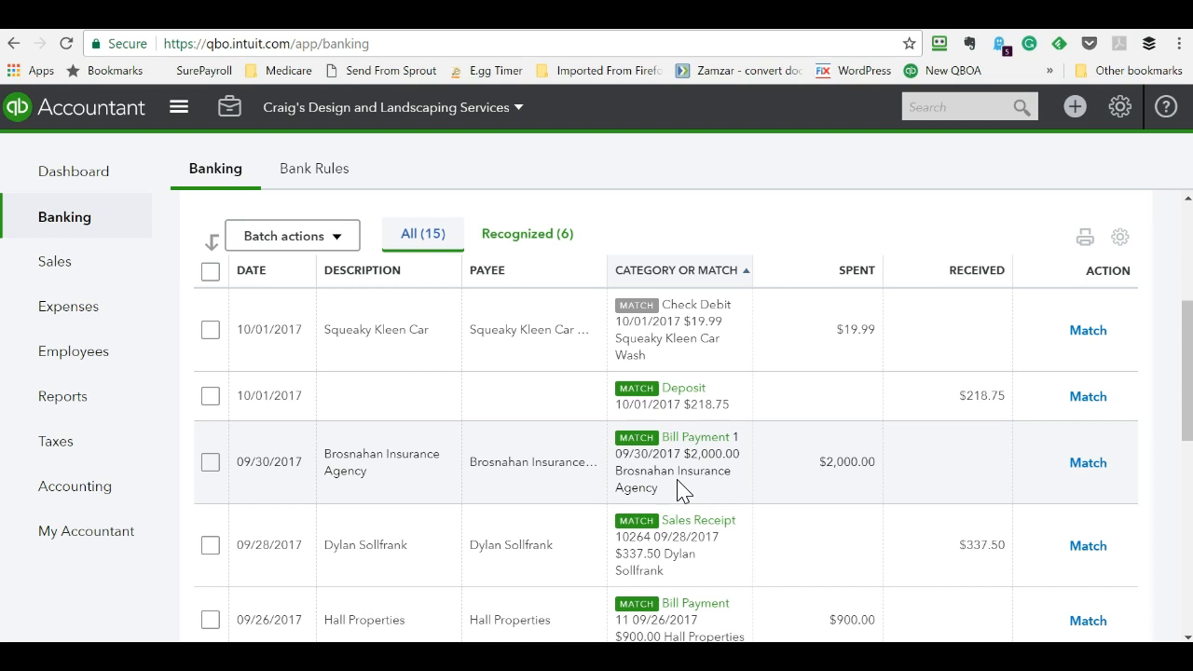
{"action": "scroll", "scroll_direction": "down", "scroll_amount": 3}
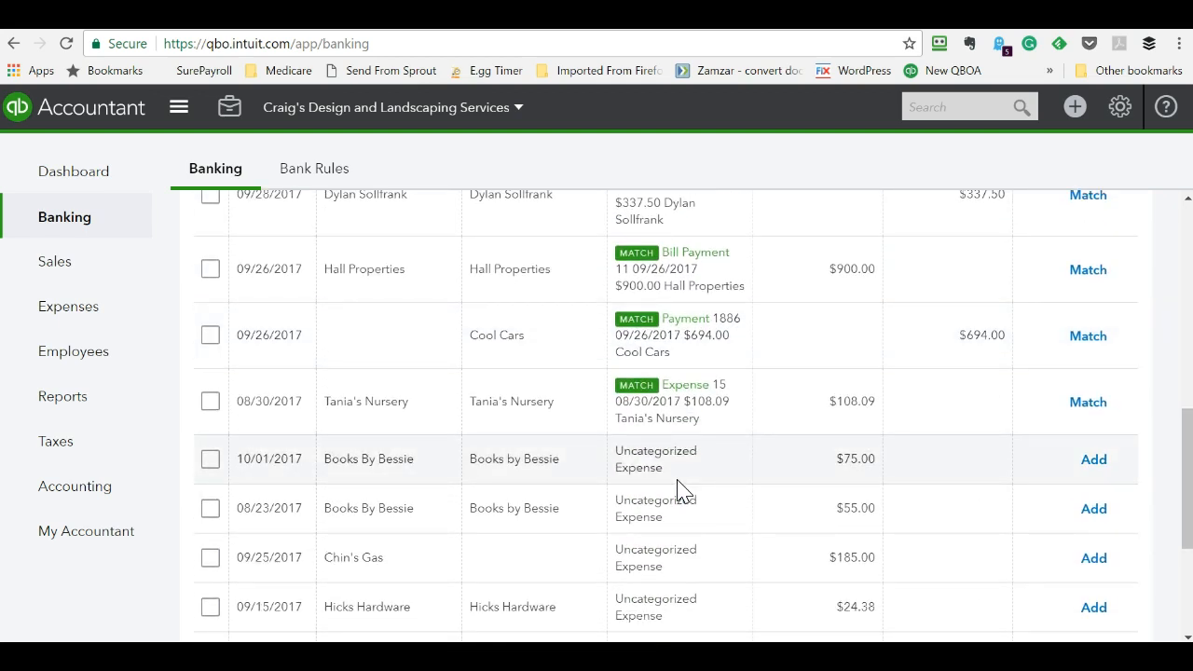
{"action": "scroll", "scroll_direction": "down", "scroll_amount": 3}
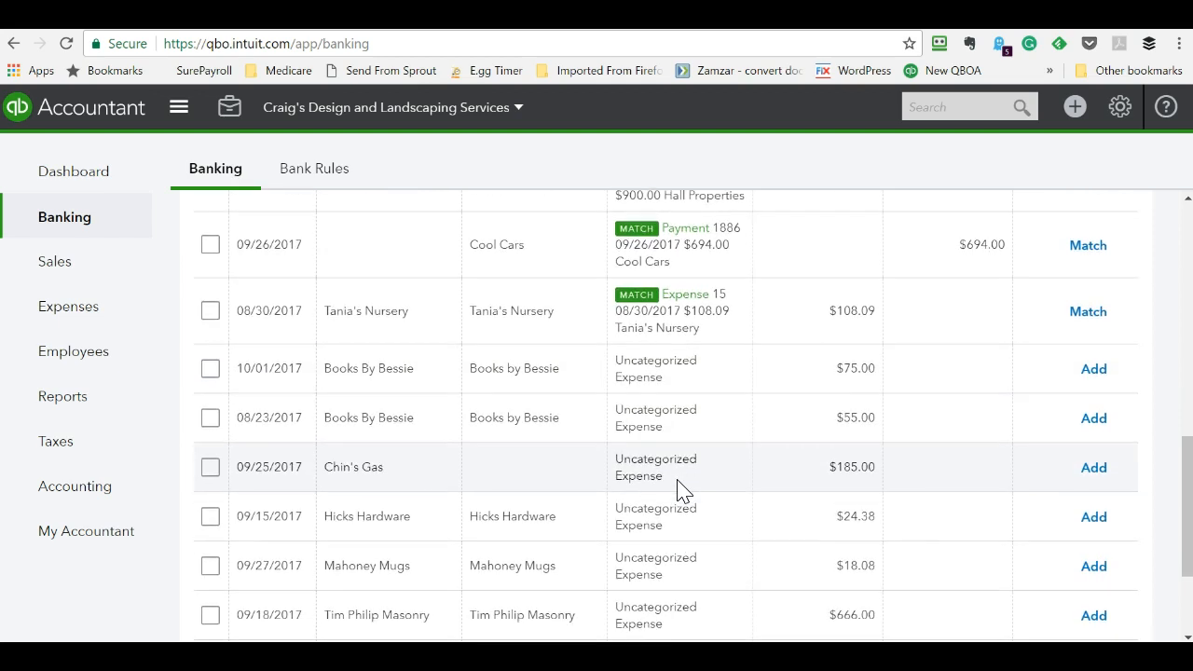
{"action": "scroll", "scroll_direction": "down", "scroll_amount": 3}
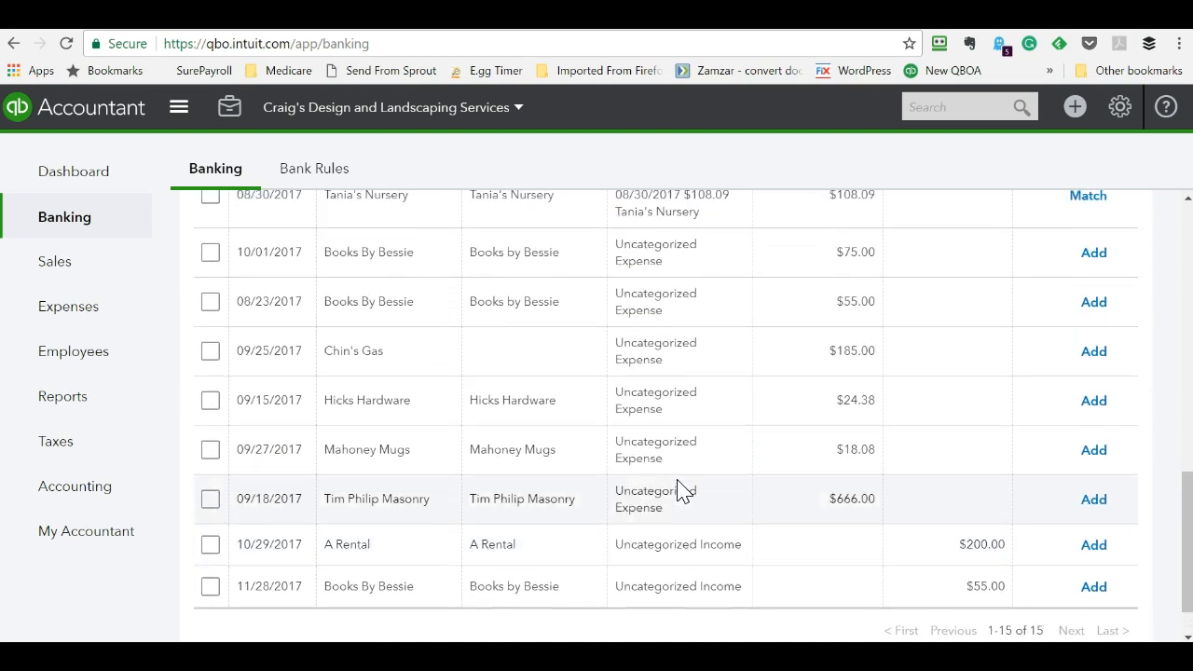
{"action": "mouse_move", "coordinate": [704, 465]}
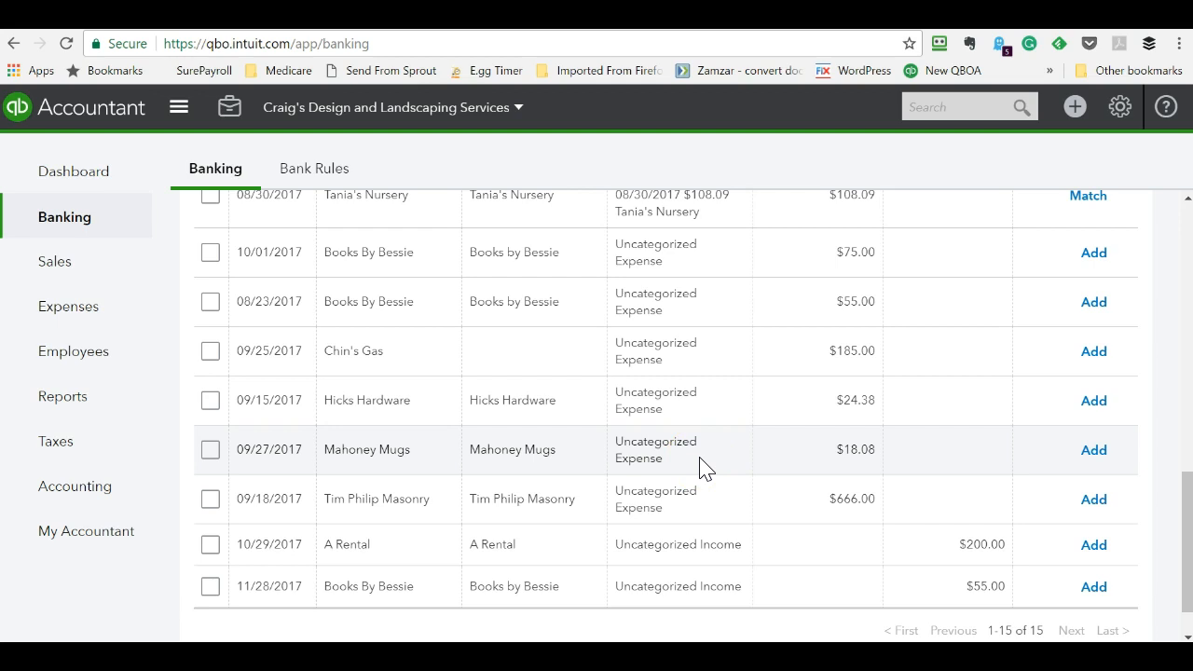
{"action": "mouse_move", "coordinate": [708, 391]}
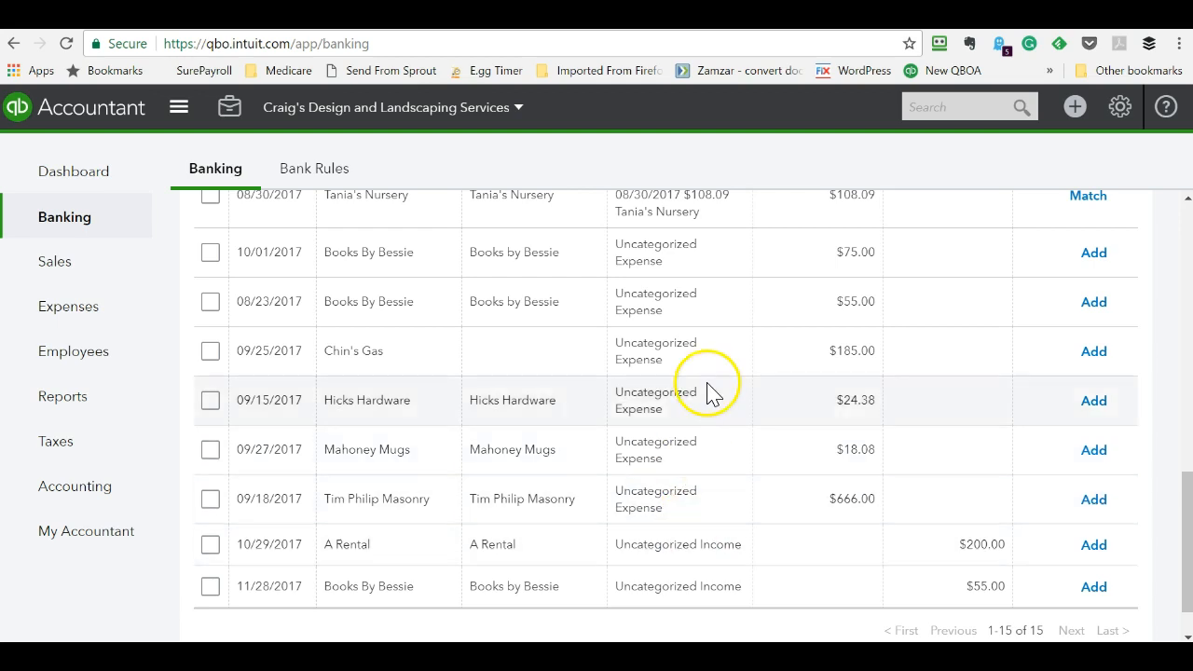
{"action": "mouse_move", "coordinate": [723, 350]}
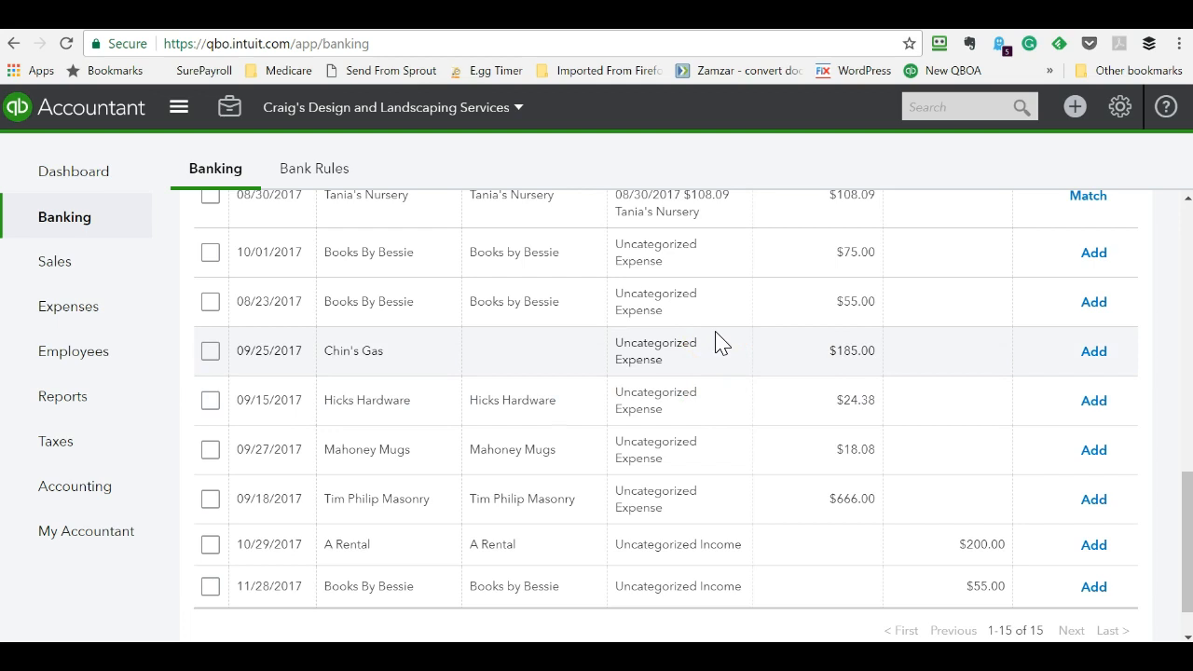
{"action": "scroll", "scroll_direction": "down", "scroll_amount": 3}
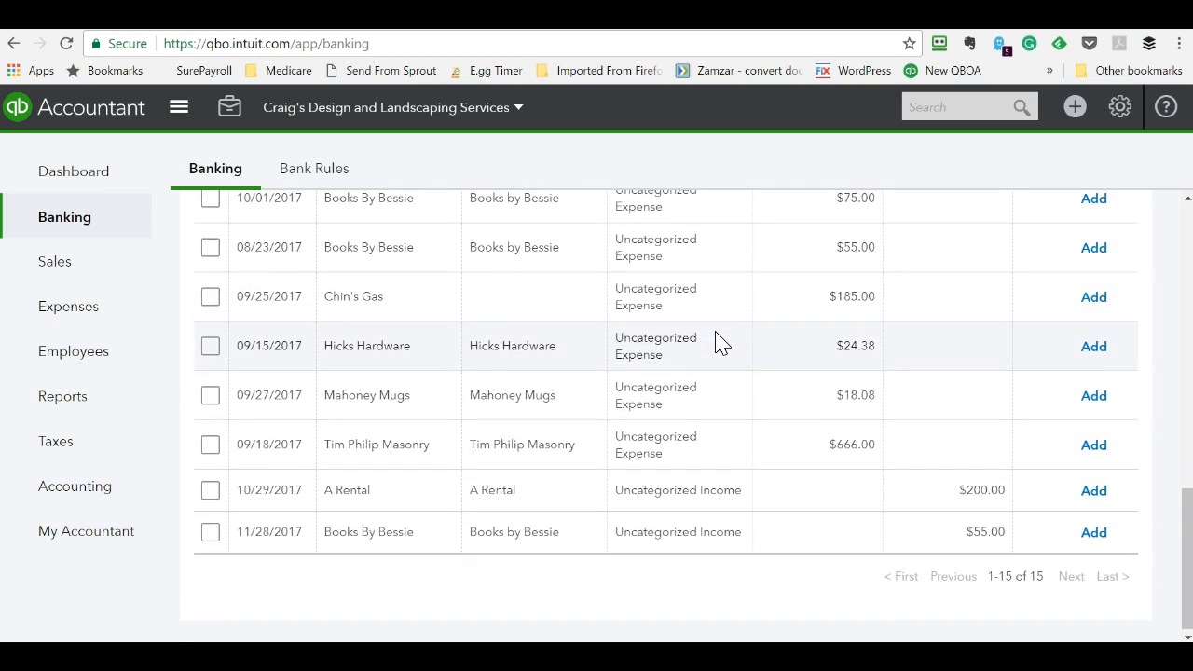